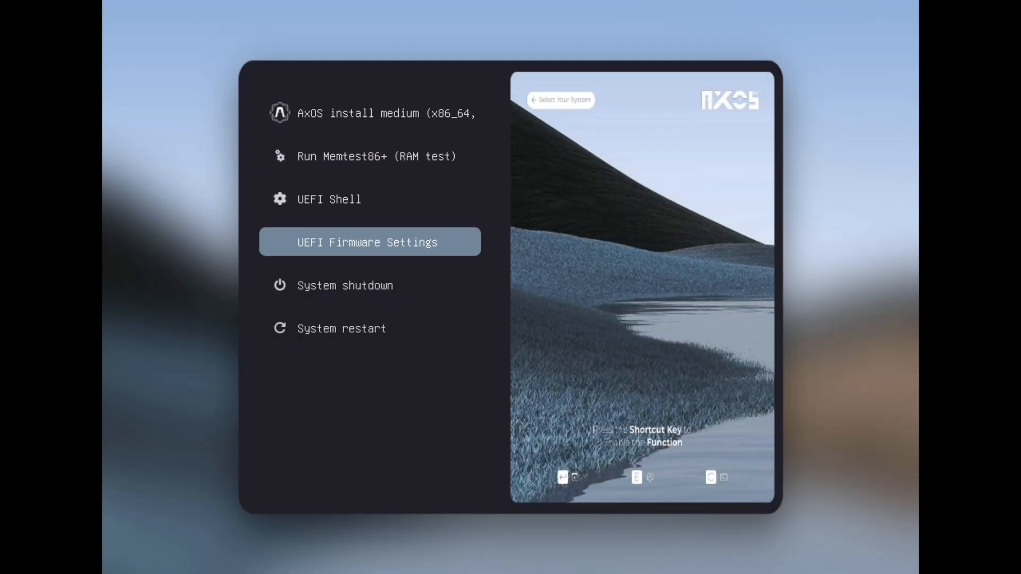
- Select the AxOS install medium entry in the boot menu so the live system boots
key("Up")
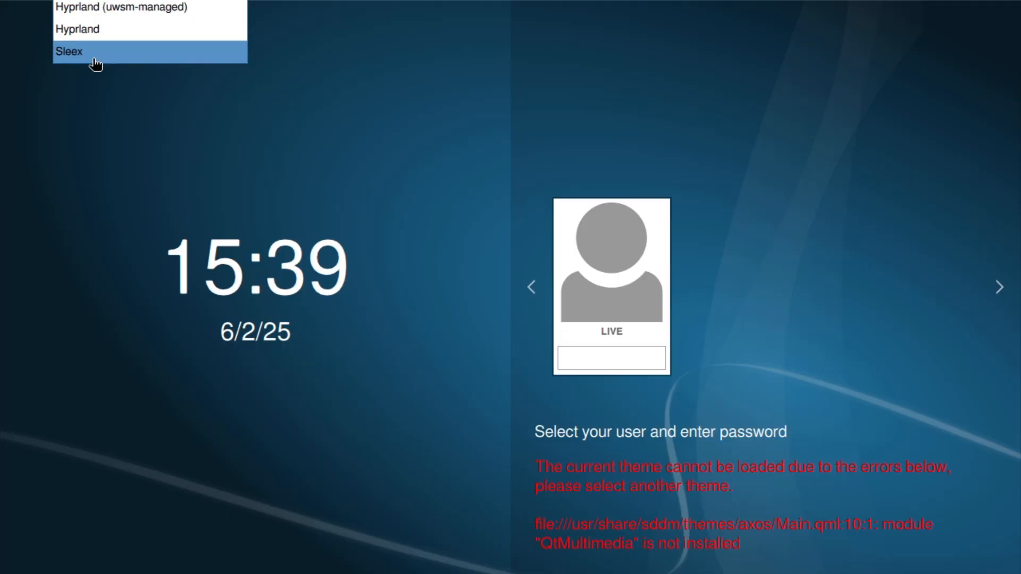
mouse_move(120, 10)
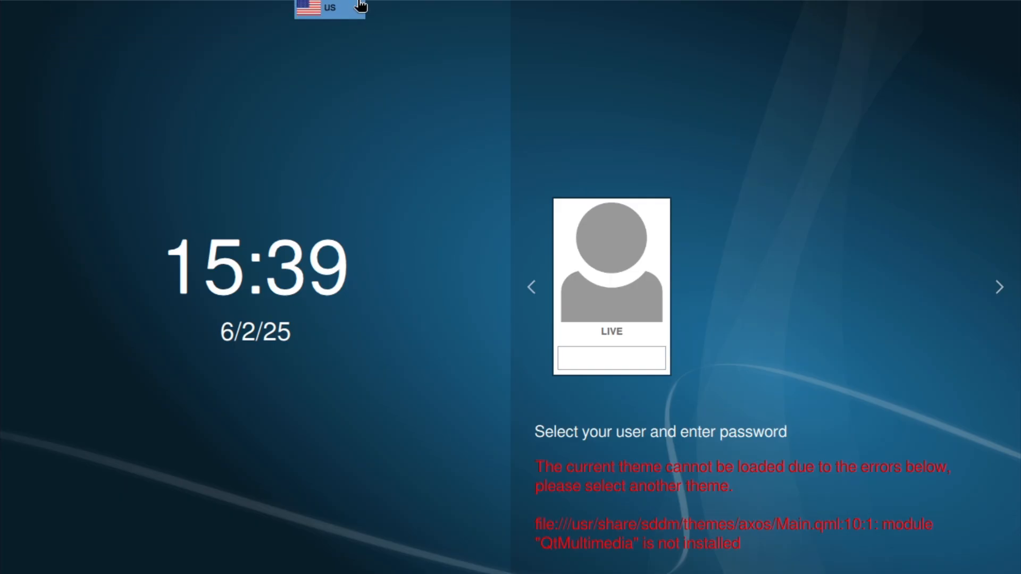
- Keep the US keyboard layout for the Sleex session login as the LIVE user
left_click(611, 358)
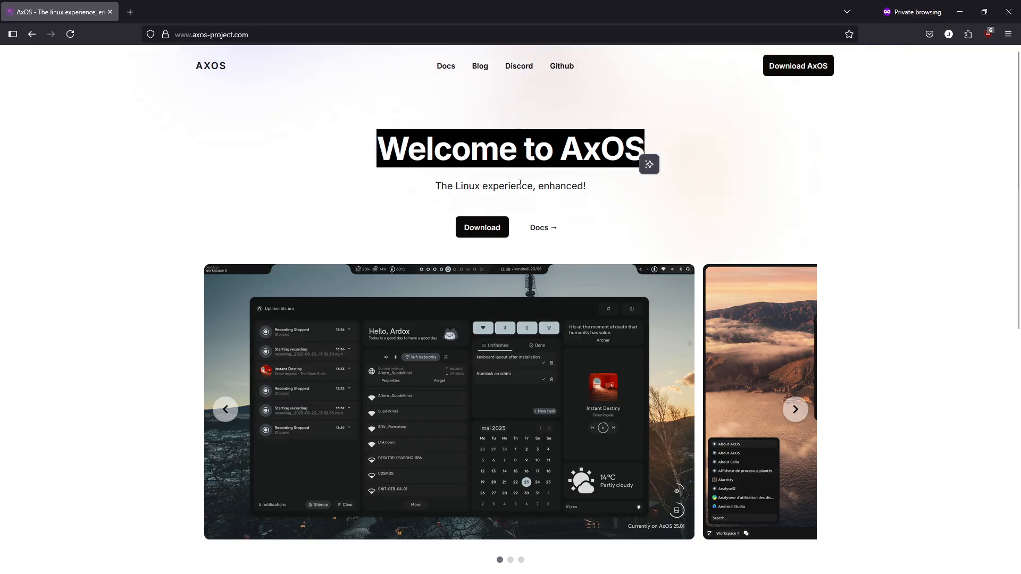
scroll("down", 3)
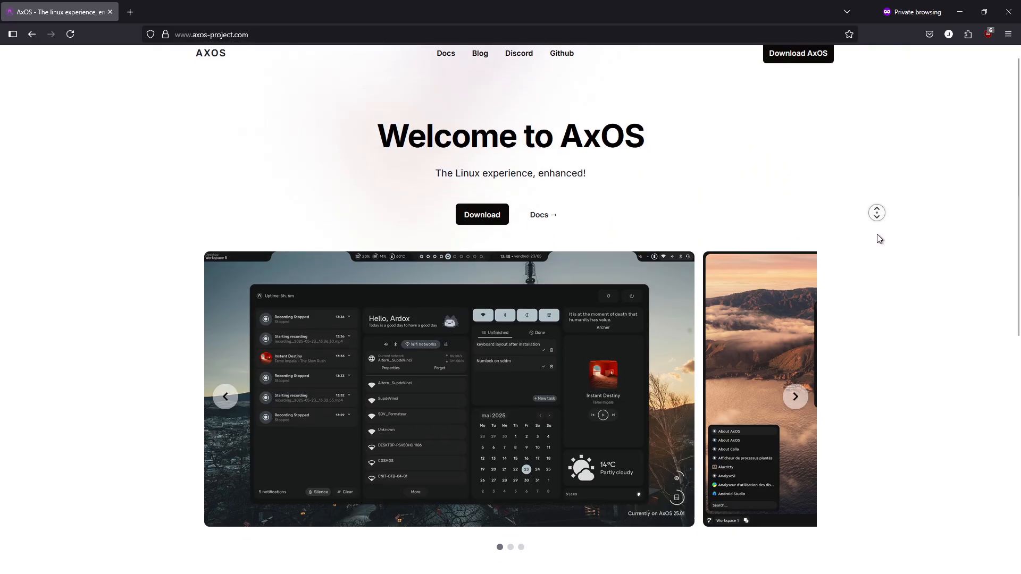
scroll("down", 3)
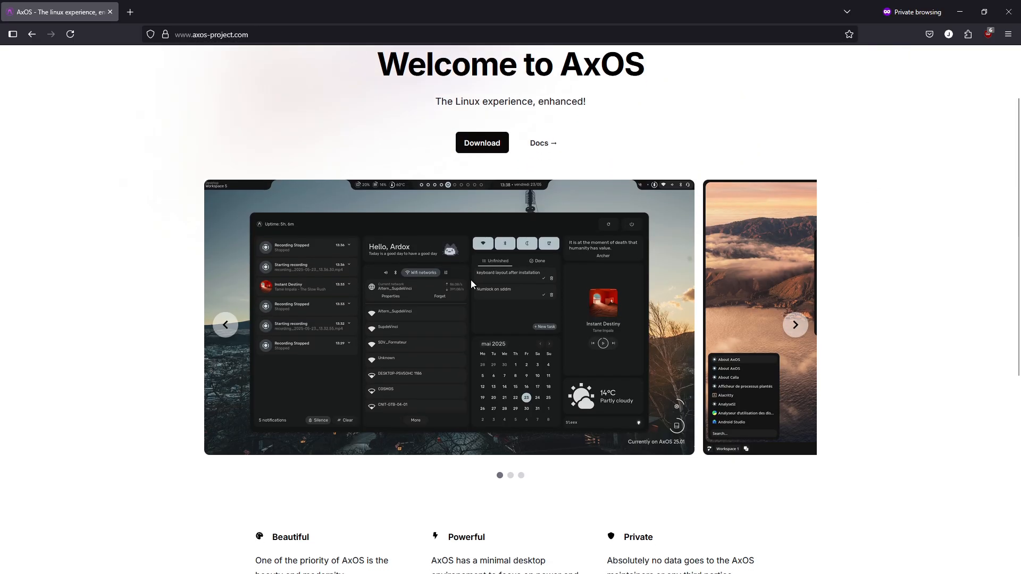
left_click(796, 325)
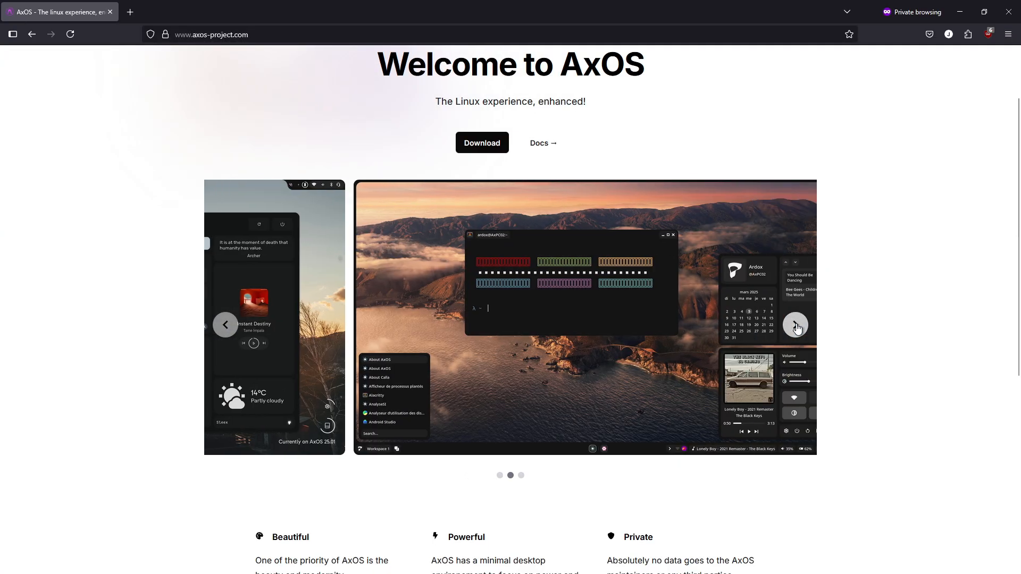
left_click(796, 325)
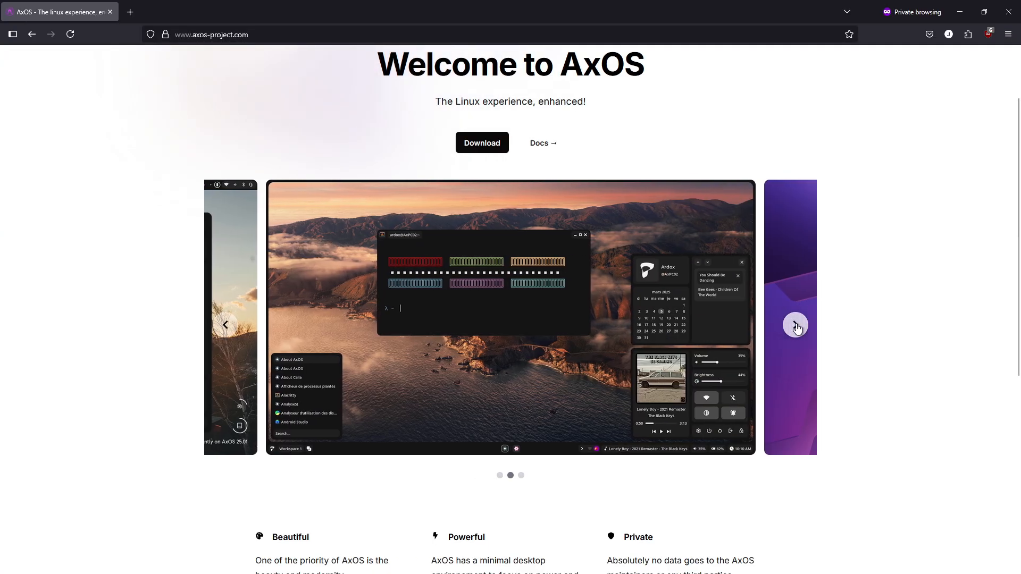
left_click(795, 326)
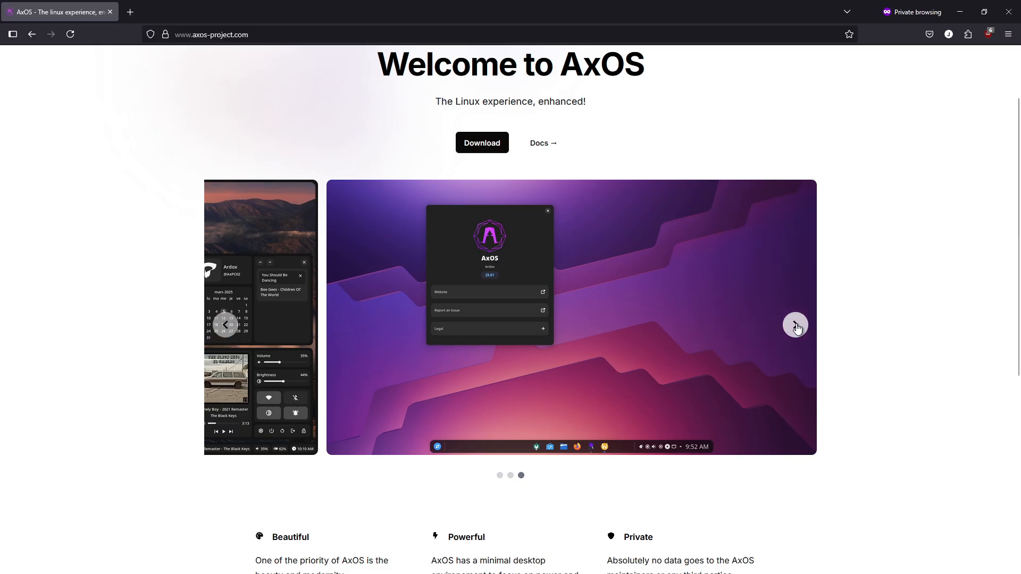
mouse_move(226, 325)
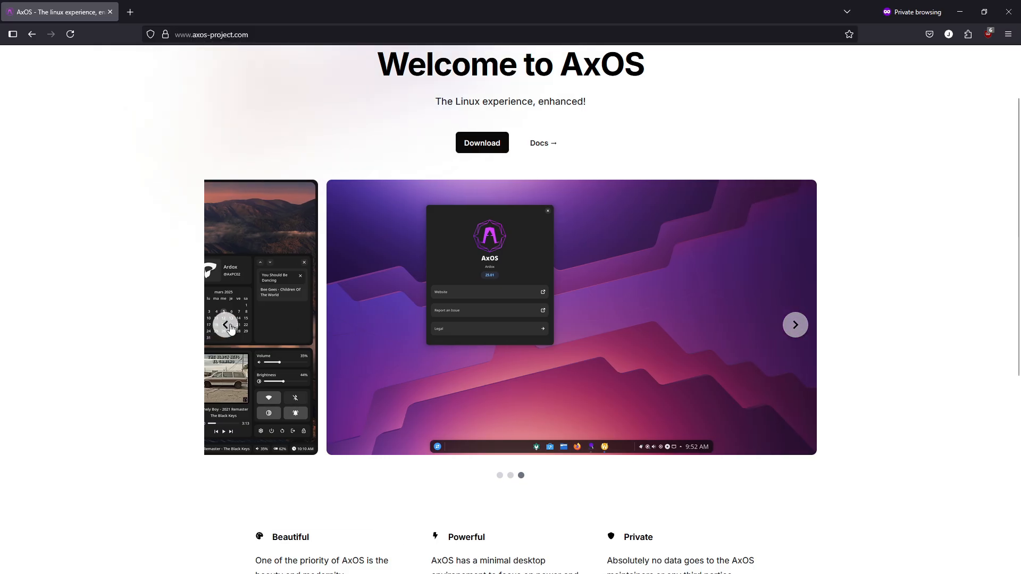
left_click(224, 325)
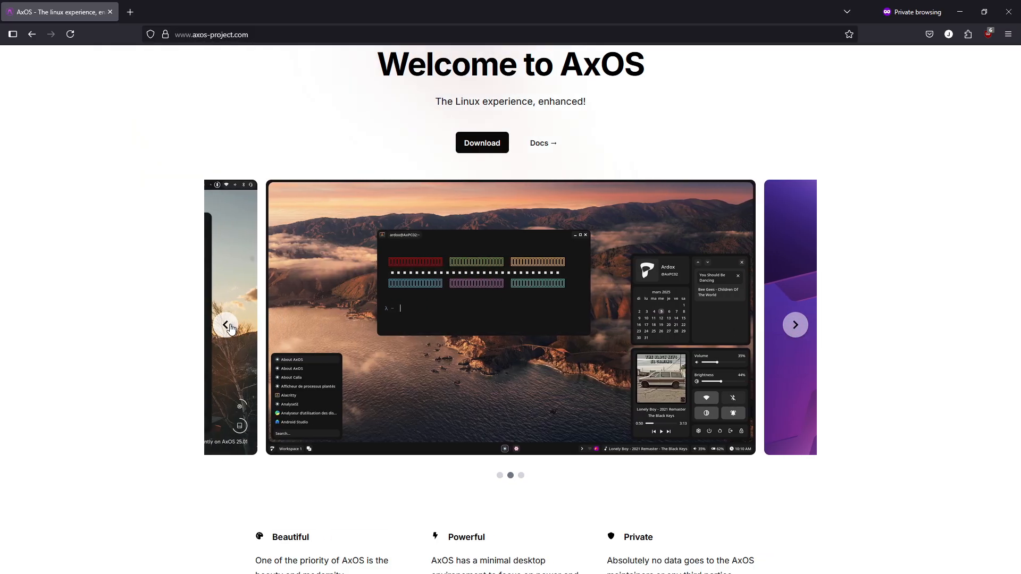
left_click(225, 326)
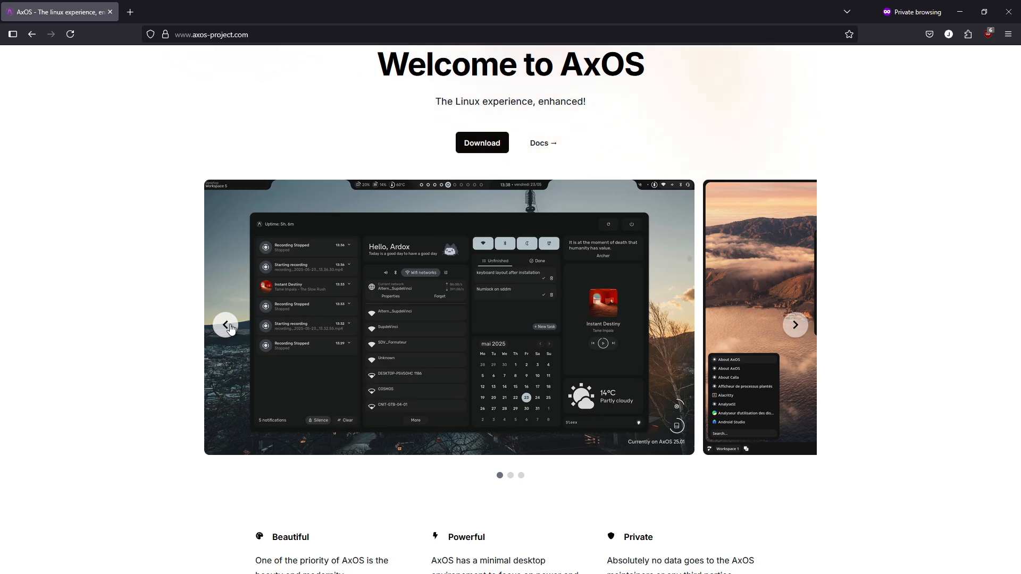
scroll("down", 3)
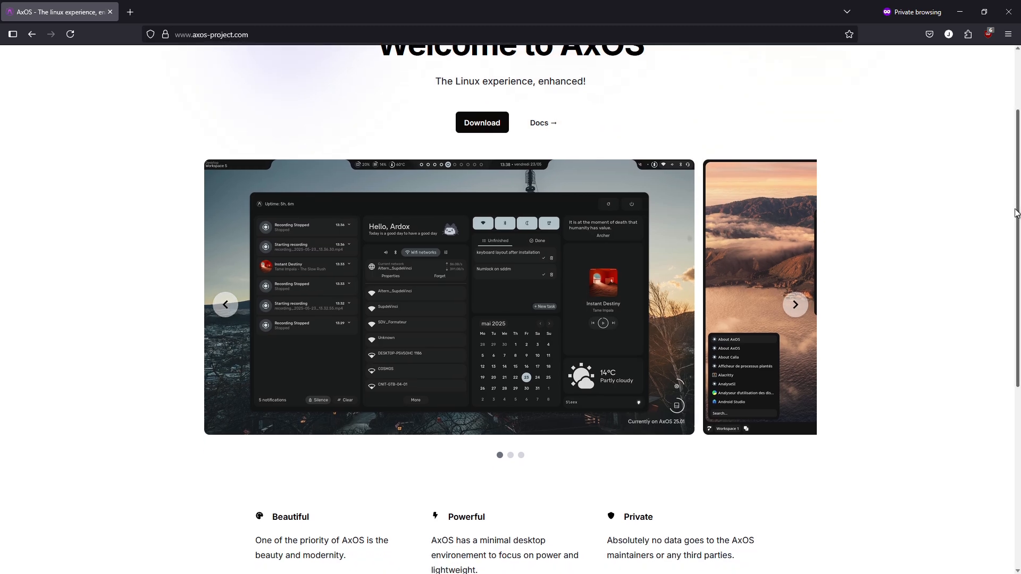
scroll("down", 3)
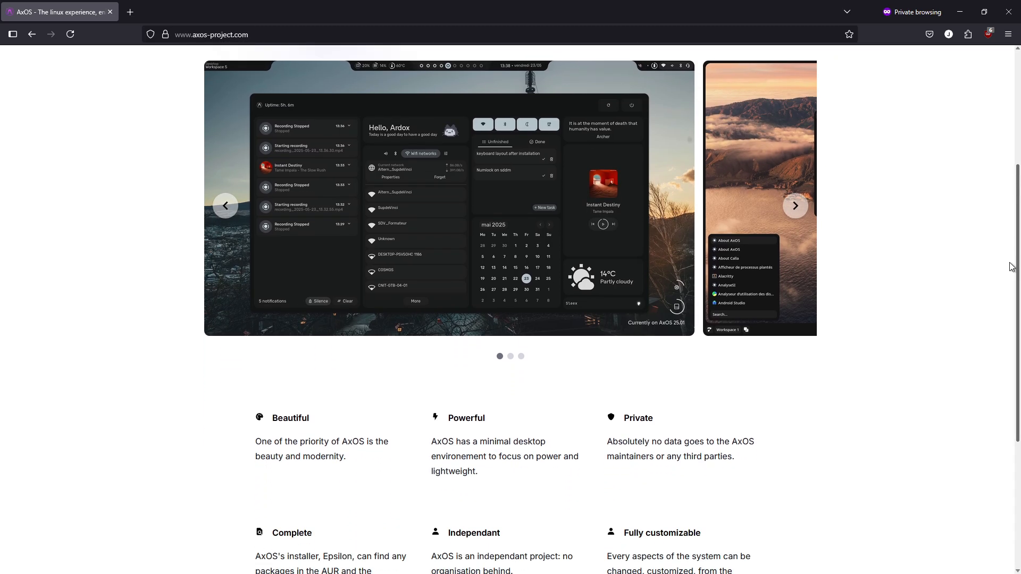
scroll("down", 3)
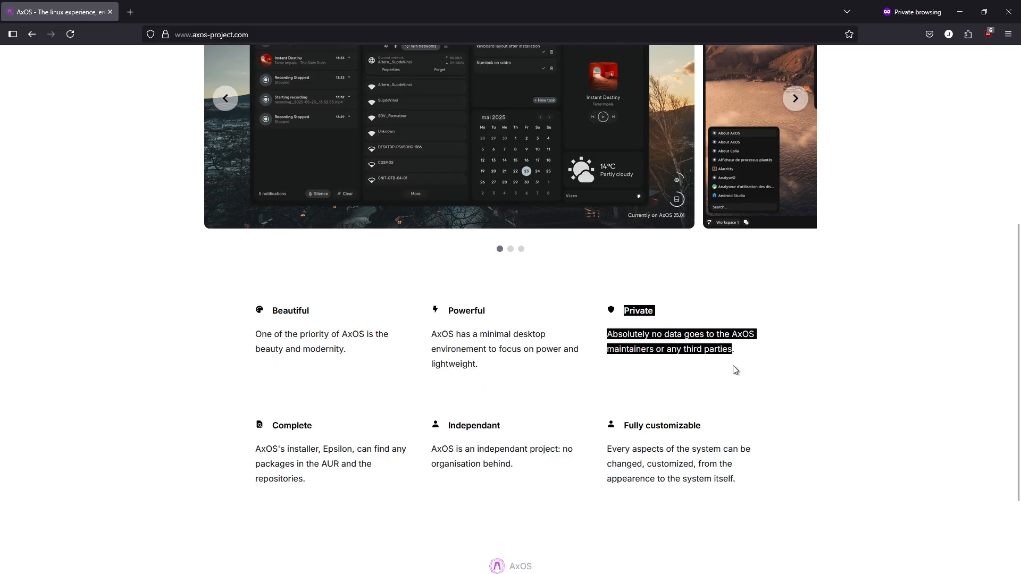
mouse_move(306, 475)
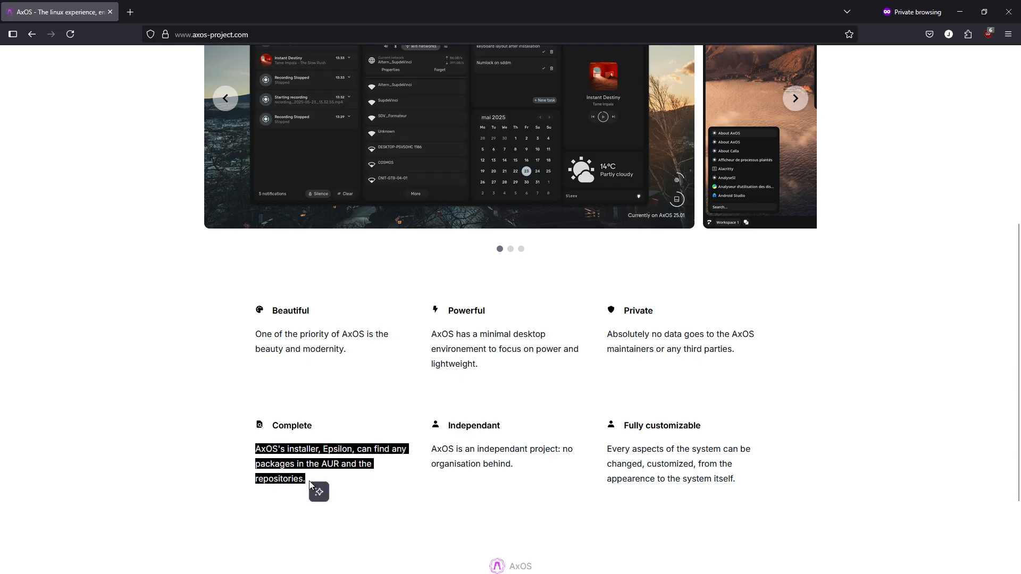
mouse_move(521, 436)
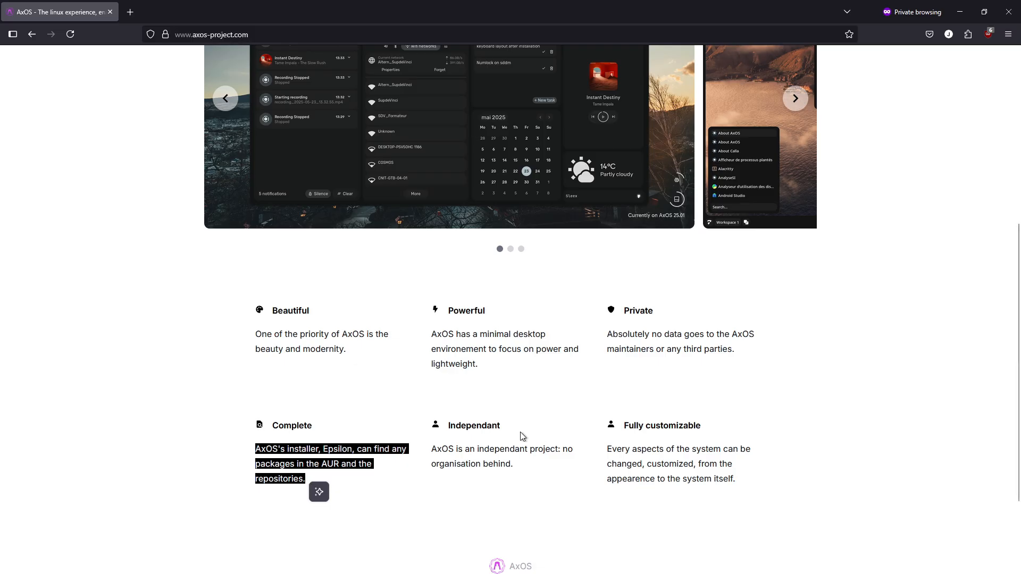
left_click(454, 425)
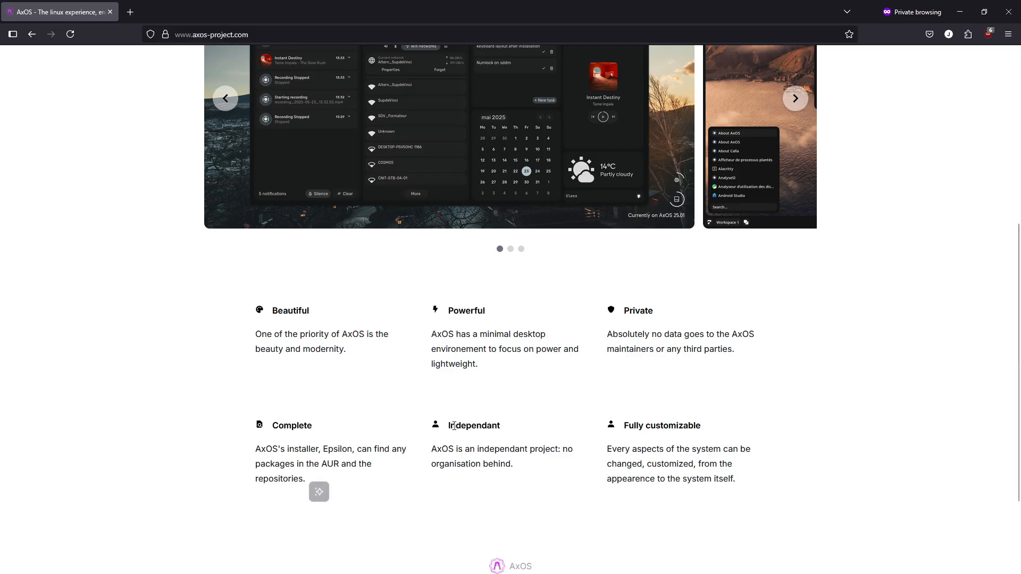
mouse_move(563, 500)
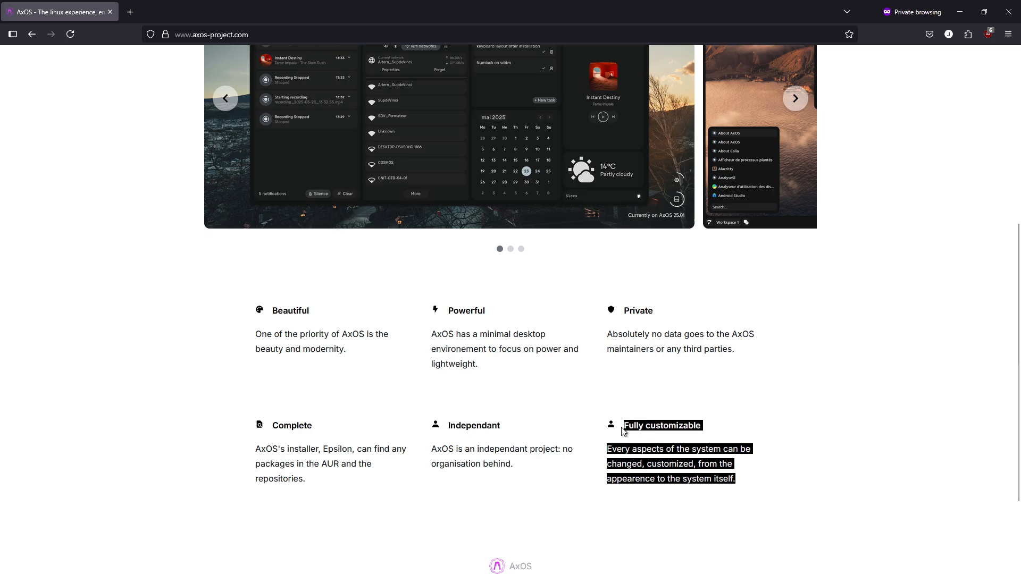
scroll("down", 3)
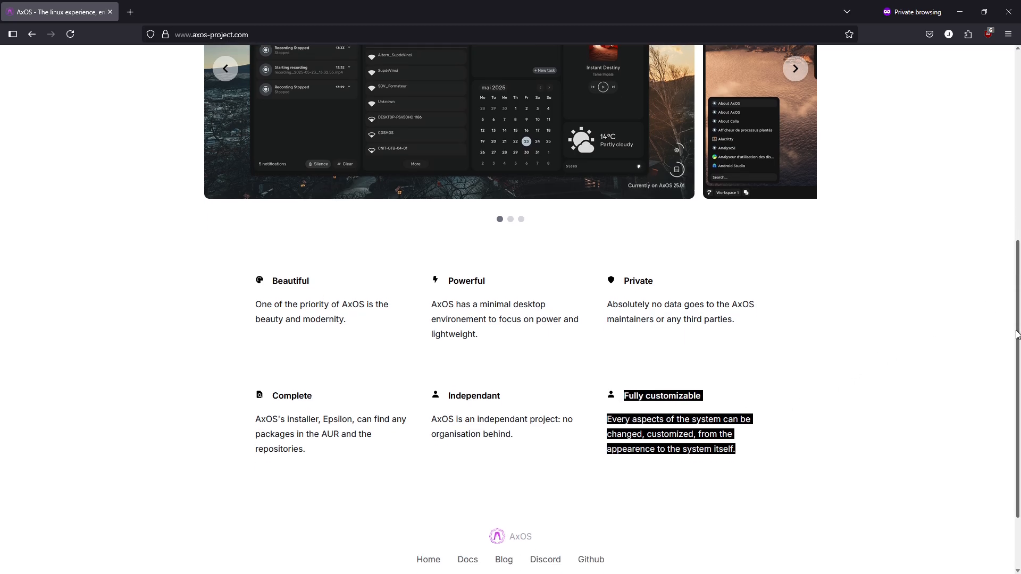
scroll("down", 3)
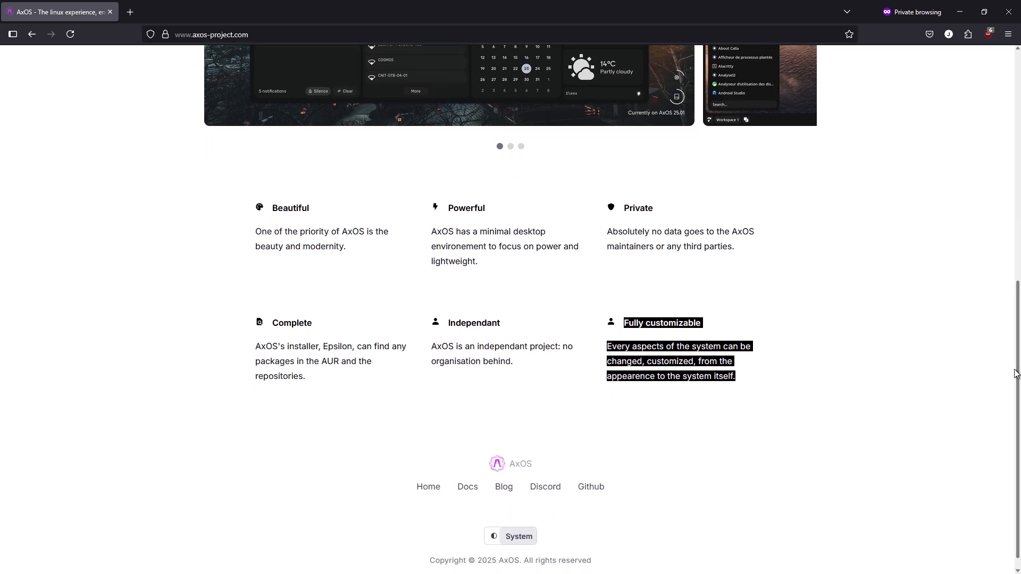
mouse_move(817, 456)
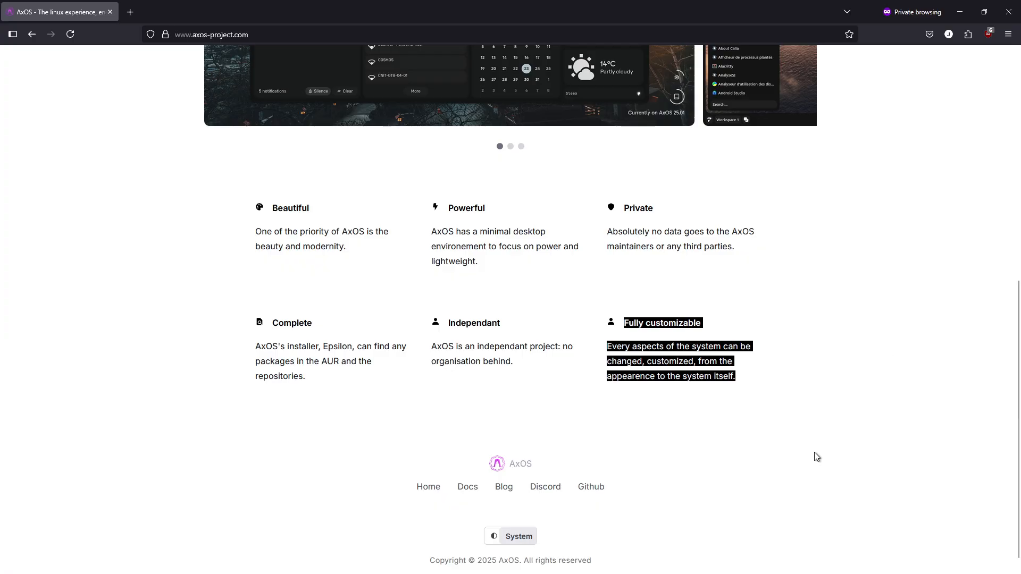
left_click(511, 536)
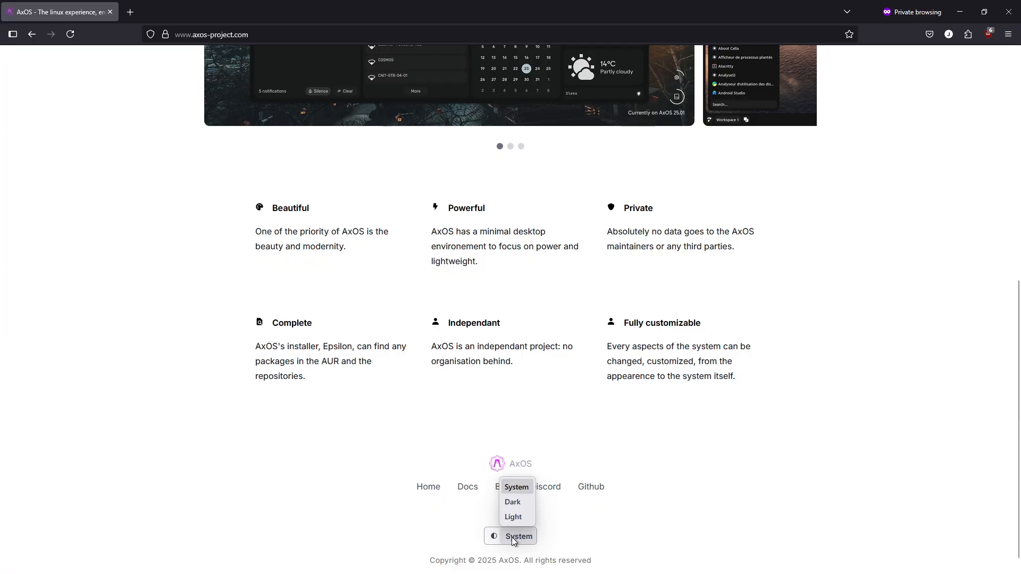
left_click(512, 502)
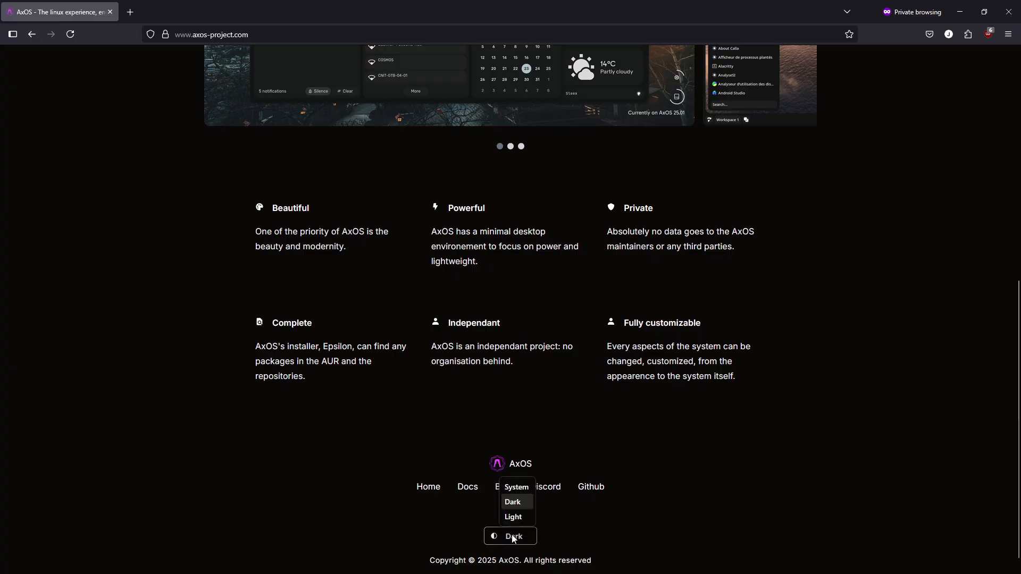
left_click(516, 487)
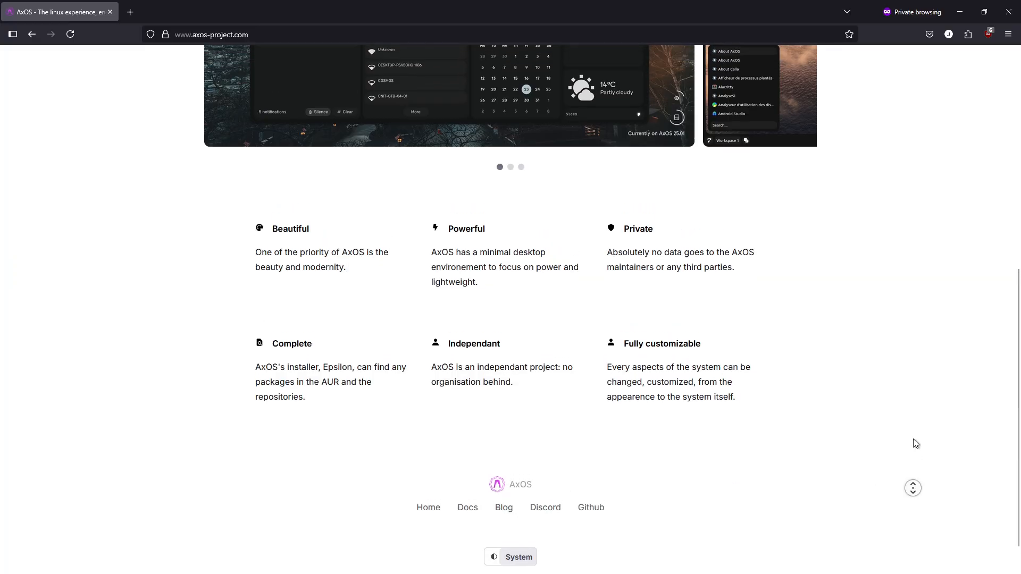
scroll("up", 3)
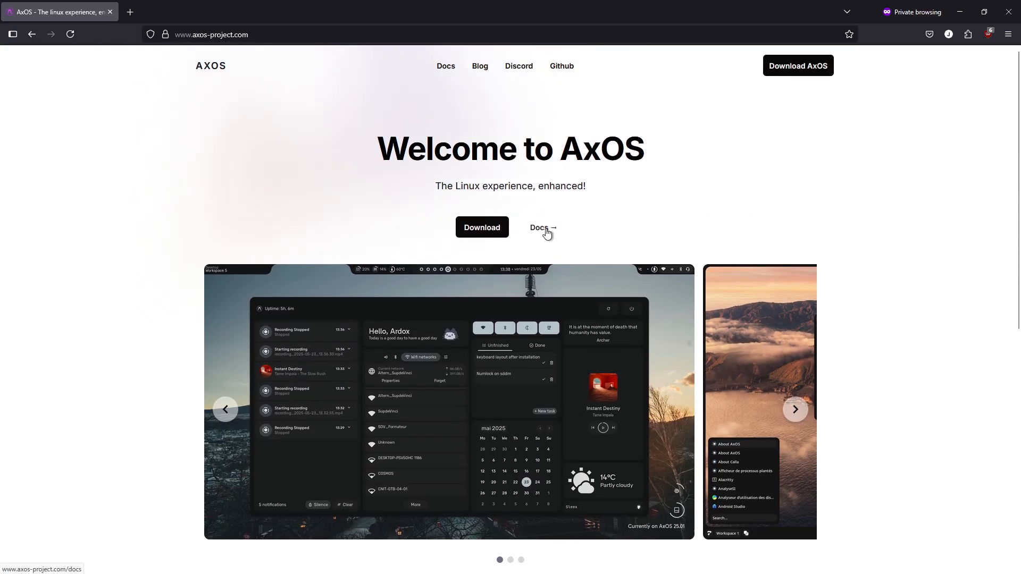
- Open the AxOS documentation and follow the Install AxOS card to the installation guide
left_click(540, 227)
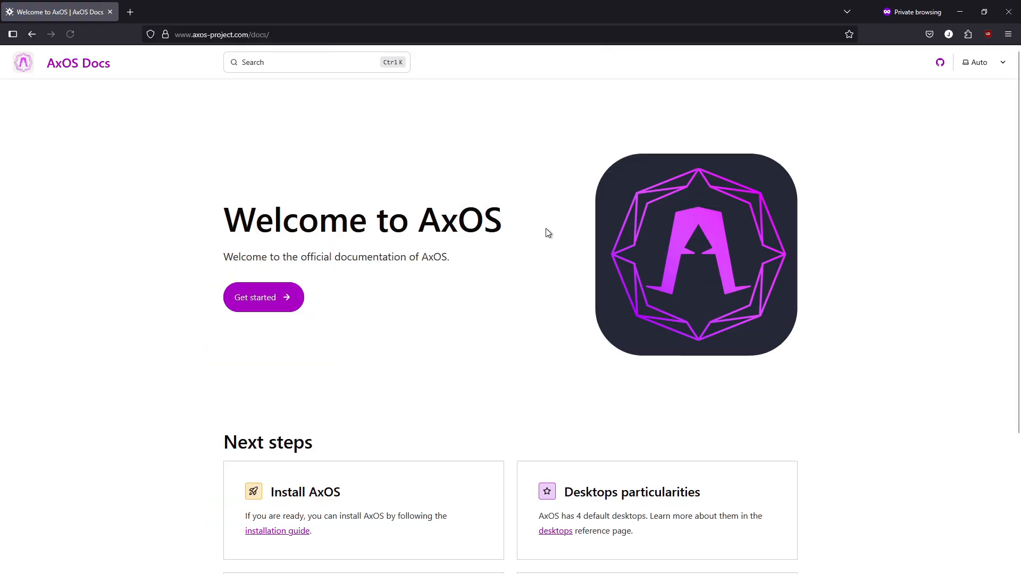
scroll("down", 3)
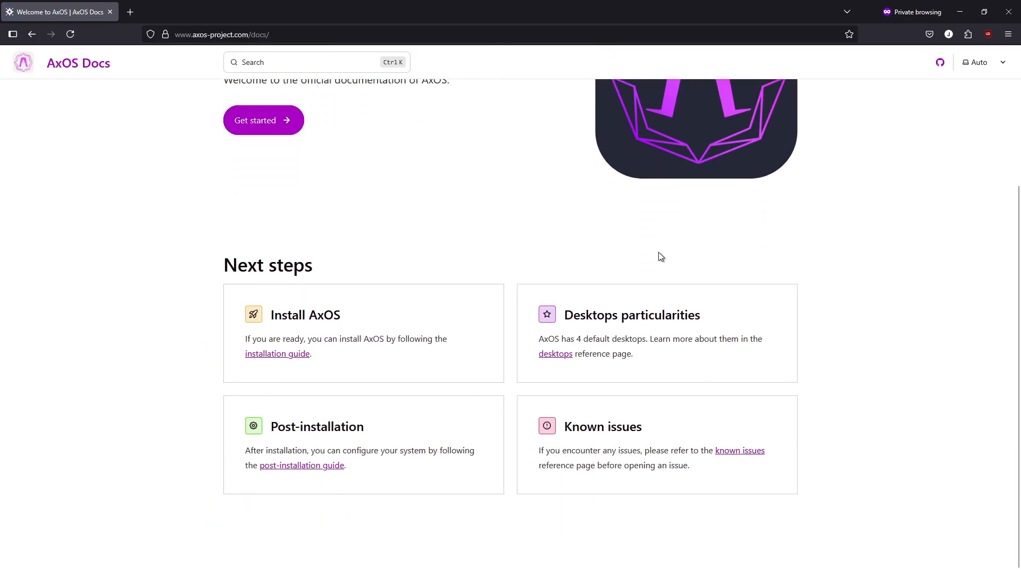
mouse_move(714, 341)
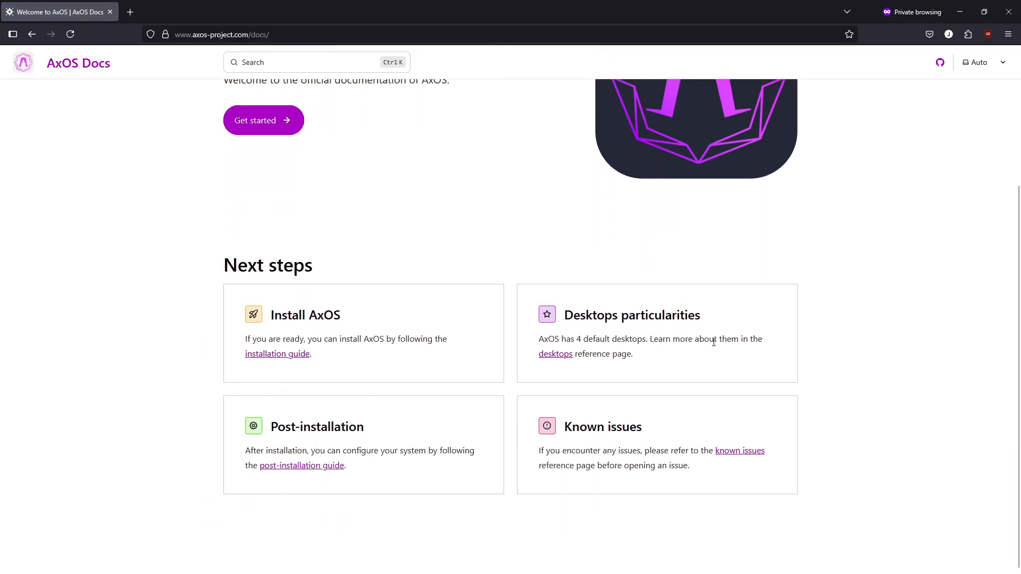
mouse_move(525, 380)
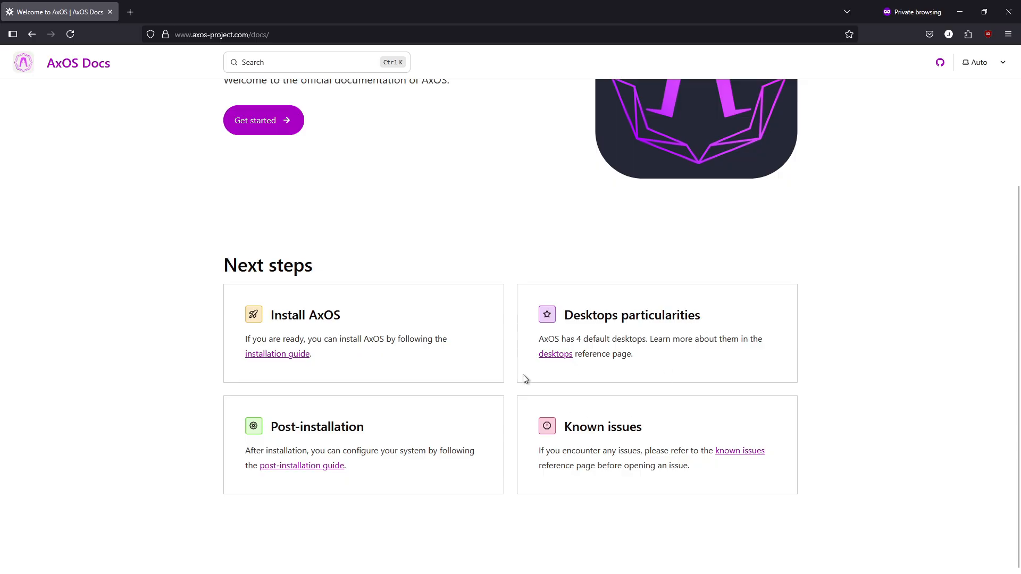
mouse_move(337, 334)
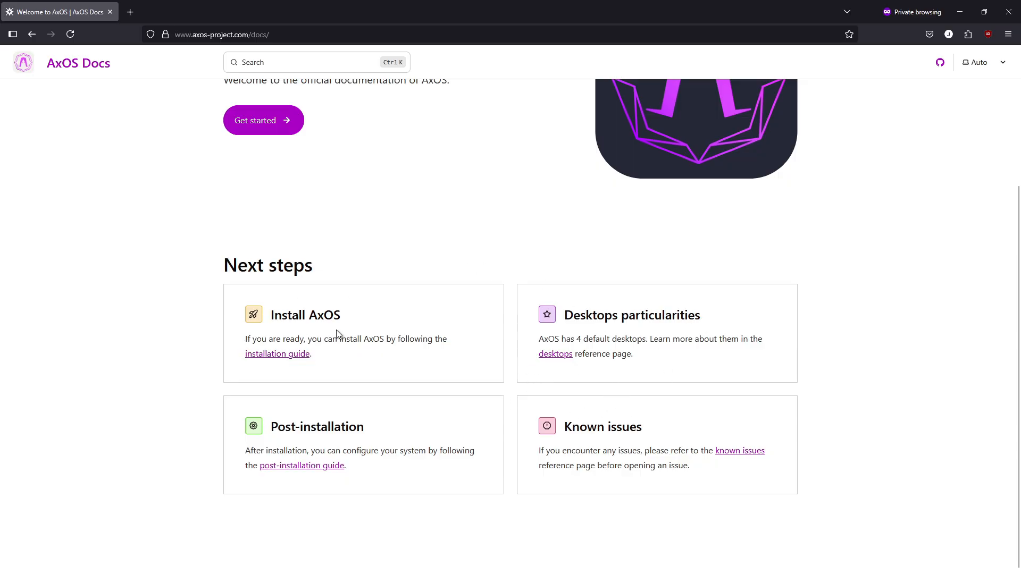
left_click(276, 353)
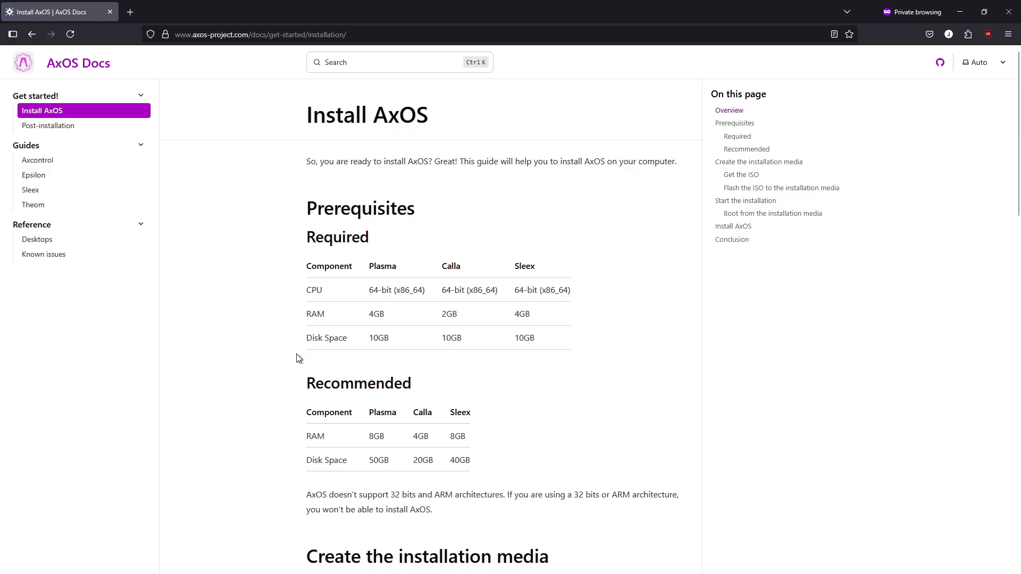
mouse_move(476, 409)
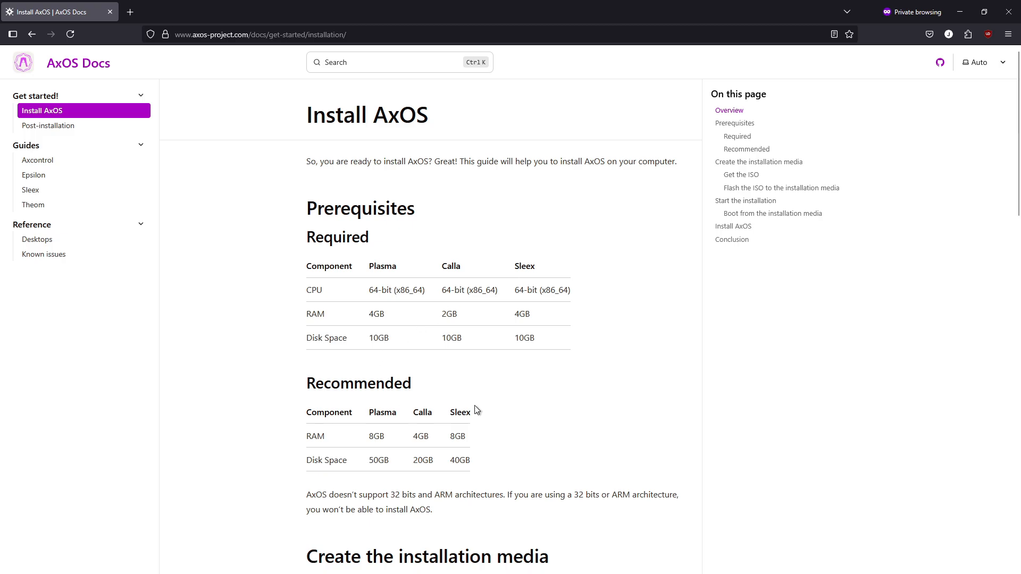
scroll("down", 3)
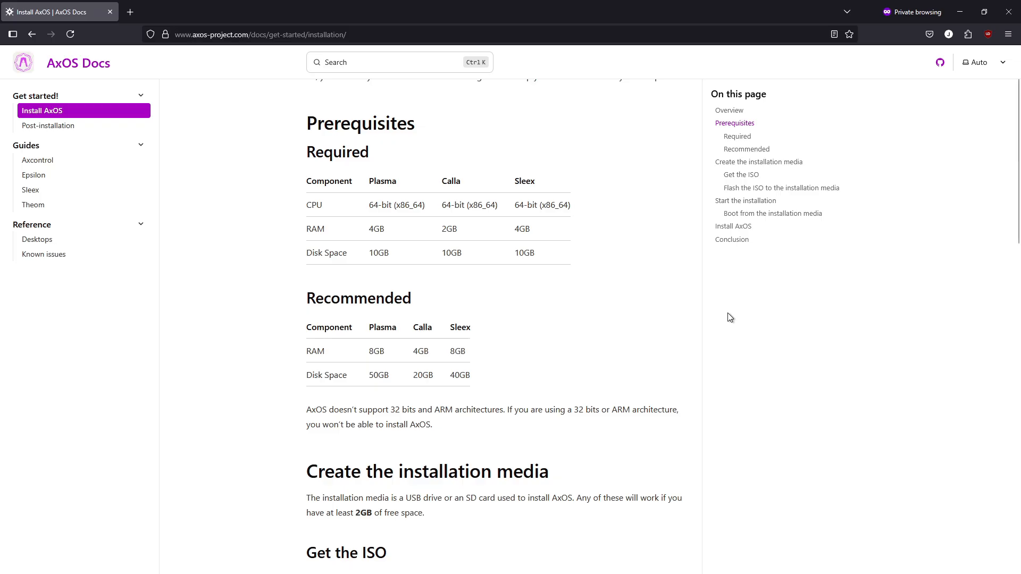
mouse_move(734, 304)
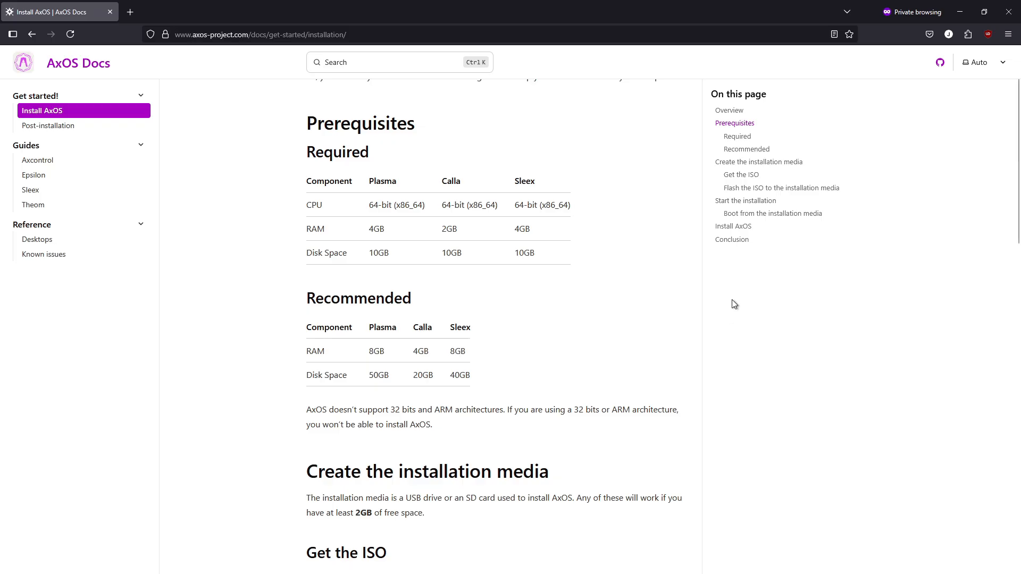
mouse_move(692, 319)
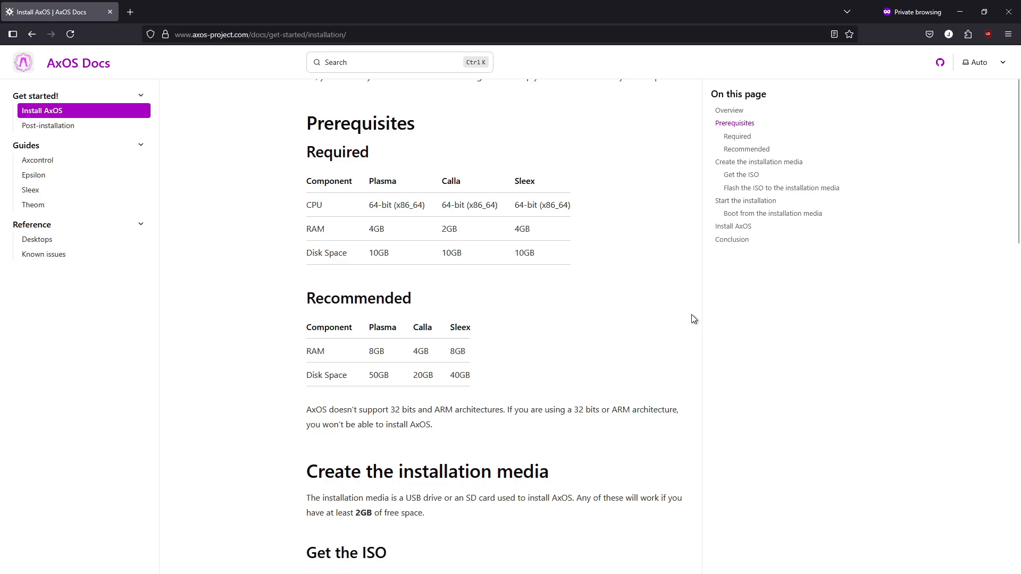
scroll("down", 3)
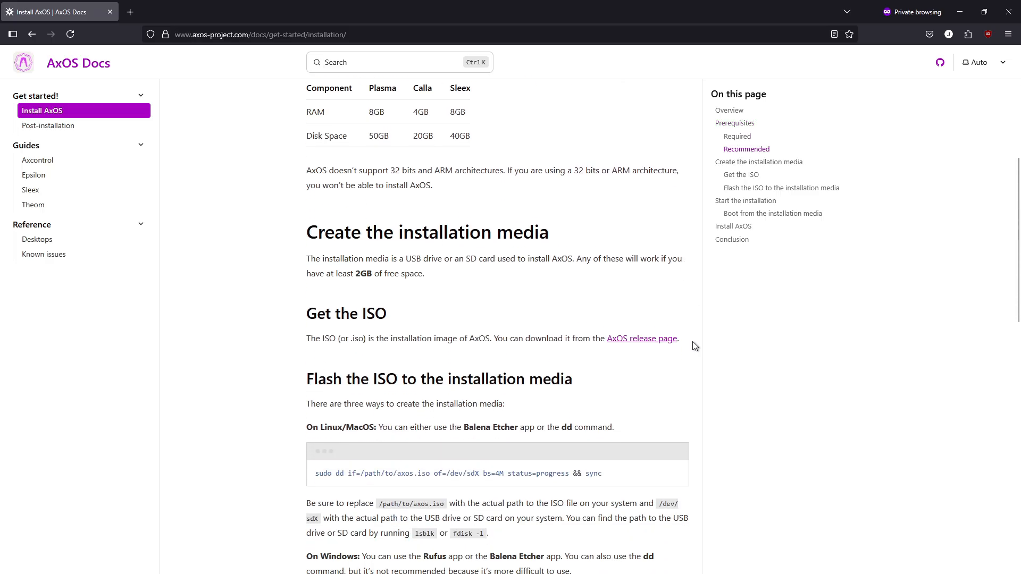
mouse_move(631, 355)
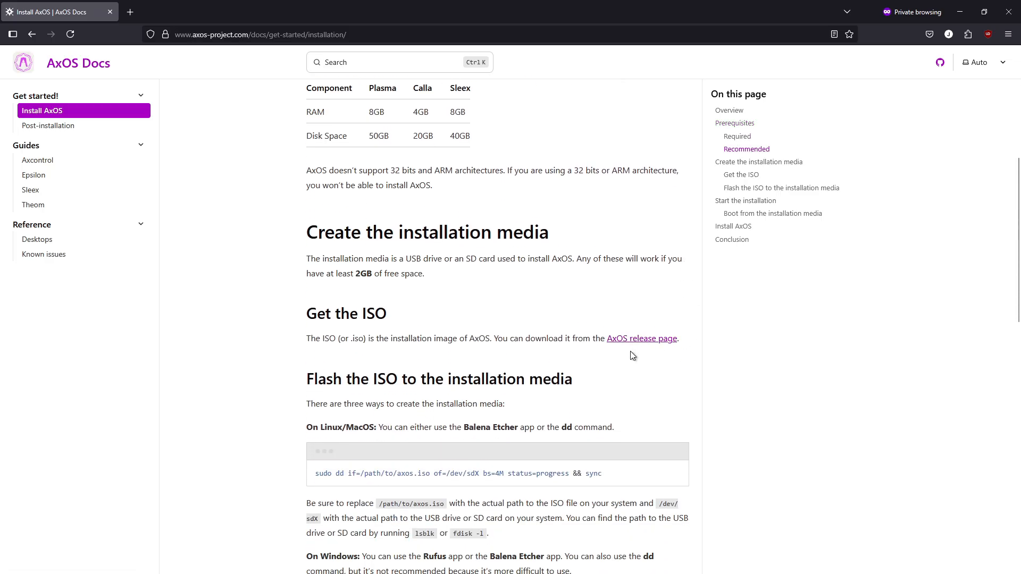
scroll("down", 3)
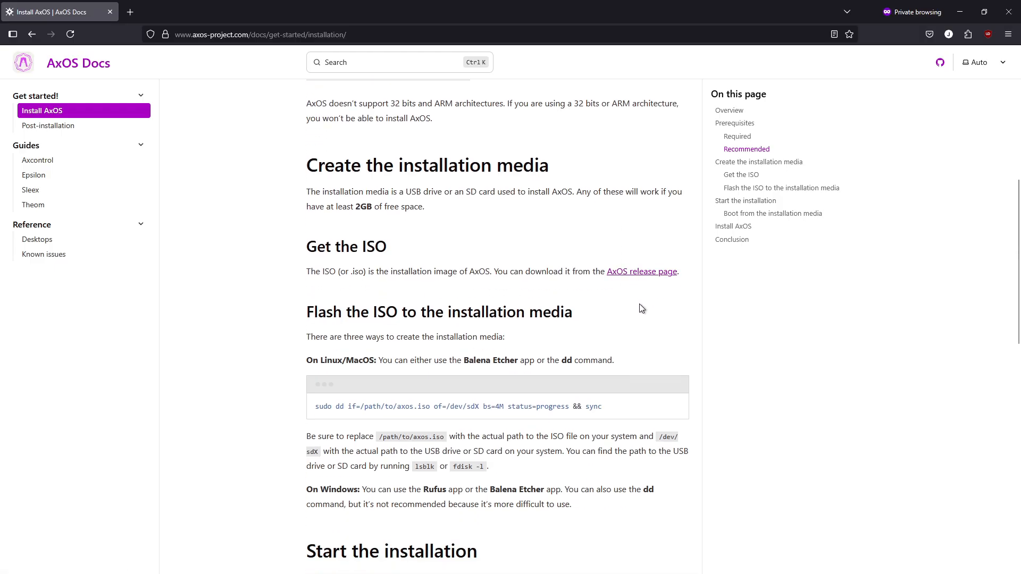
scroll("down", 3)
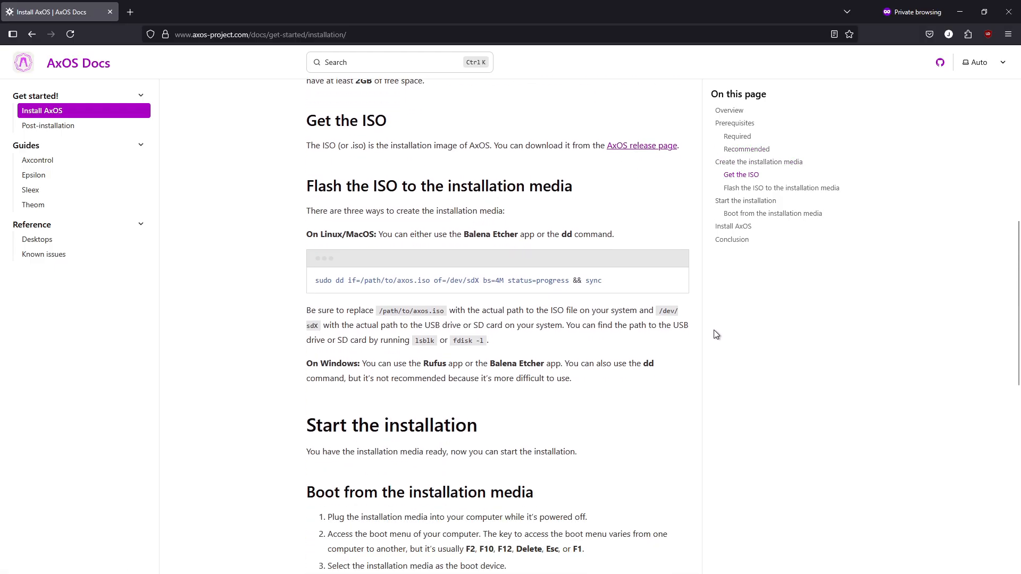
scroll("down", 3)
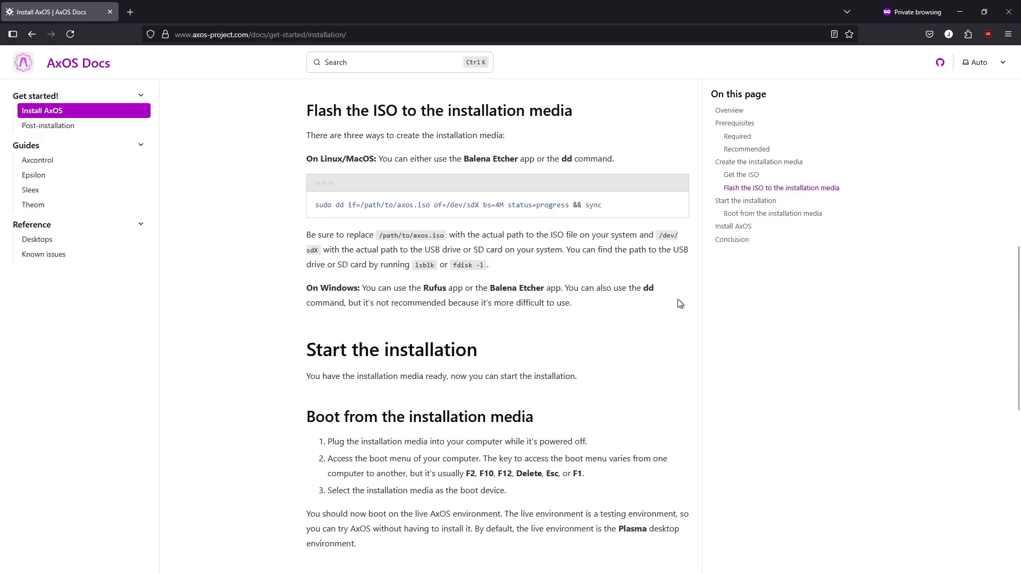
scroll("down", 3)
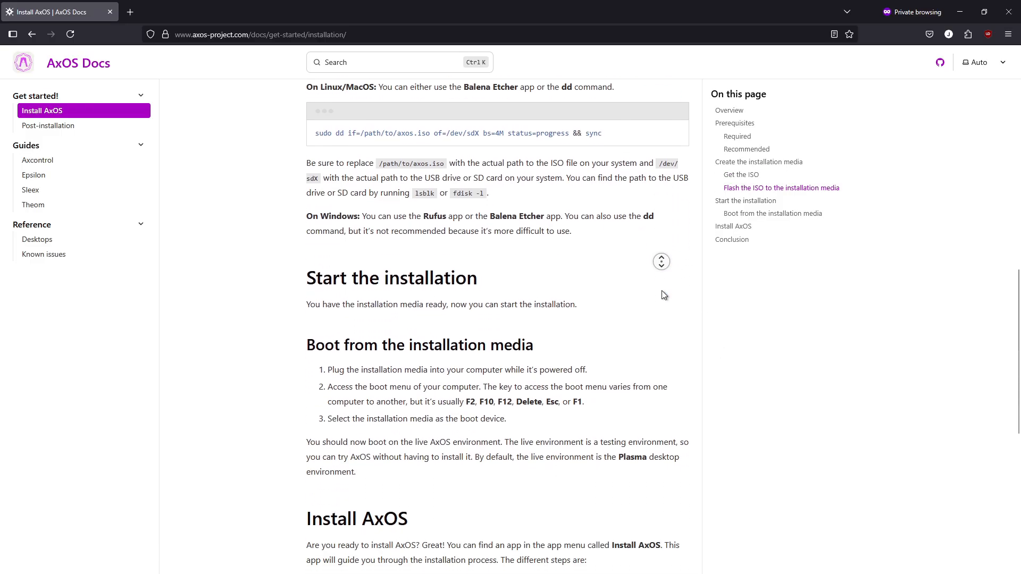
scroll("down", 3)
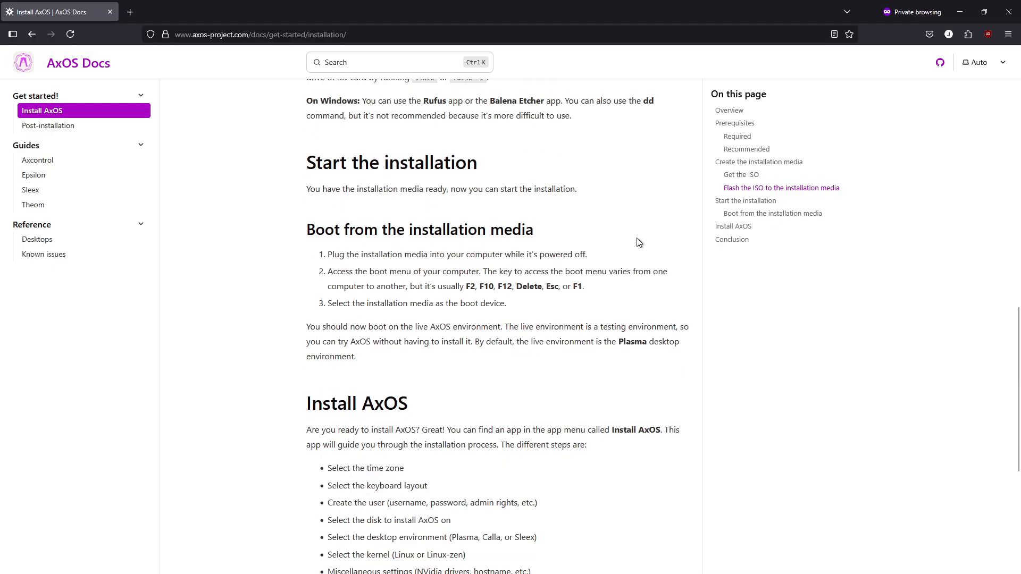
scroll("down", 3)
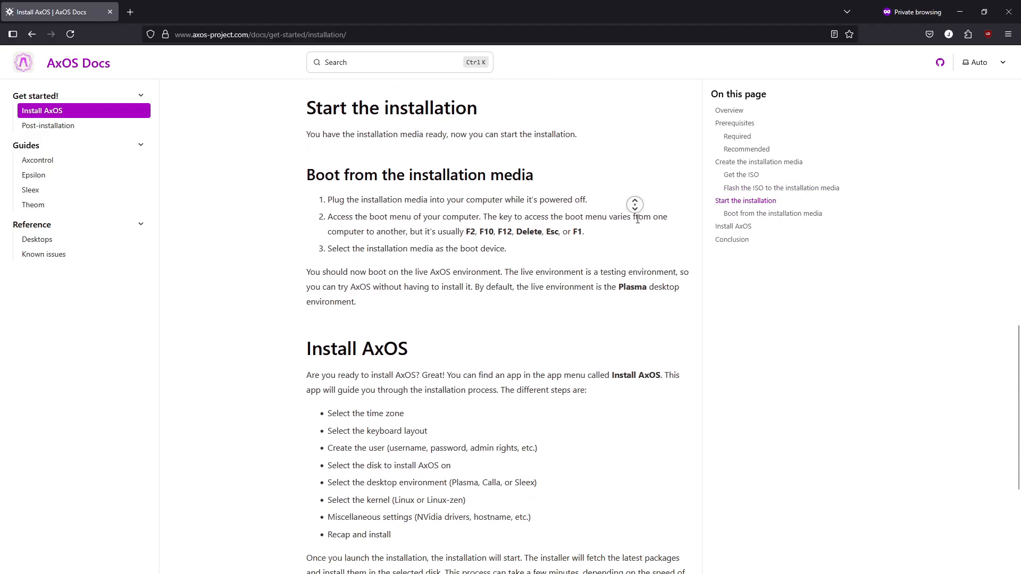
scroll("down", 3)
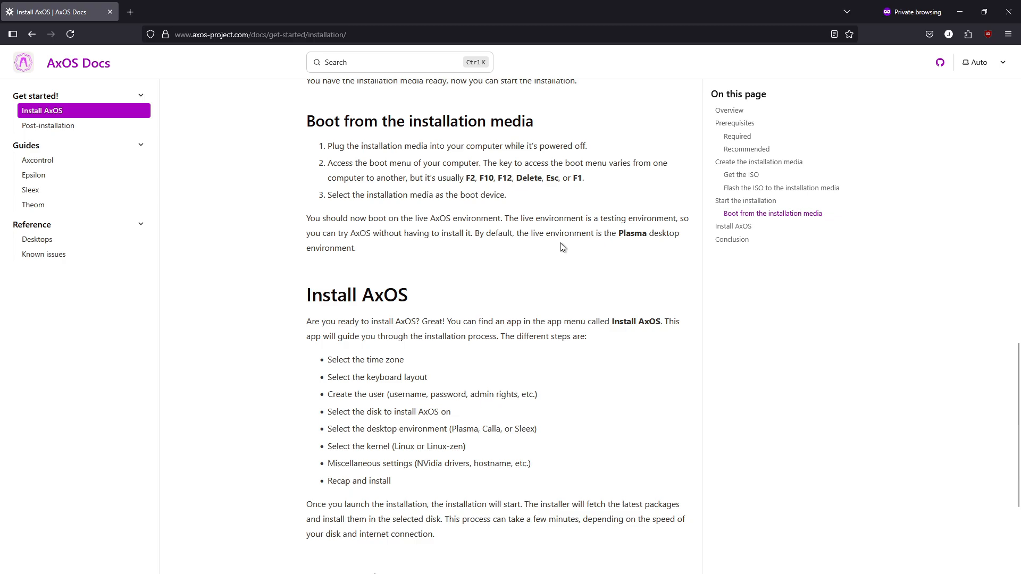
scroll("down", 3)
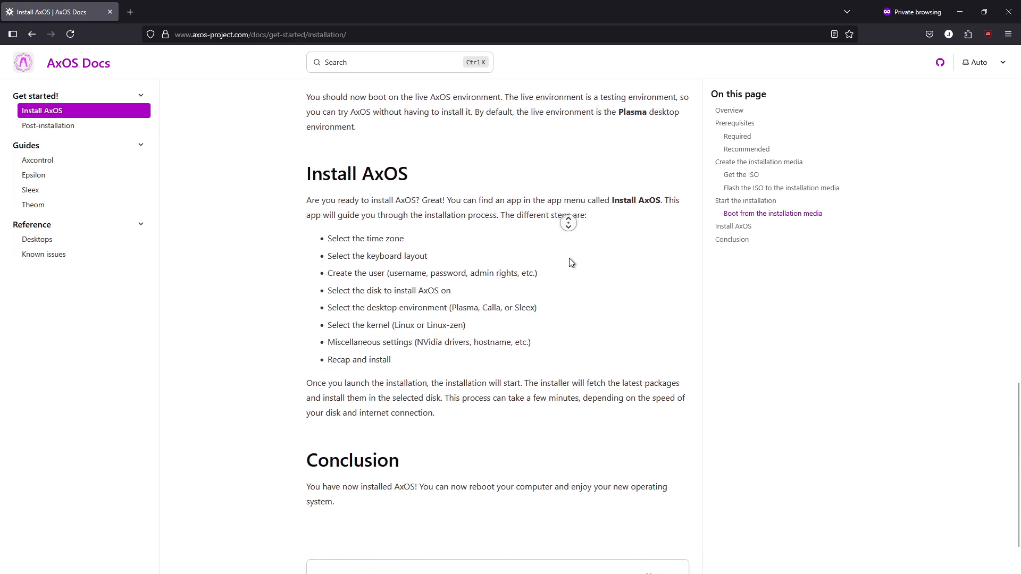
scroll("down", 3)
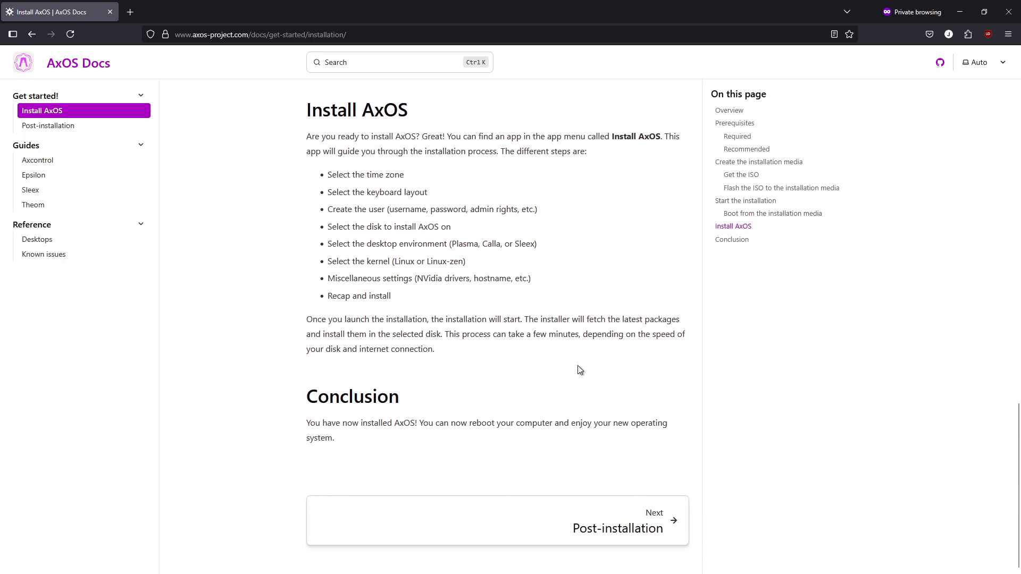
scroll("up", 3)
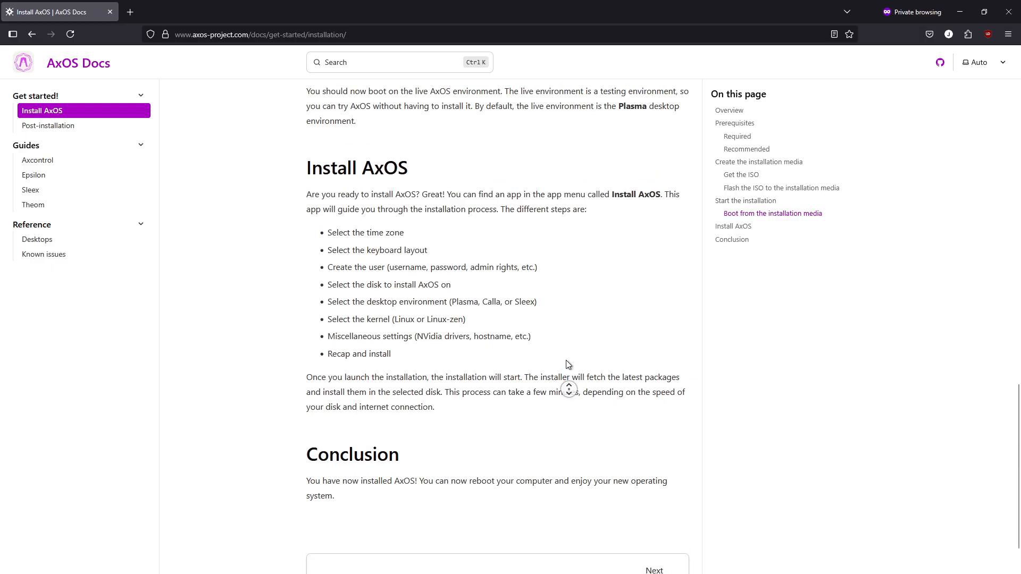
scroll("up", 3)
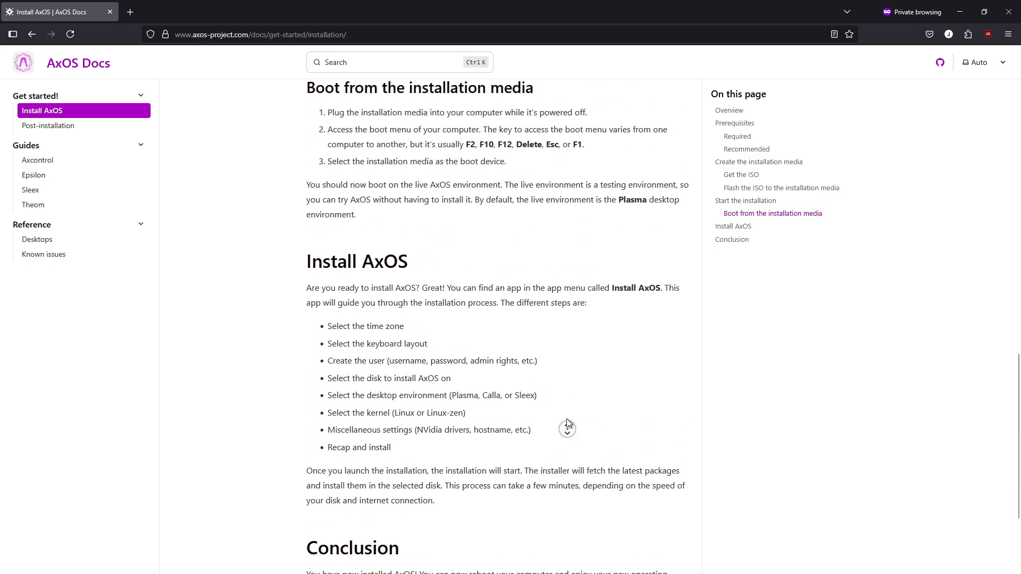
scroll("up", 3)
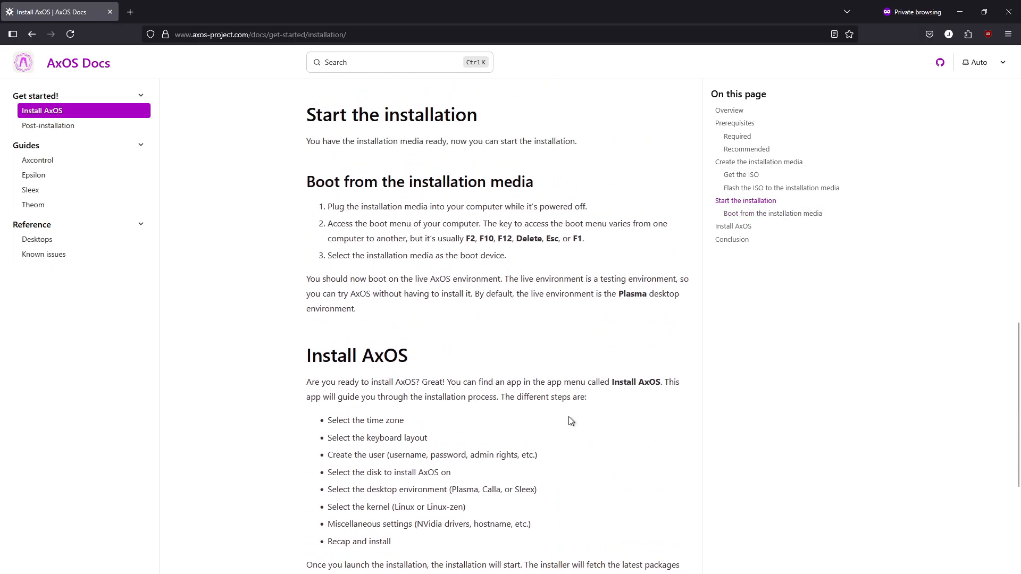
scroll("up", 3)
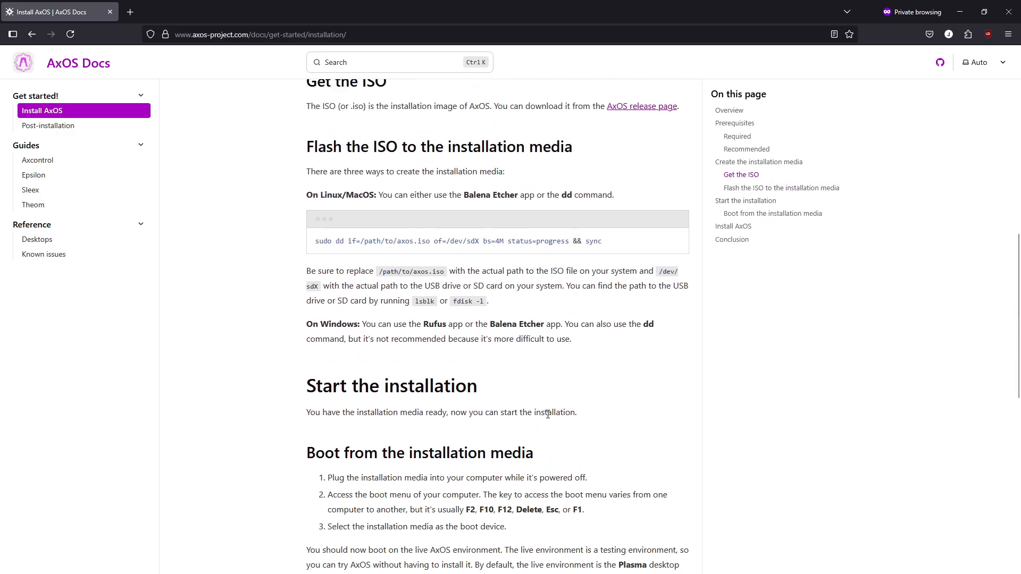
scroll("up", 3)
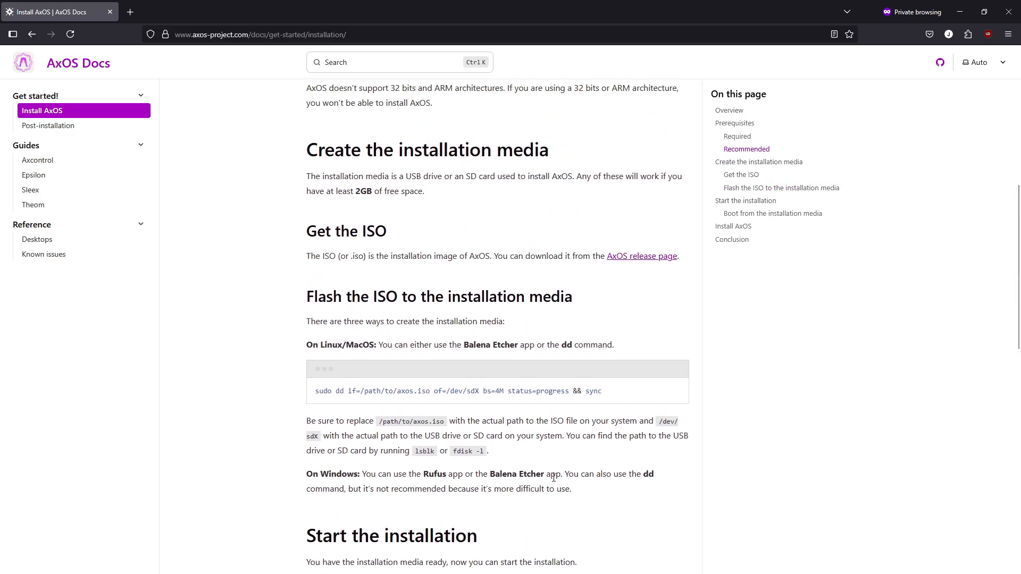
scroll("up", 3)
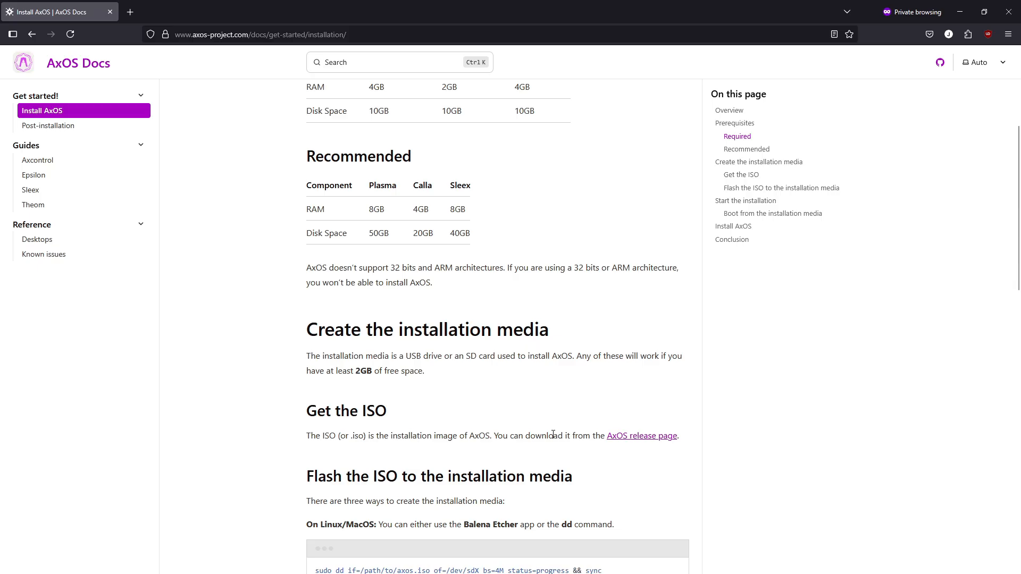
scroll("up", 3)
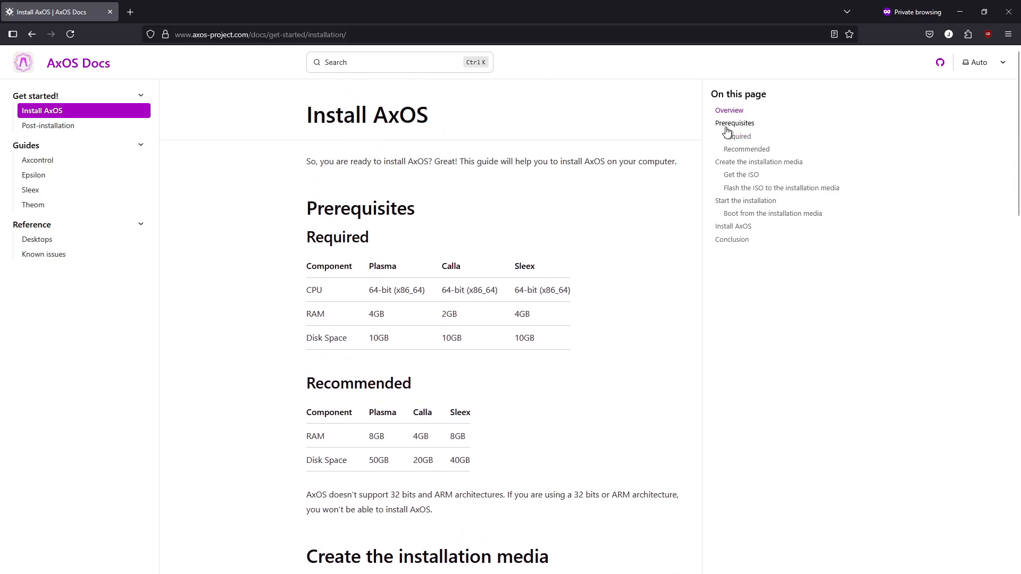
- Jump through the install guide's 'On this page' sections from Required prerequisites to Conclusion
left_click(736, 136)
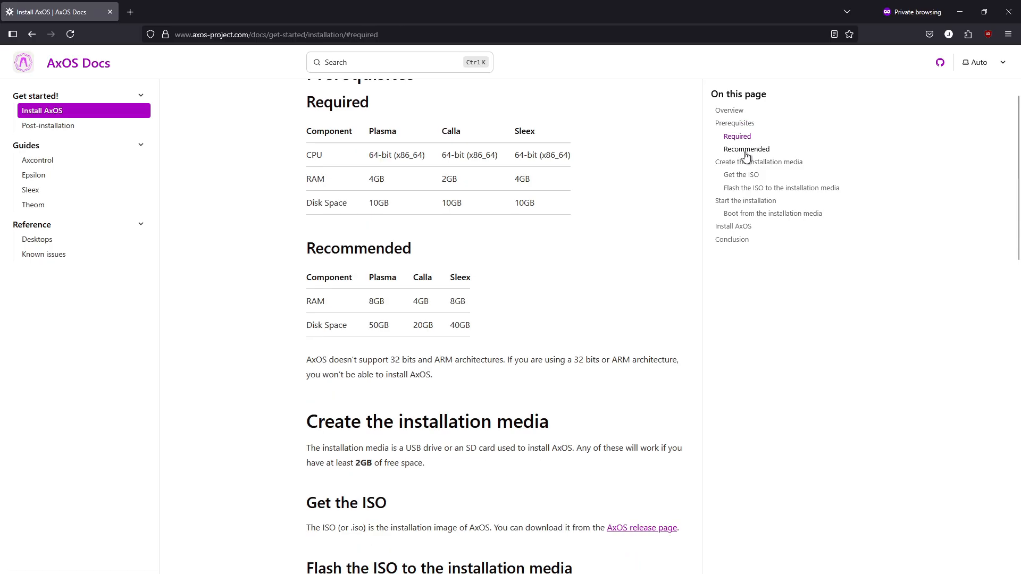
left_click(747, 149)
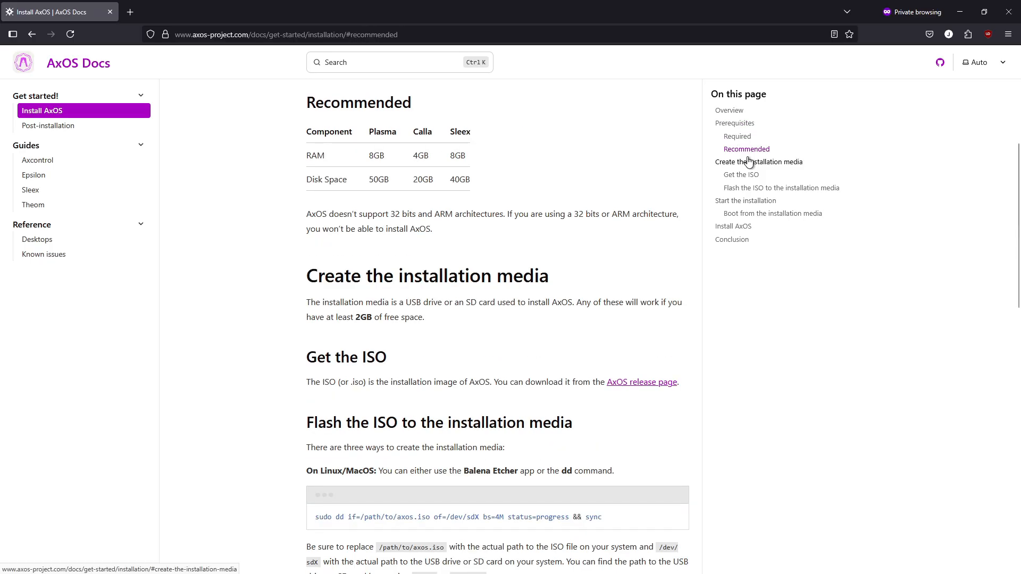
left_click(759, 162)
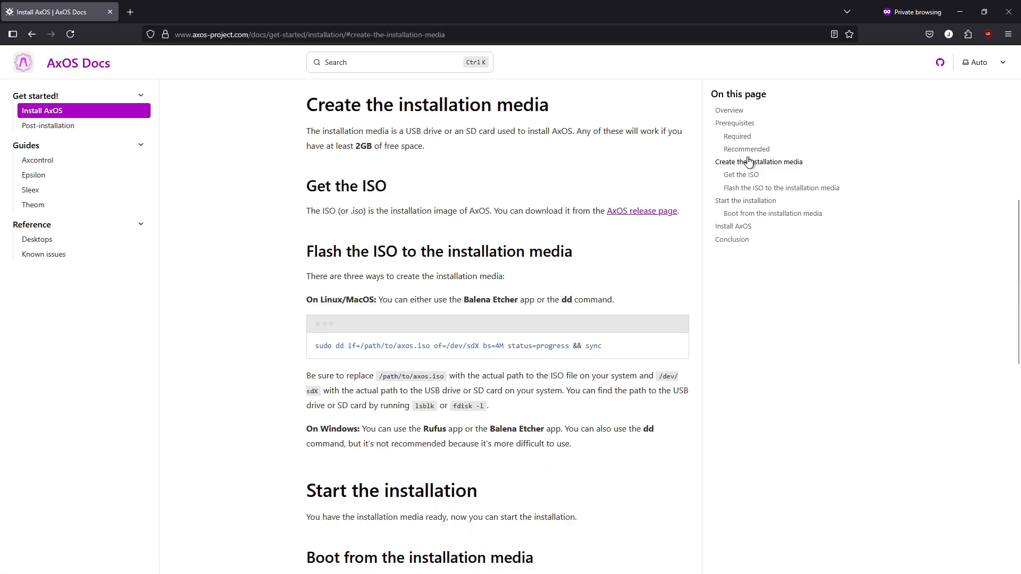
left_click(740, 174)
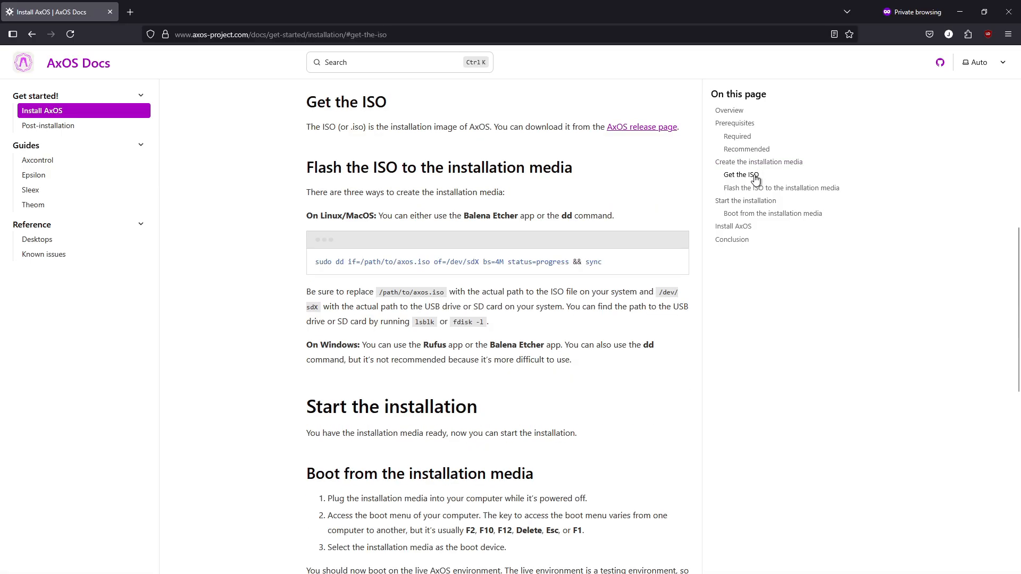
left_click(781, 187)
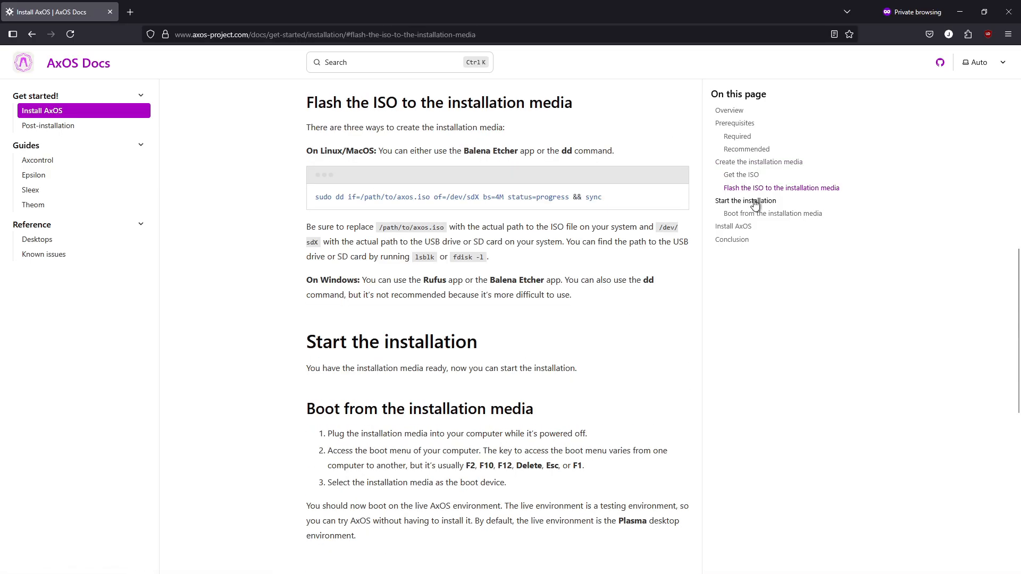
left_click(773, 213)
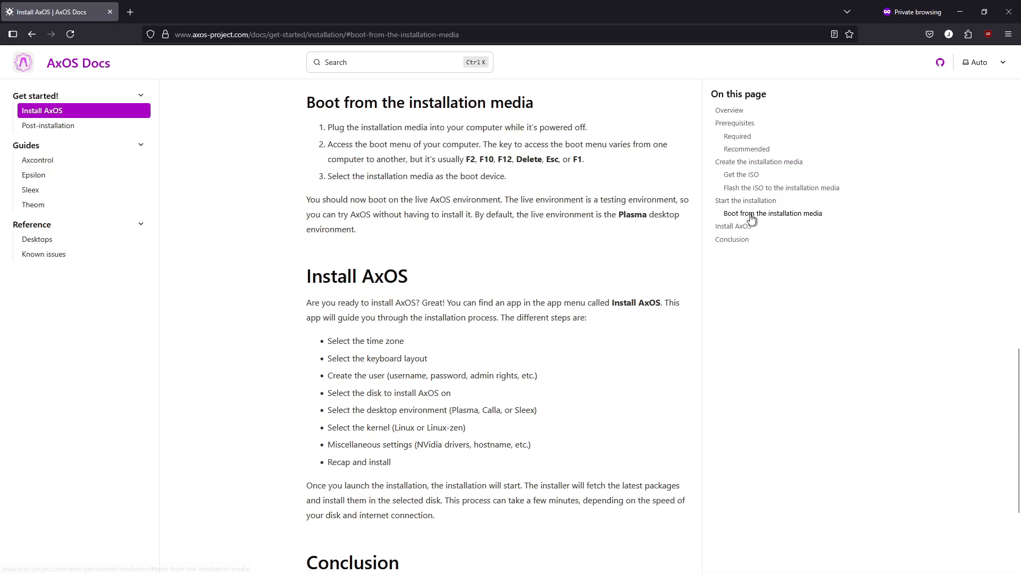
left_click(733, 225)
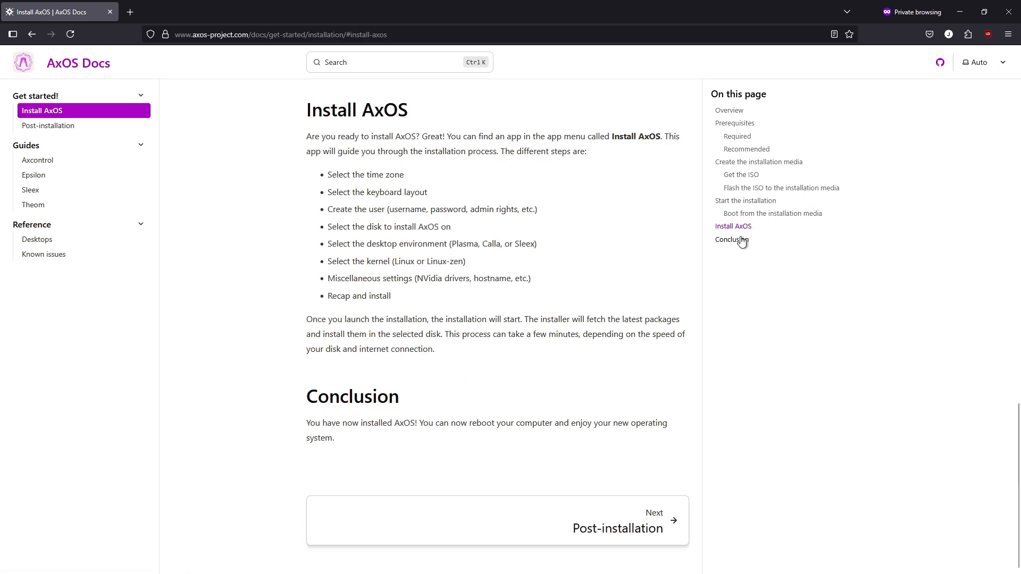
left_click(730, 240)
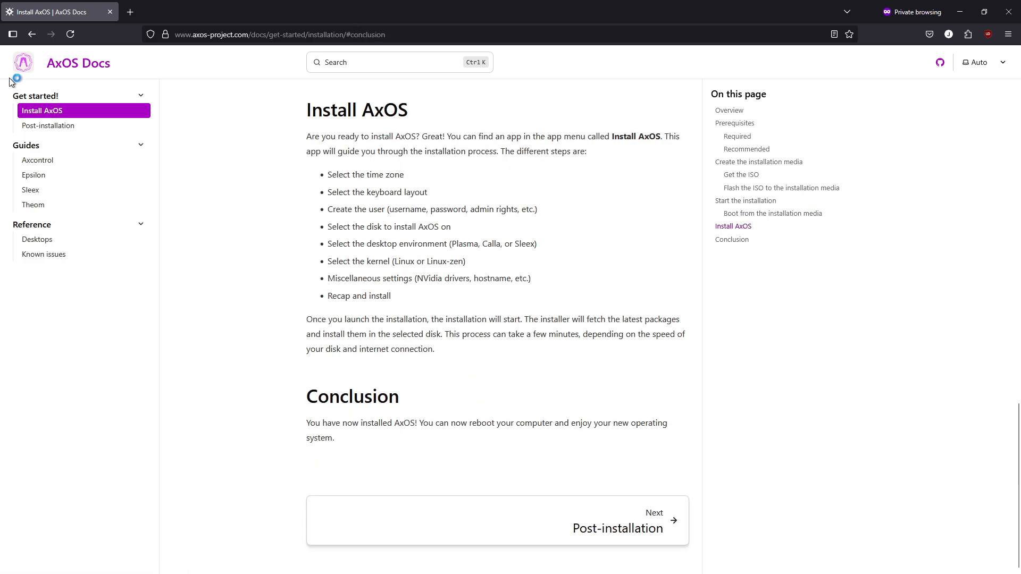
- Navigate back to the docs welcome page and open the Desktops reference page
left_click(30, 34)
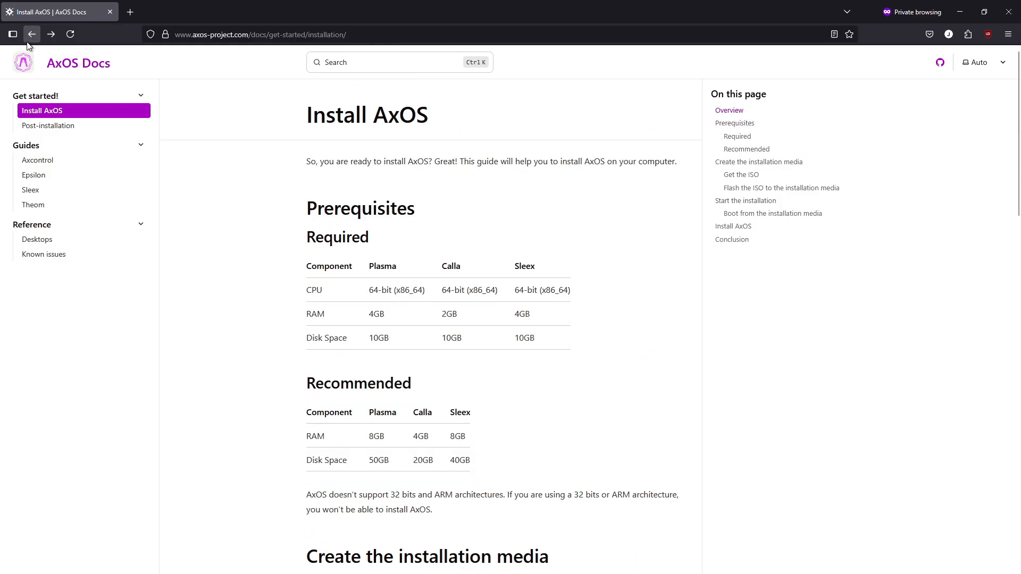
left_click(31, 34)
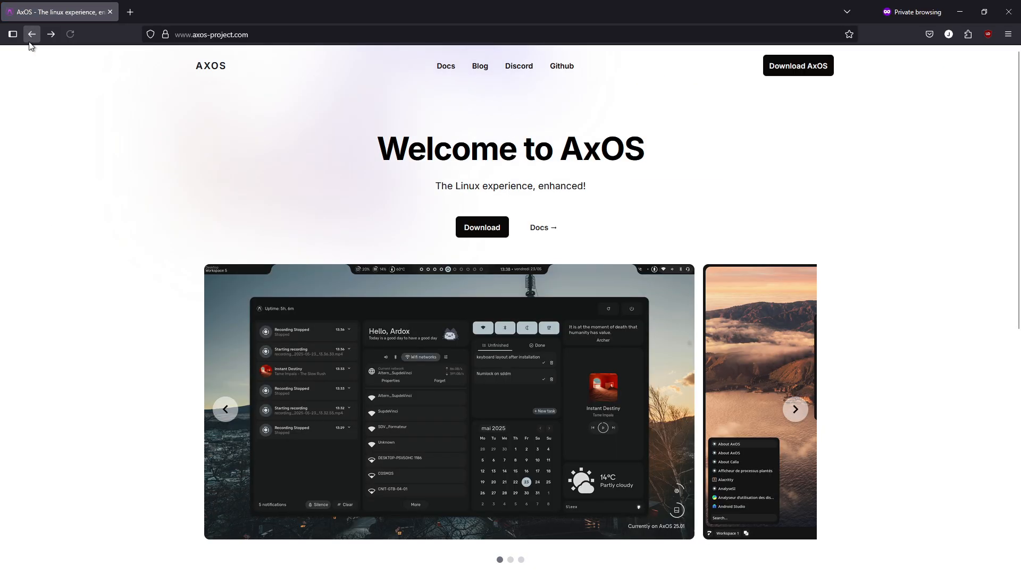
left_click(446, 66)
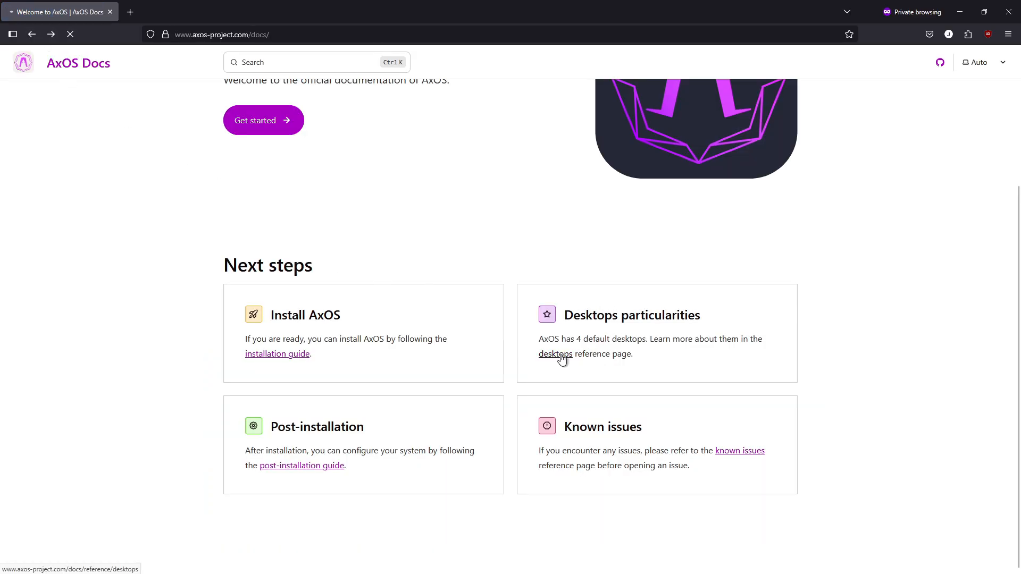
left_click(555, 353)
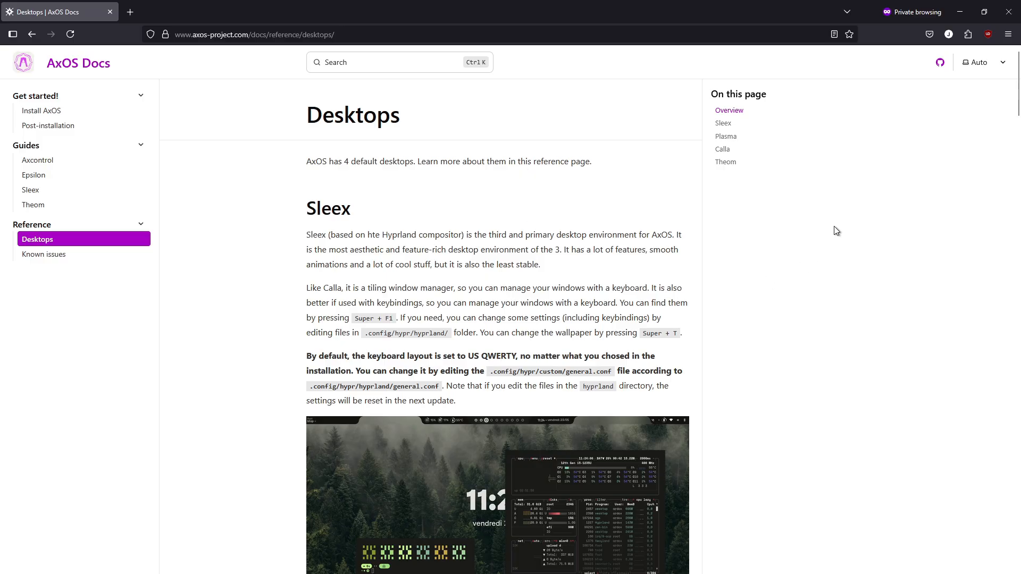
scroll("down", 3)
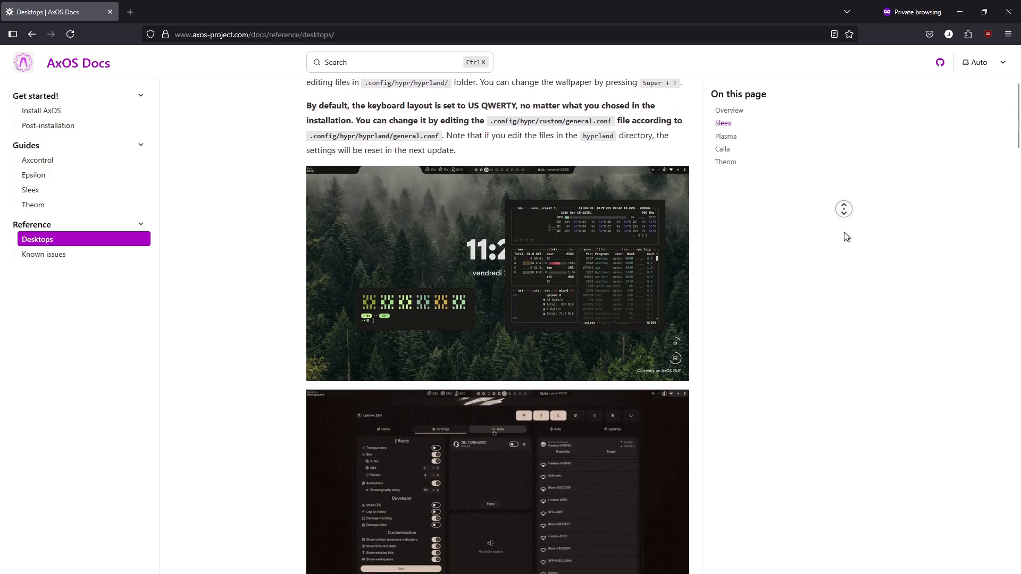
scroll("down", 3)
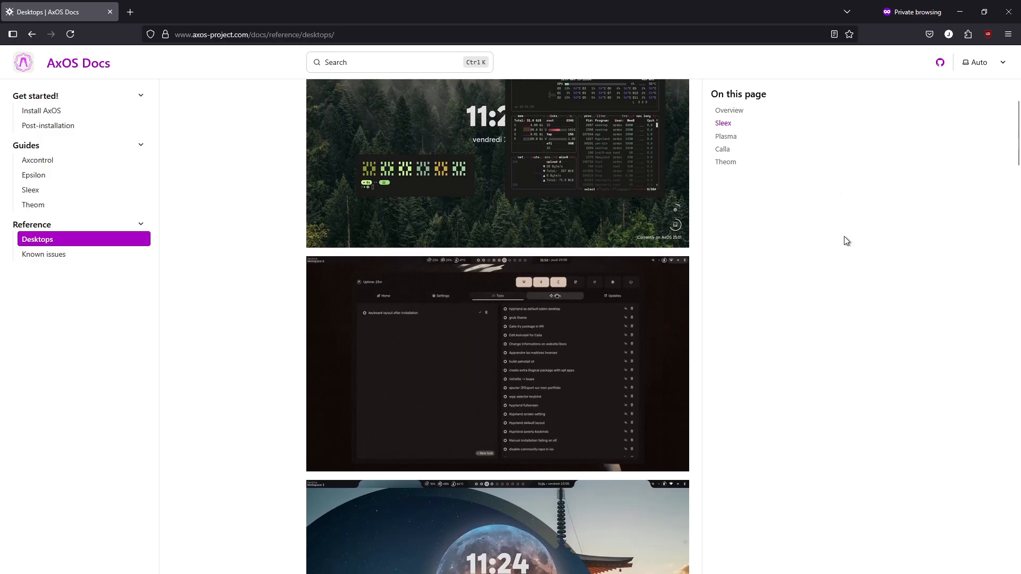
scroll("down", 3)
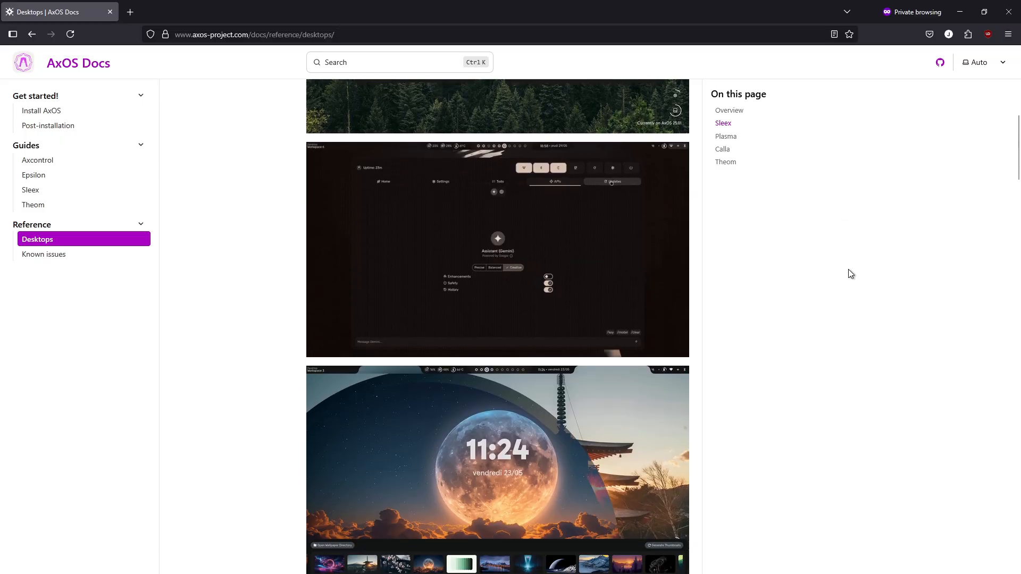
scroll("down", 3)
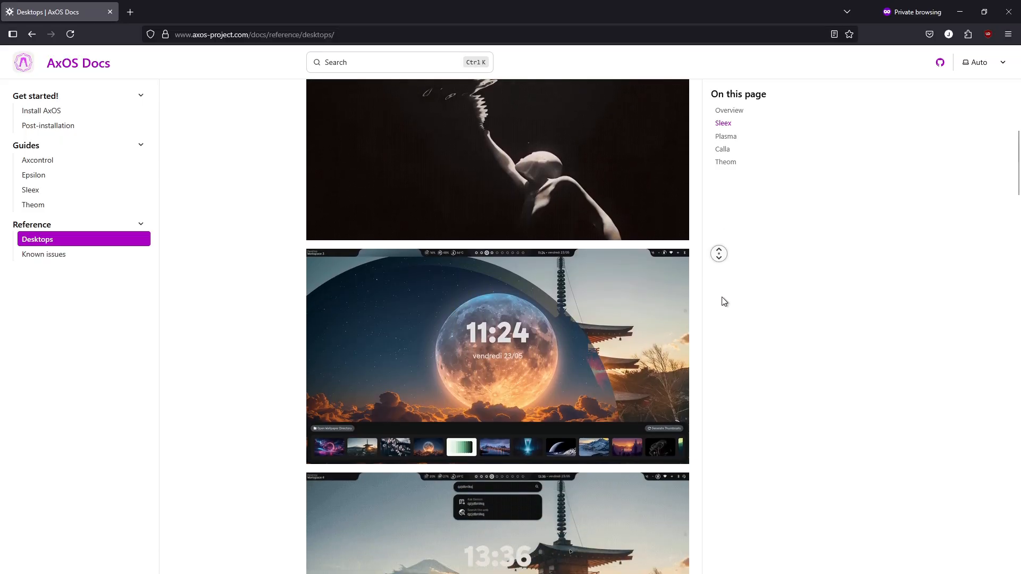
scroll("down", 3)
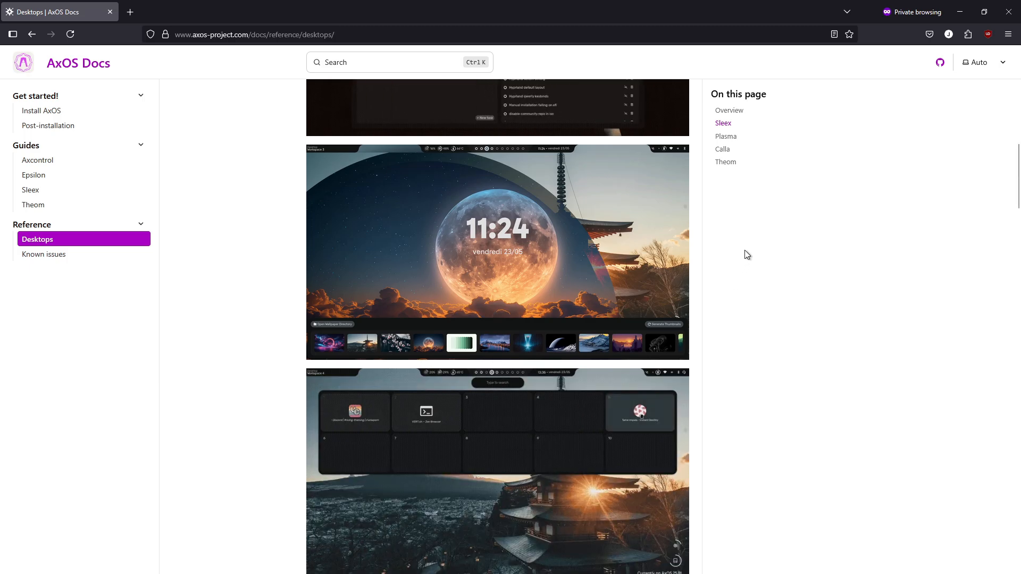
scroll("down", 3)
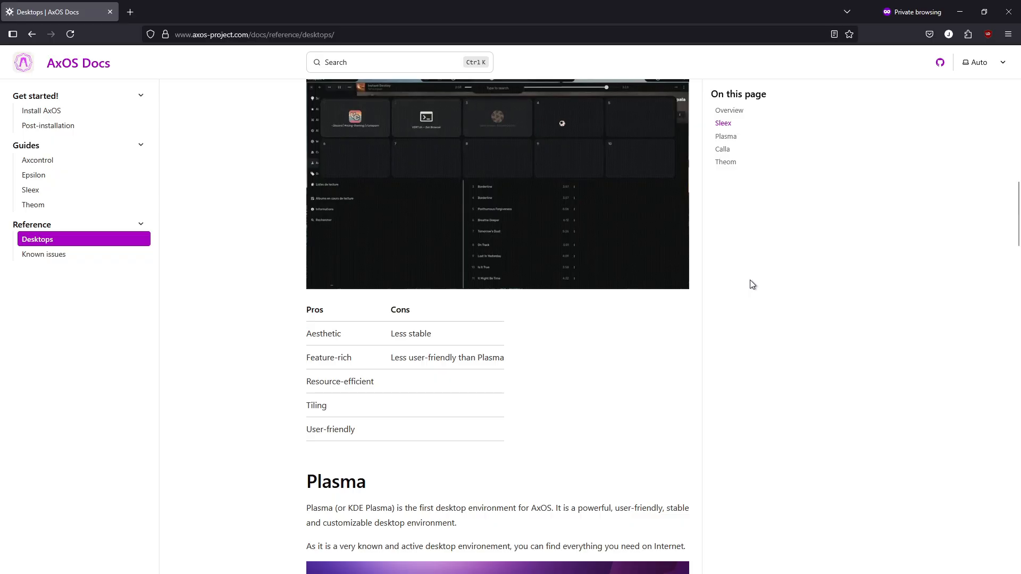
scroll("down", 3)
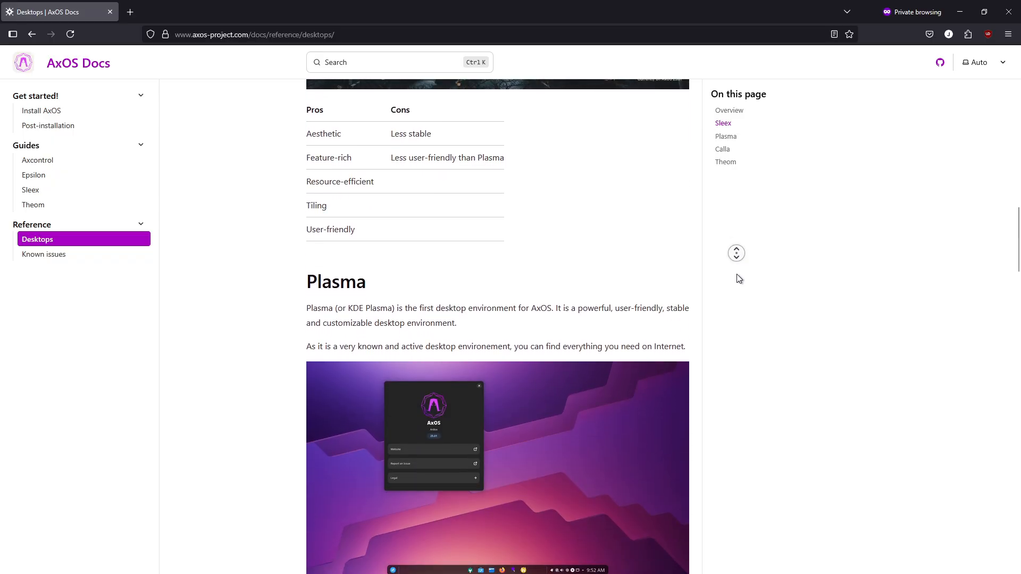
scroll("down", 3)
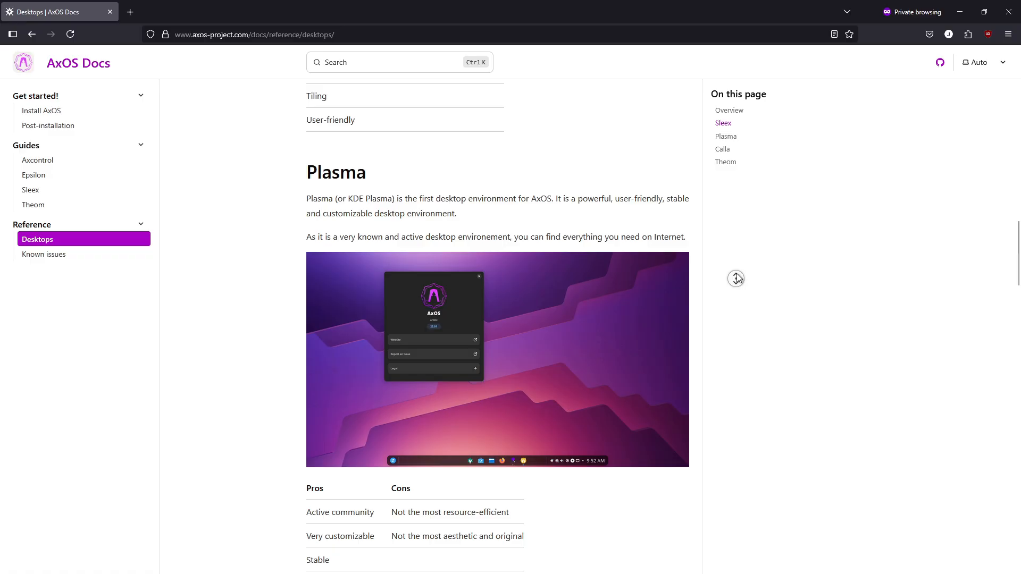
scroll("down", 3)
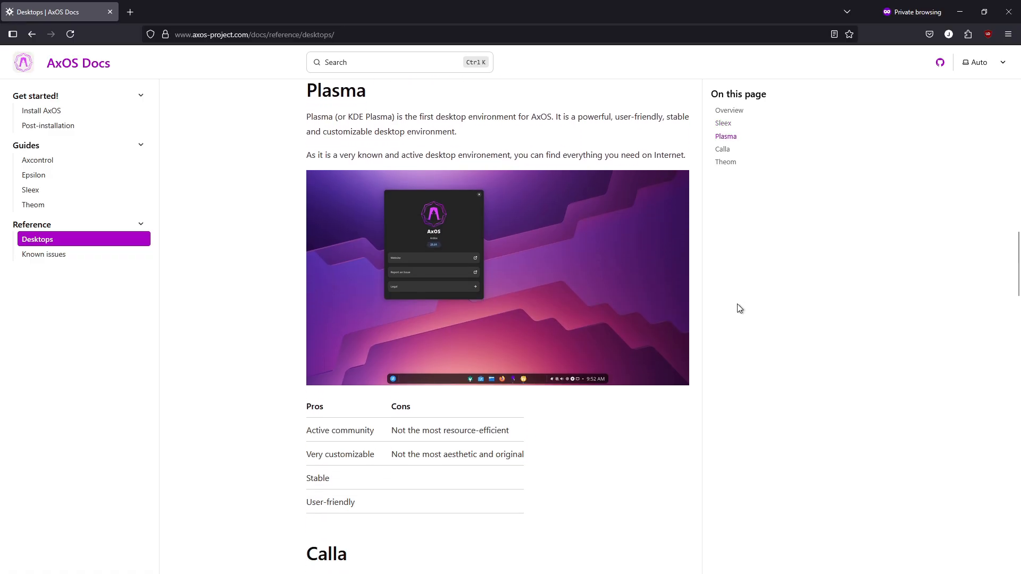
- Scroll through the Theom section's screenshots and pros/cons, then go back to the docs welcome page
scroll("down", 3)
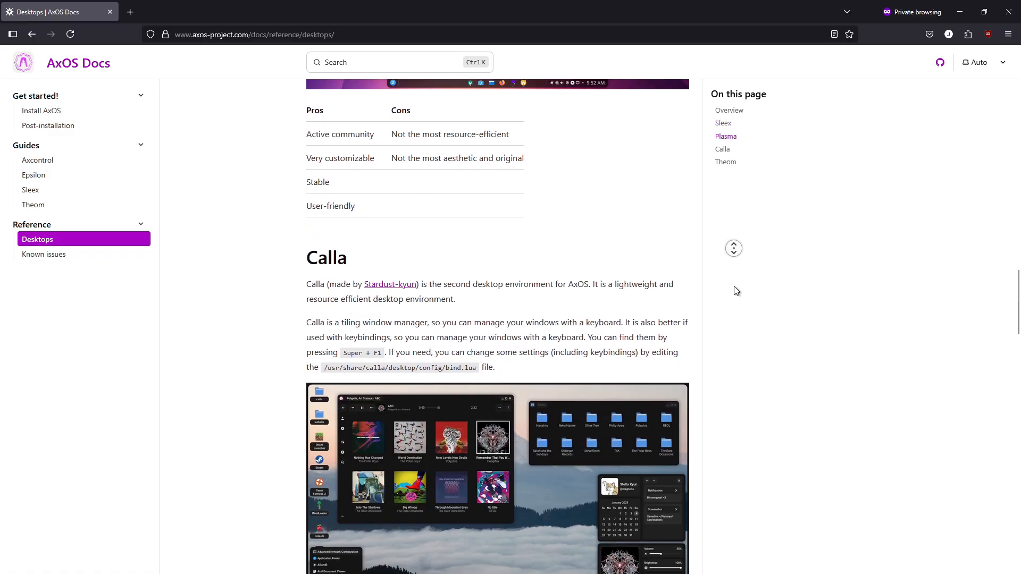
scroll("down", 3)
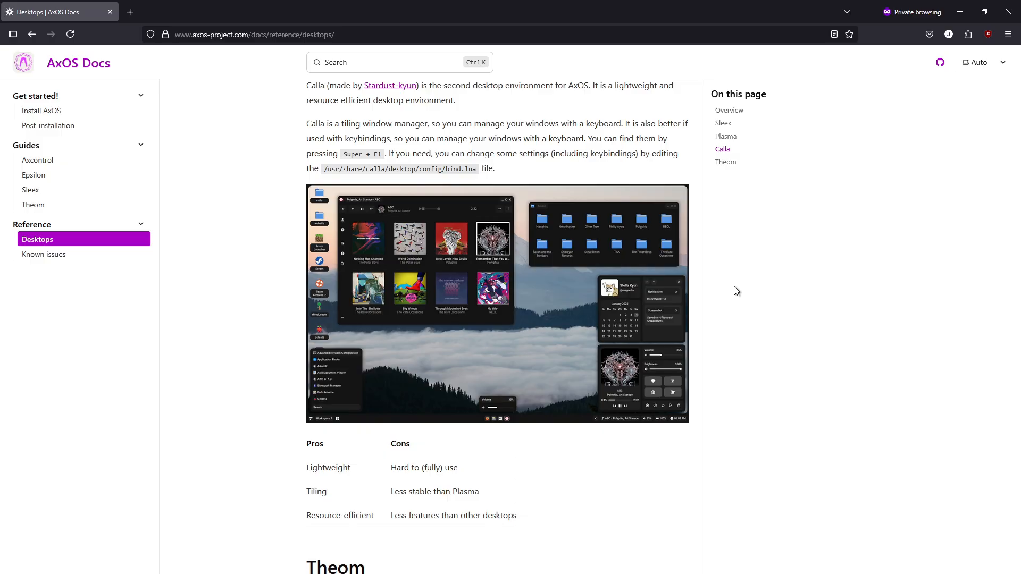
scroll("down", 3)
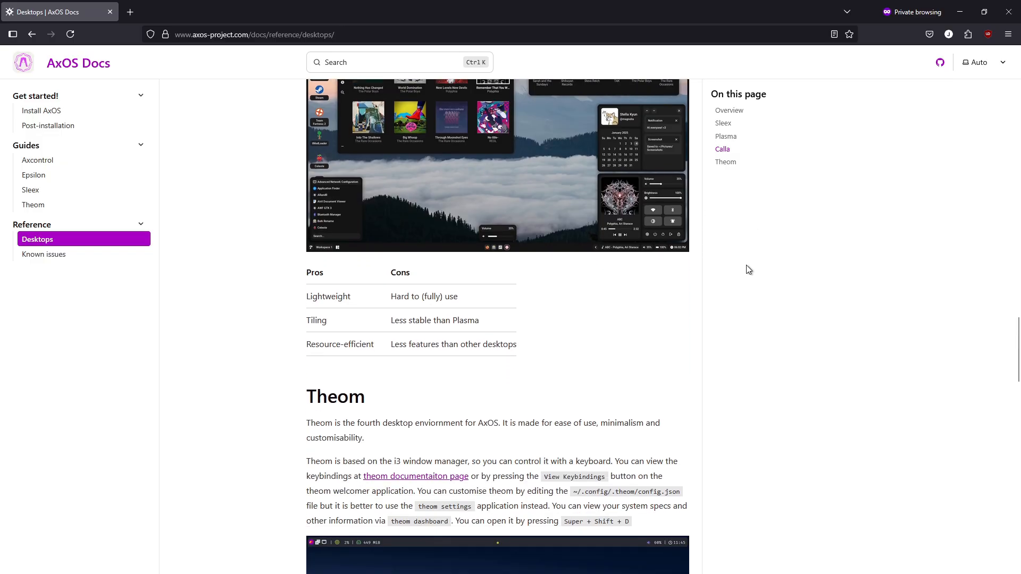
scroll("down", 3)
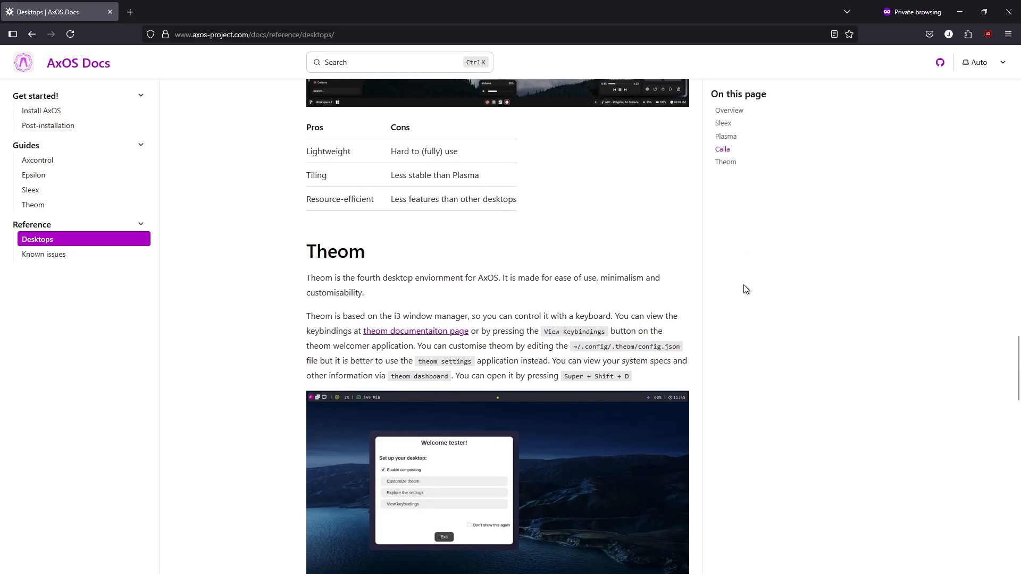
scroll("down", 3)
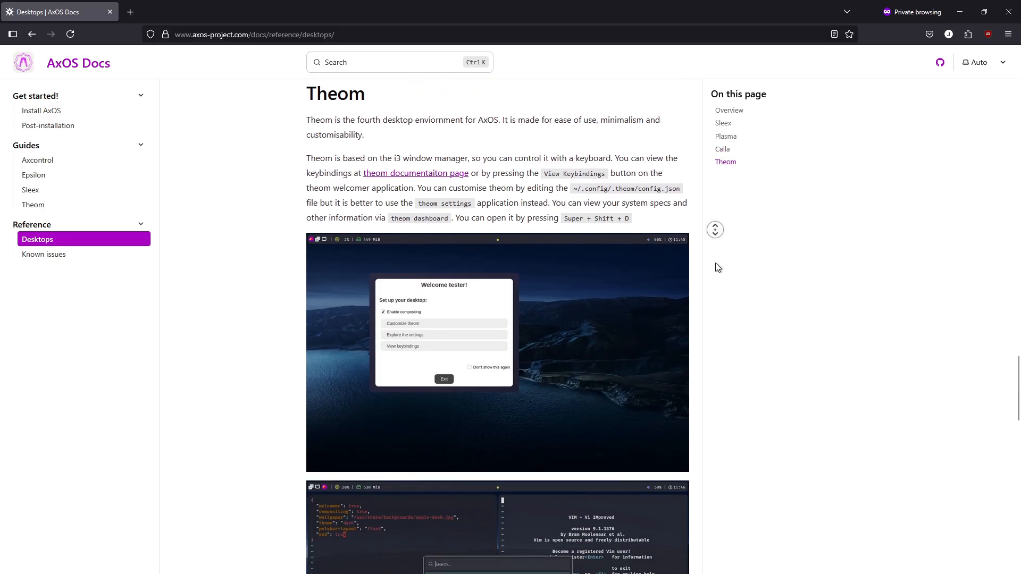
scroll("down", 3)
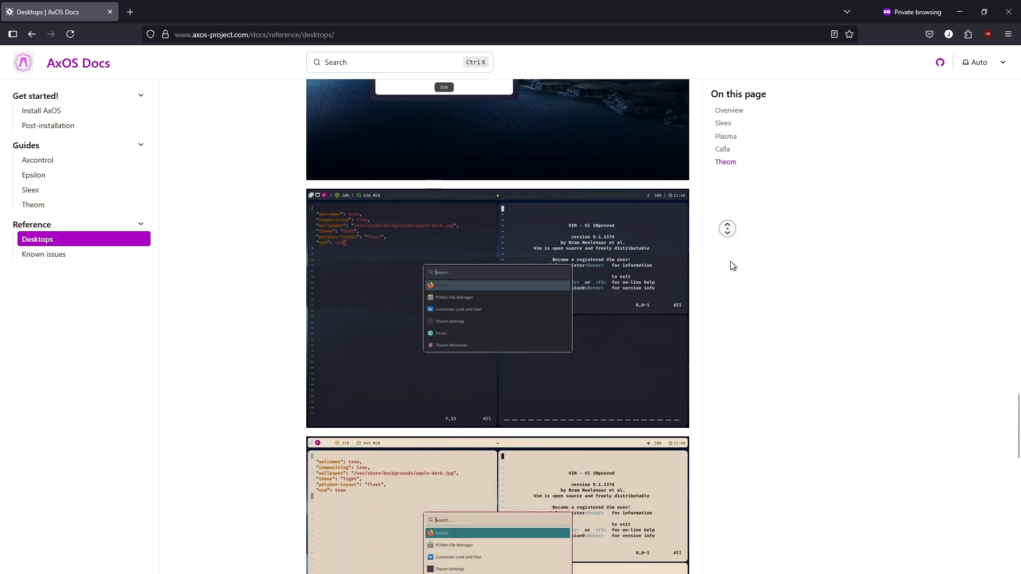
scroll("down", 3)
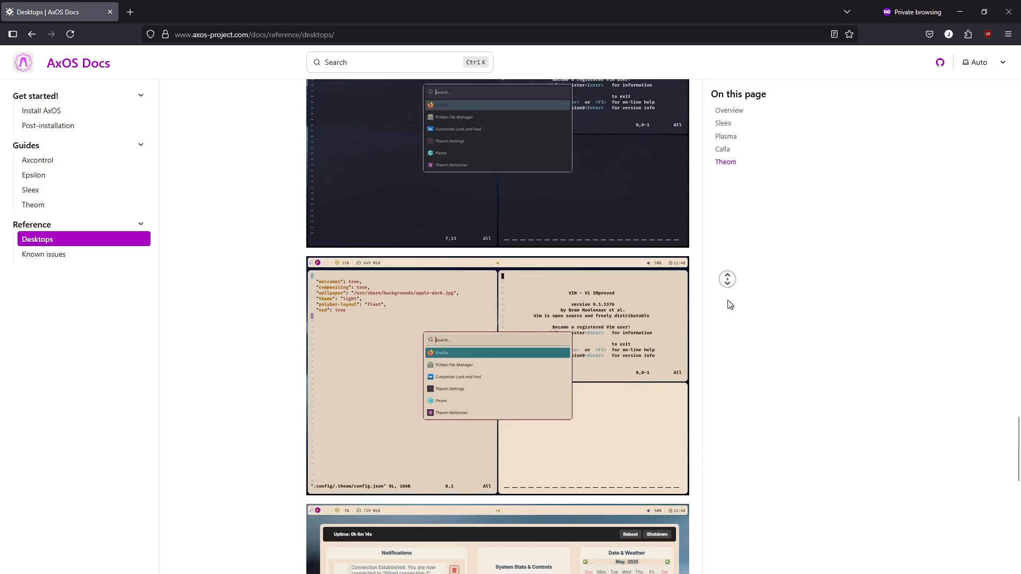
scroll("down", 3)
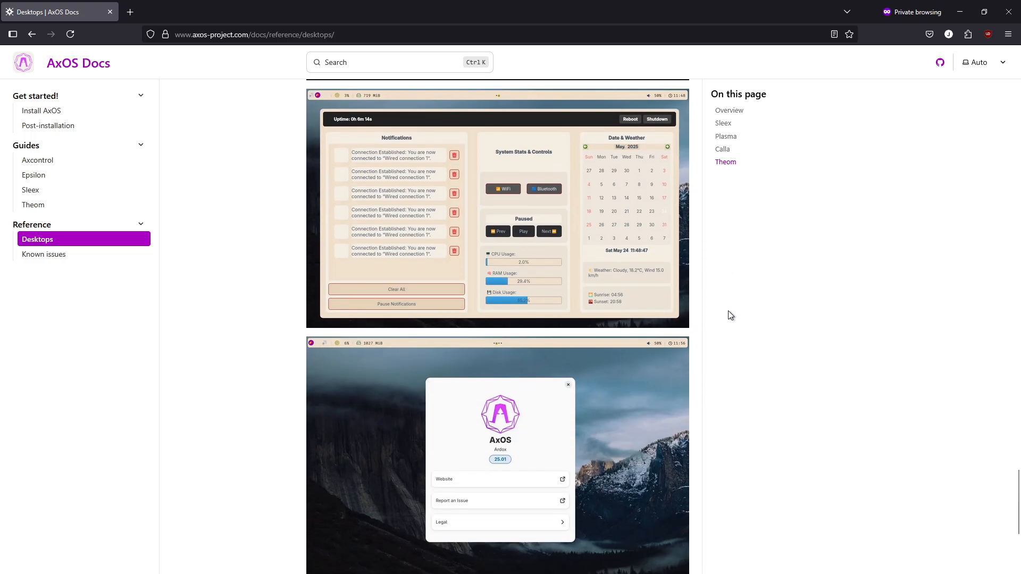
scroll("down", 3)
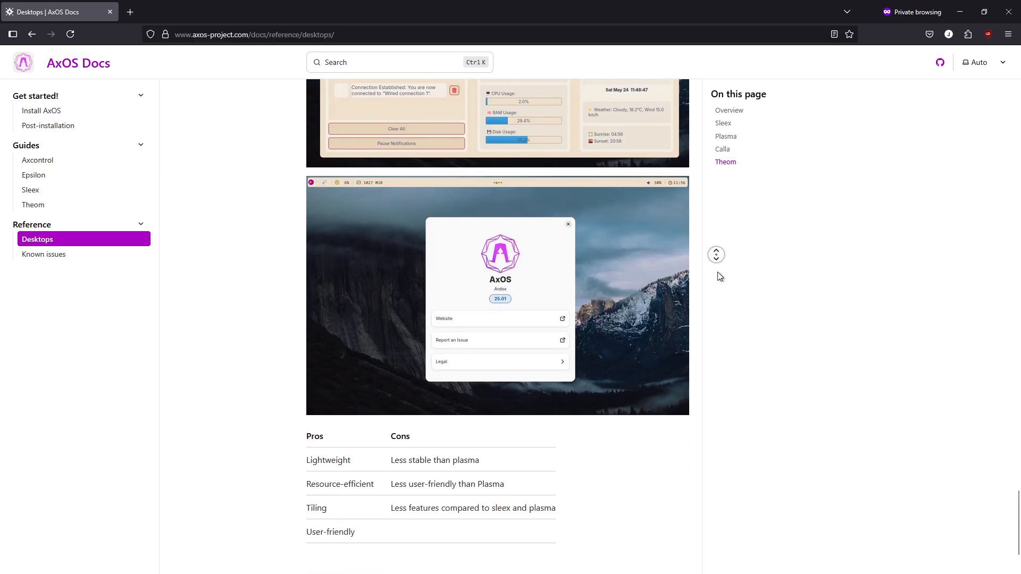
scroll("down", 3)
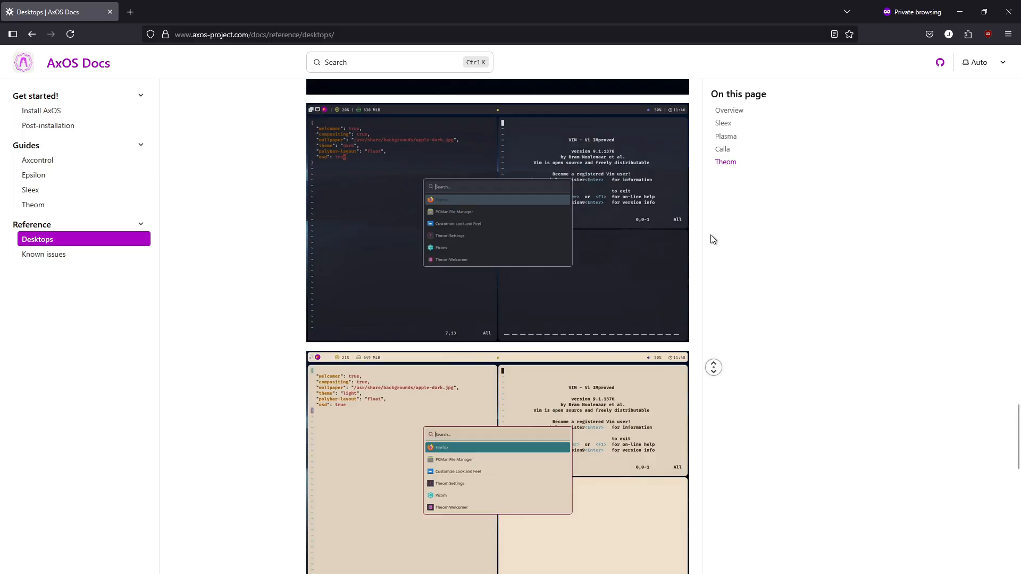
scroll("up", 3)
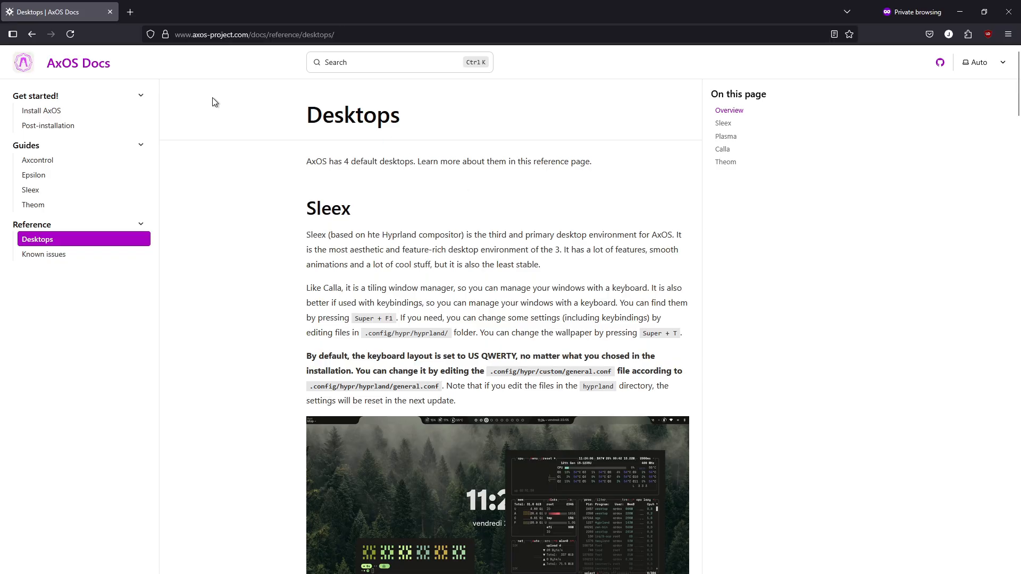
left_click(31, 34)
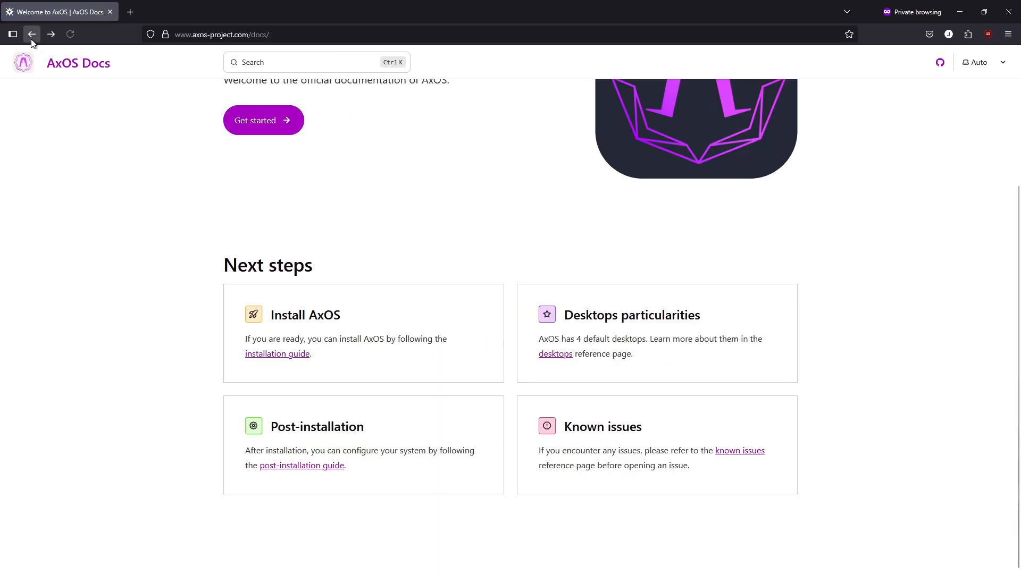
mouse_move(301, 466)
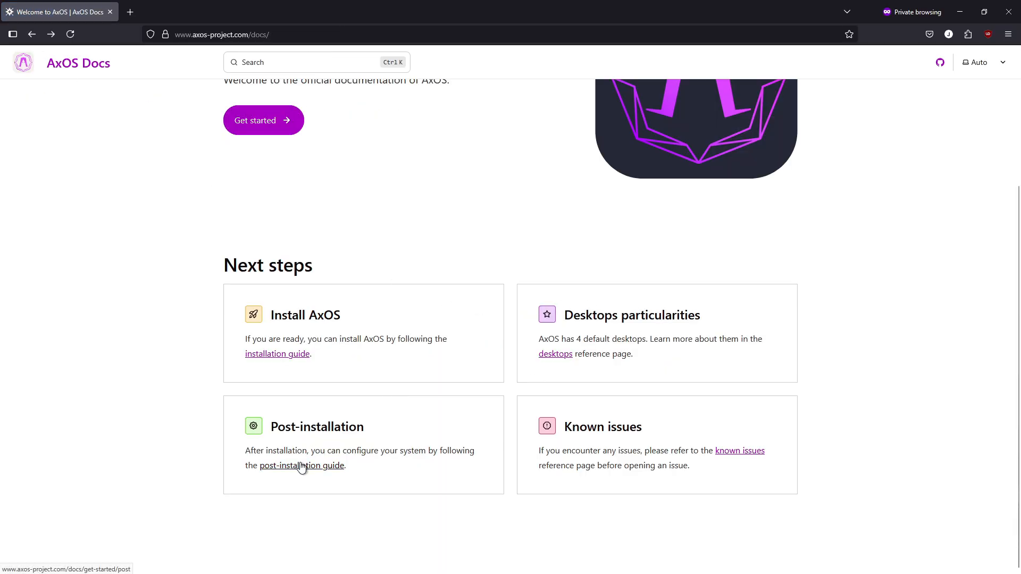
left_click(301, 465)
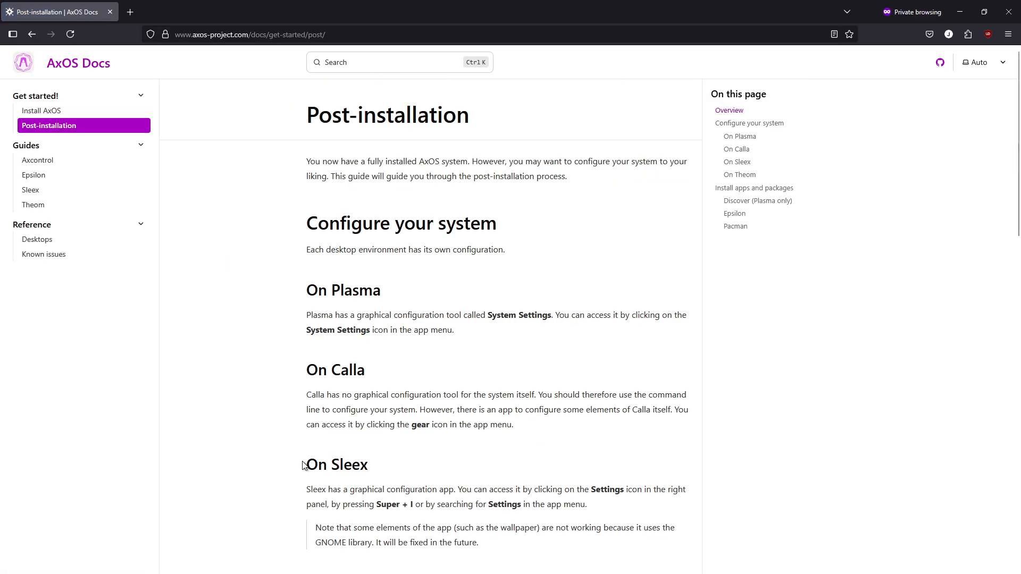
scroll("down", 3)
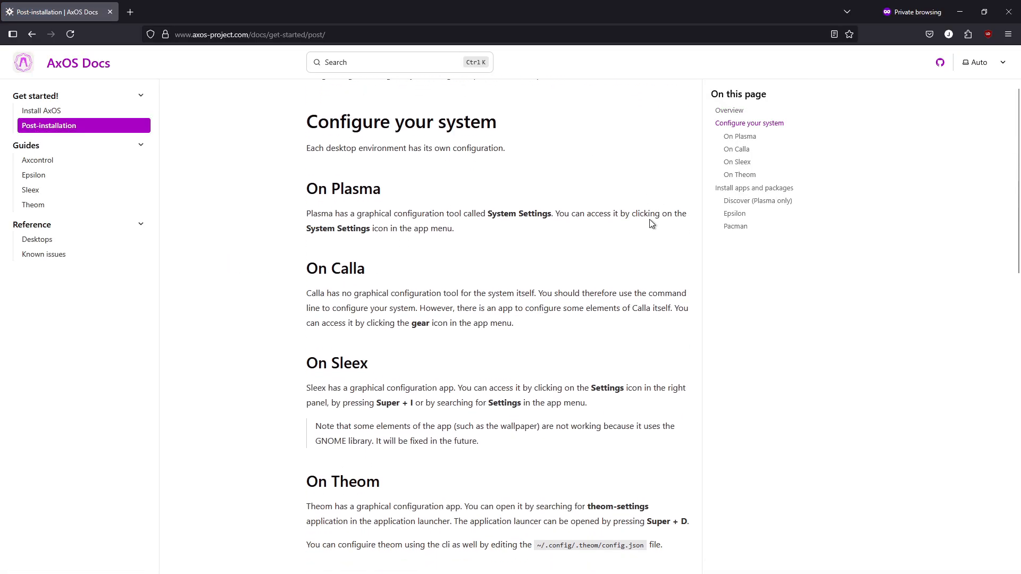
scroll("down", 3)
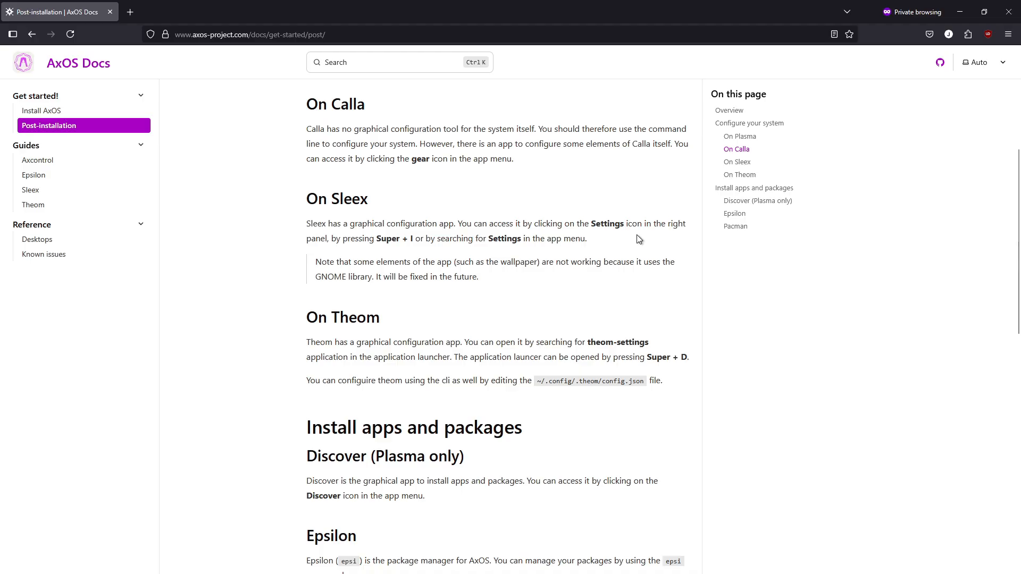
scroll("down", 3)
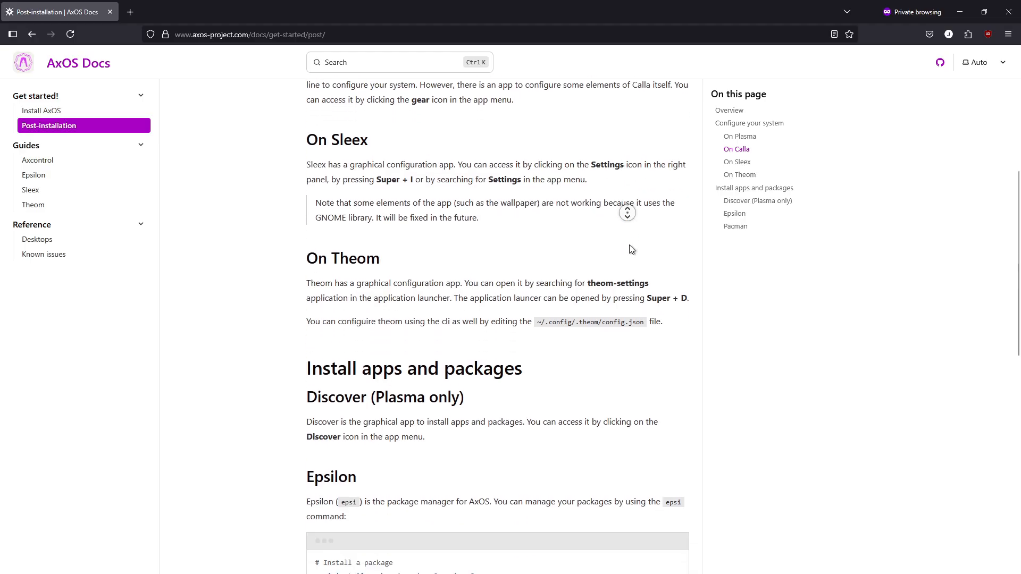
scroll("down", 3)
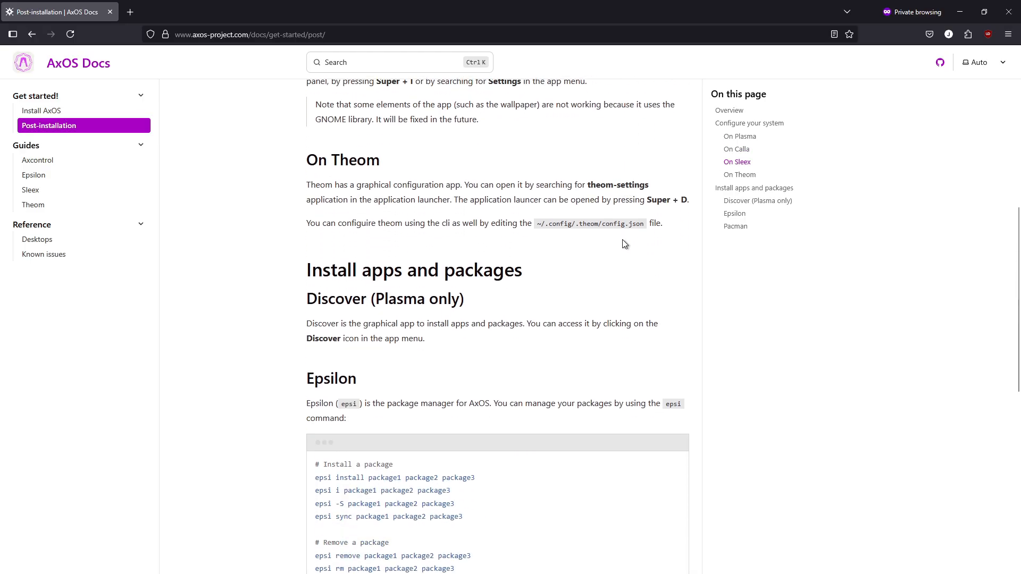
mouse_move(617, 219)
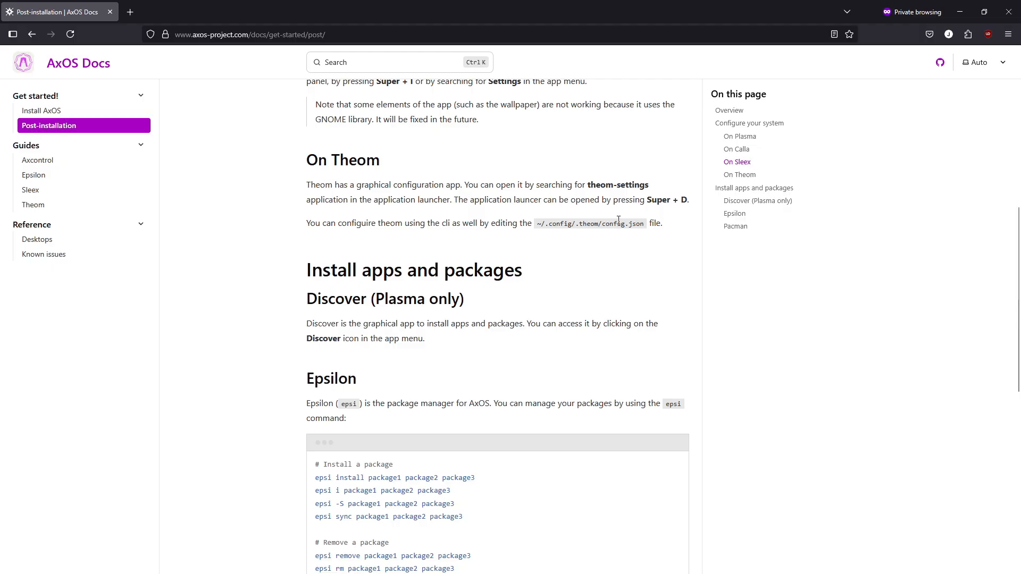
scroll("down", 3)
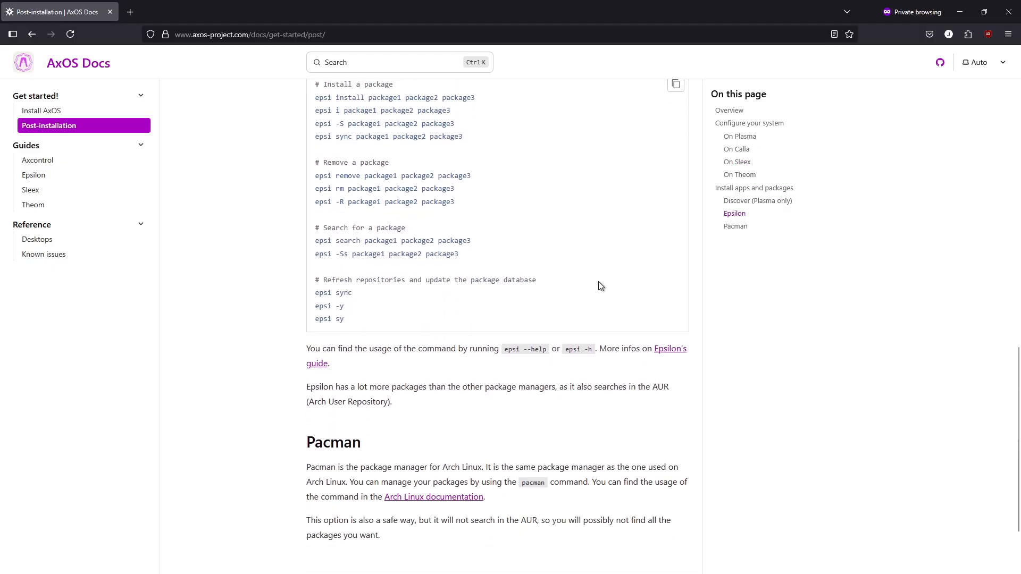
scroll("down", 3)
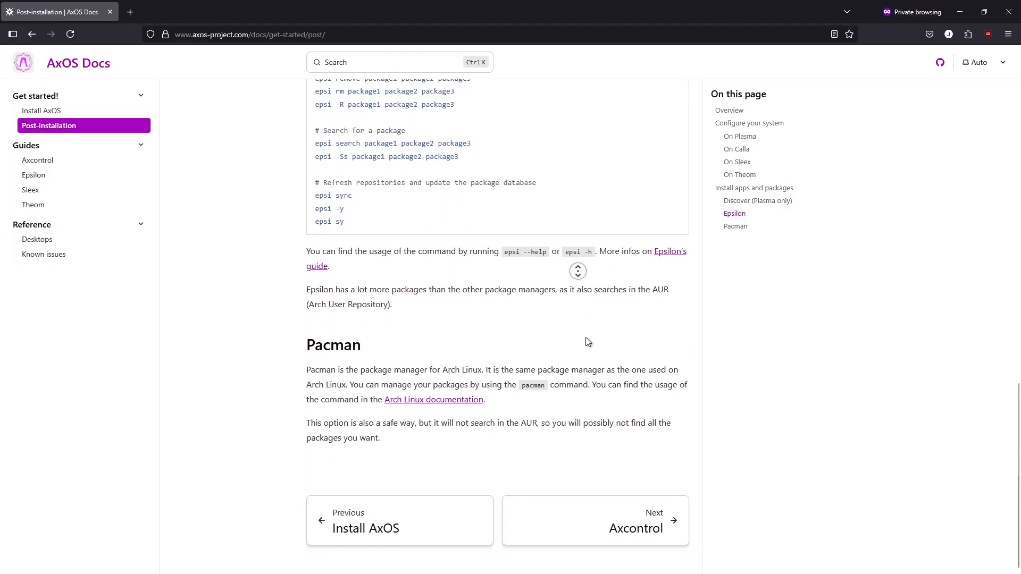
mouse_move(587, 334)
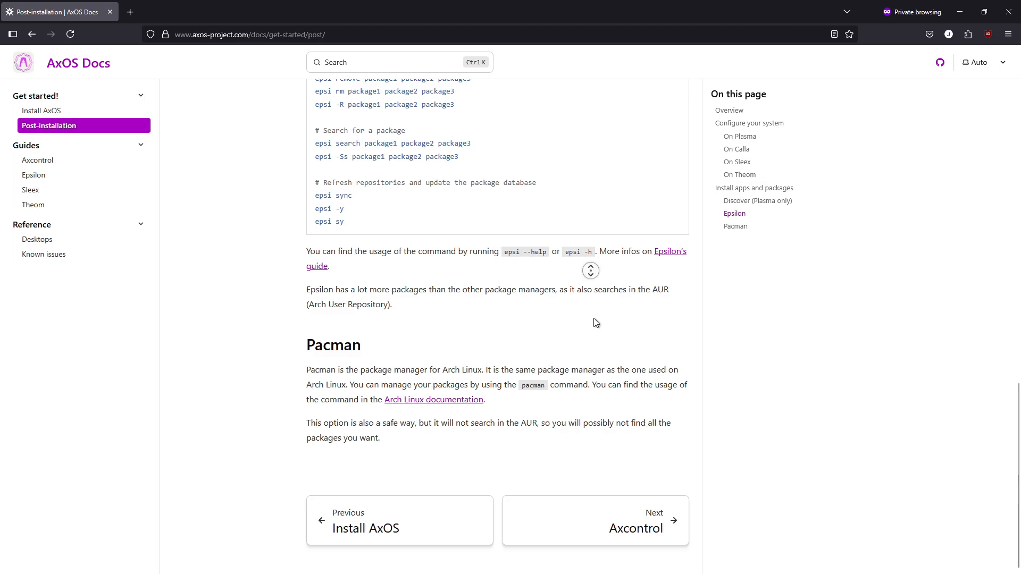
mouse_move(597, 347)
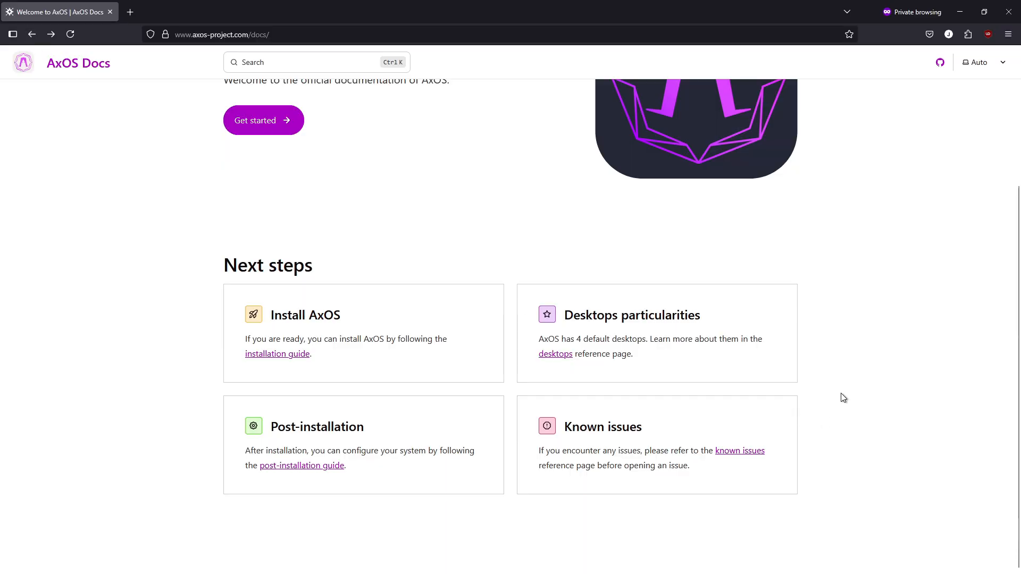
mouse_move(677, 440)
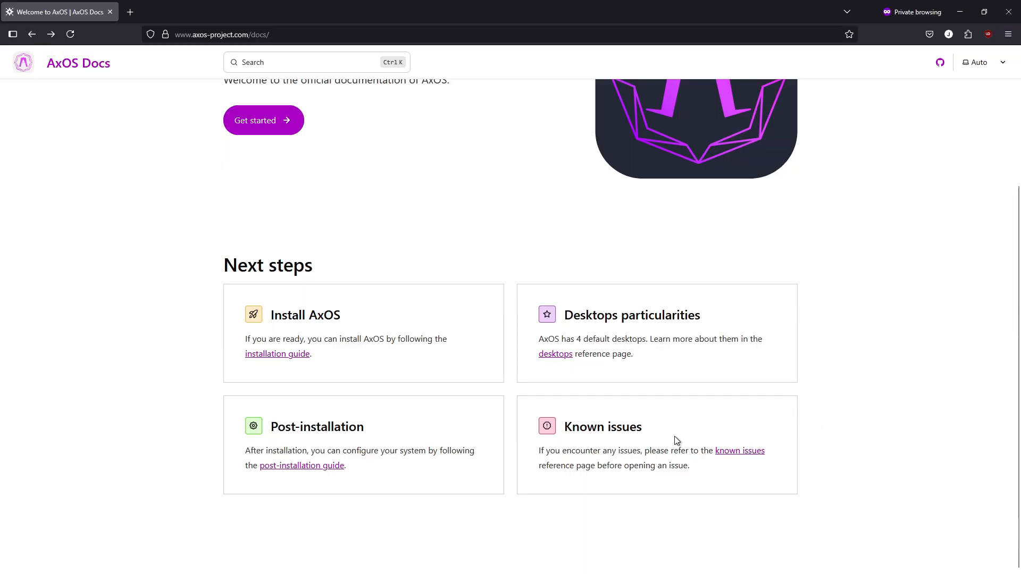
left_click(739, 451)
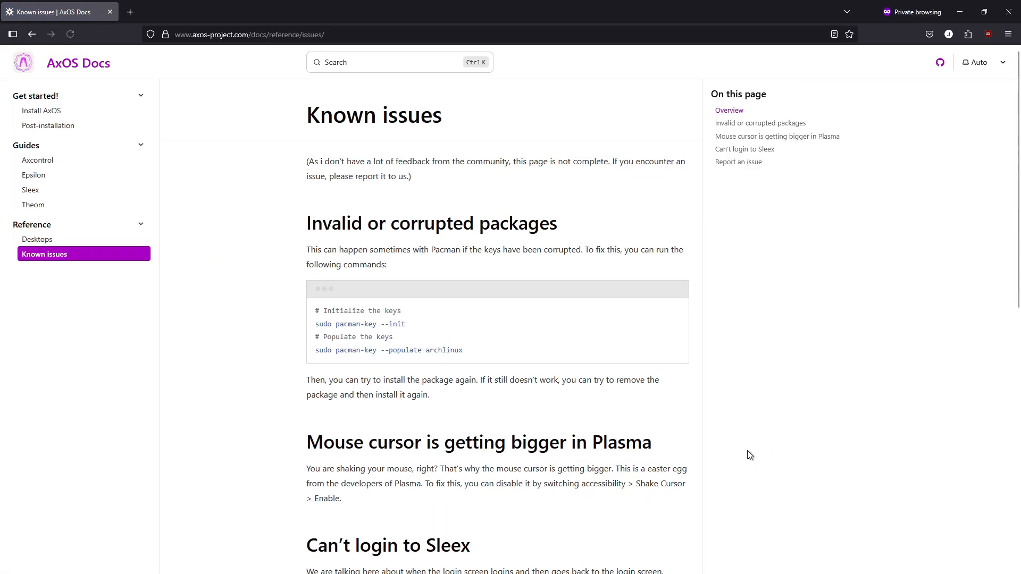
mouse_move(750, 452)
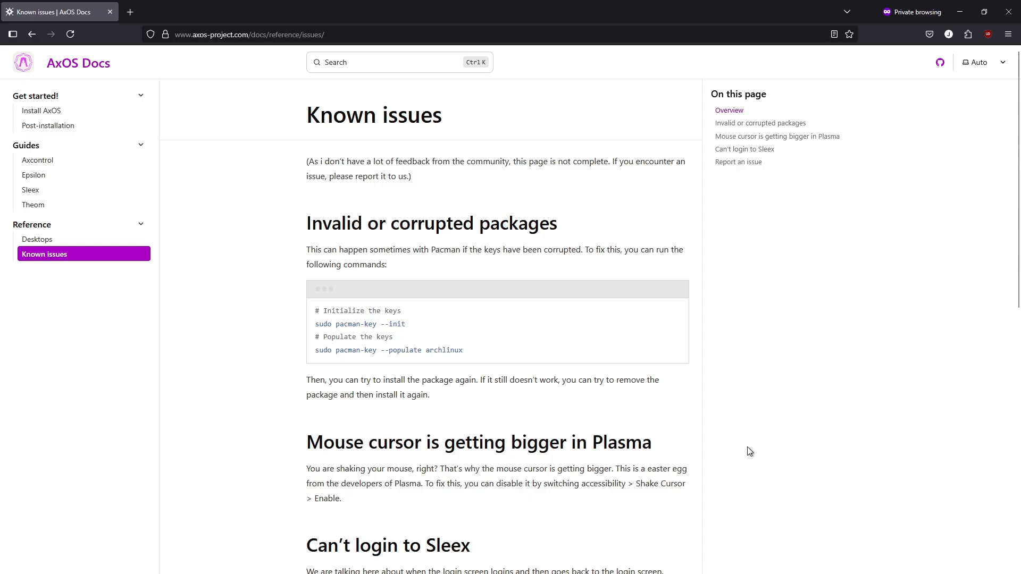
mouse_move(820, 469)
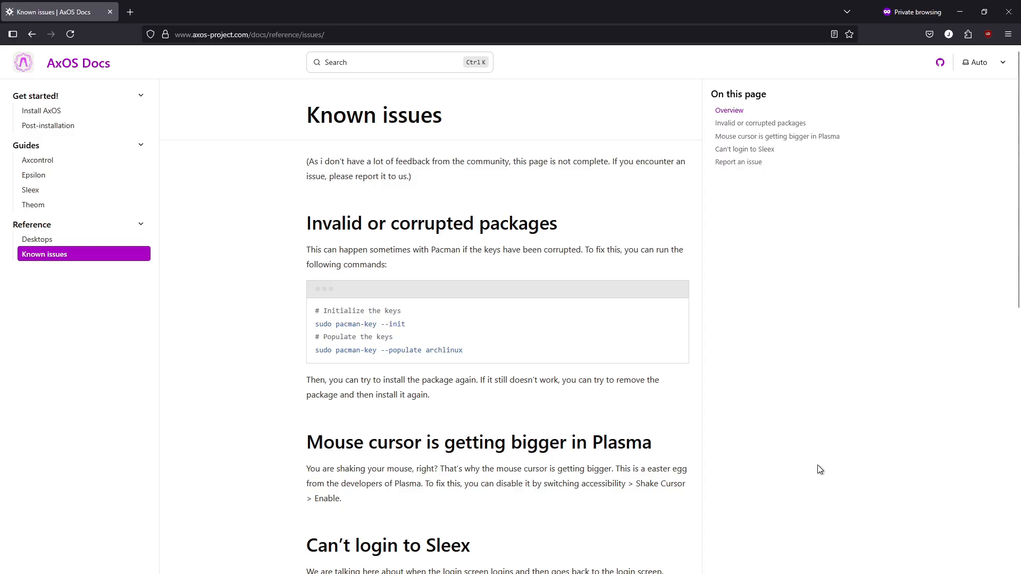
scroll("down", 3)
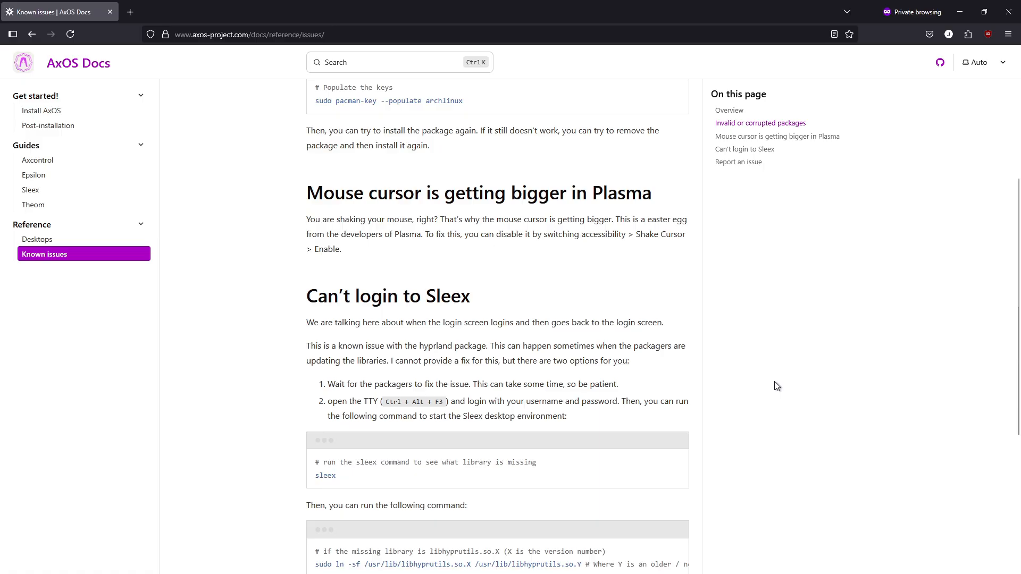
scroll("down", 3)
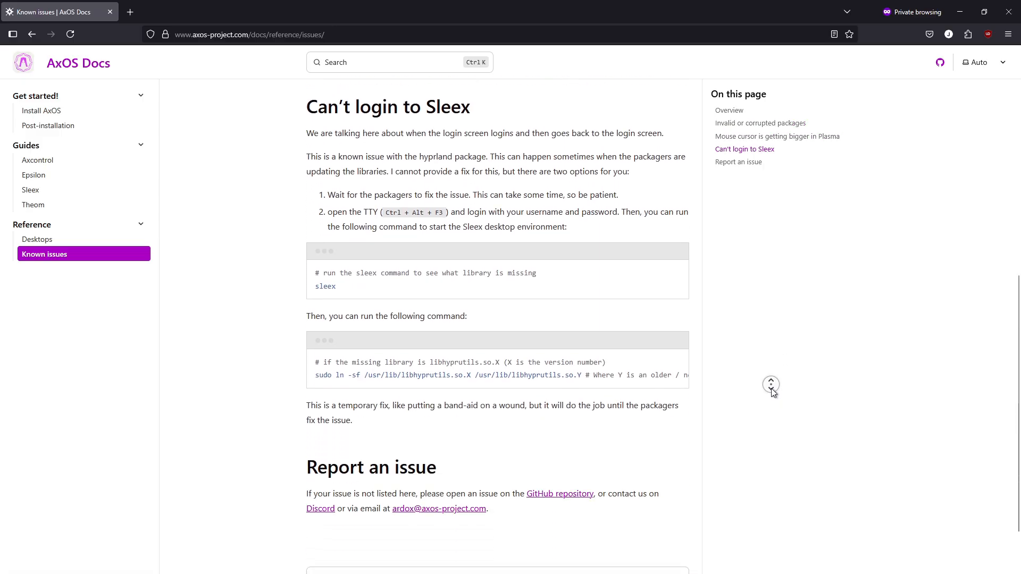
scroll("down", 3)
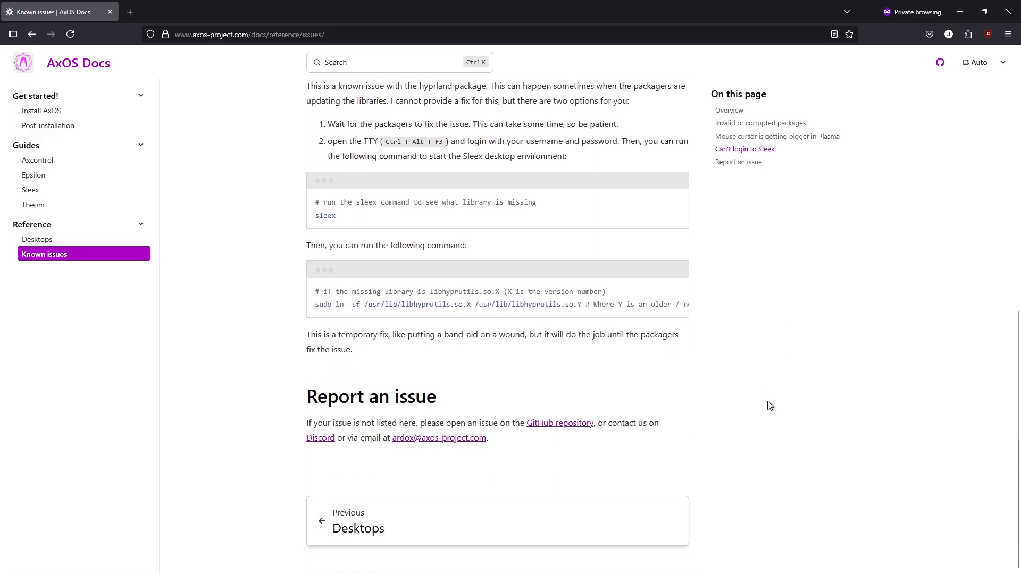
scroll("up", 3)
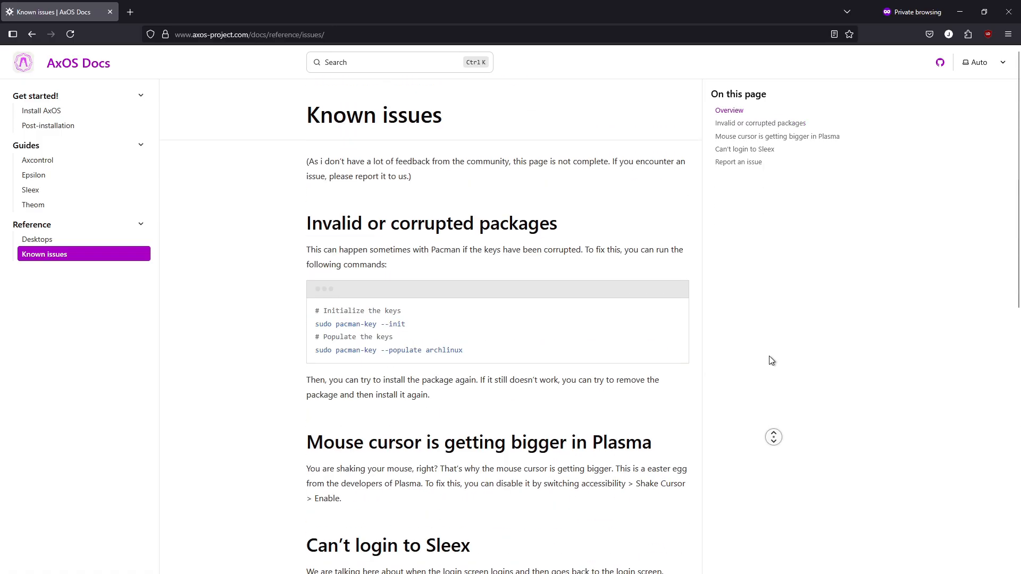
mouse_move(753, 365)
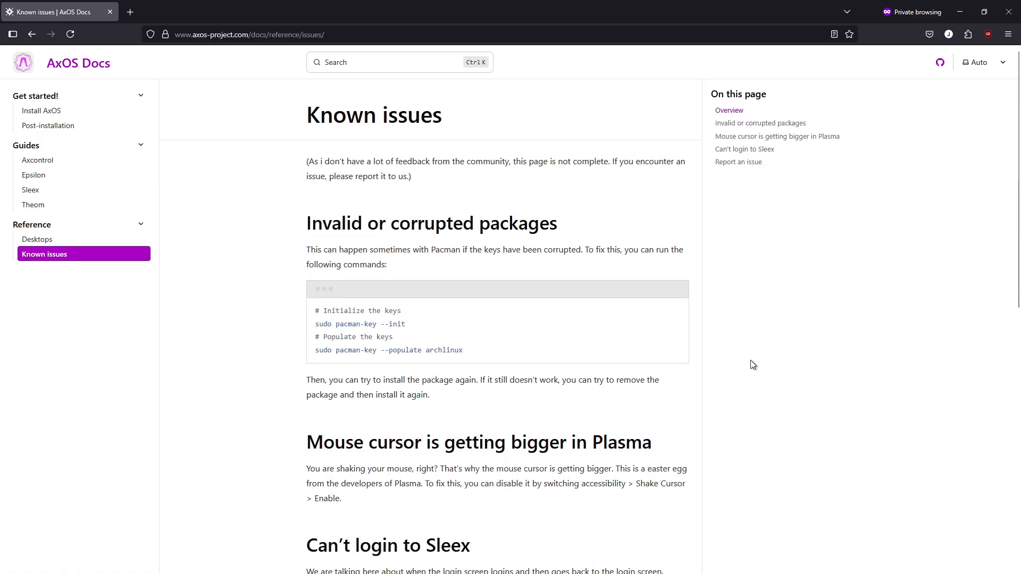
mouse_move(648, 333)
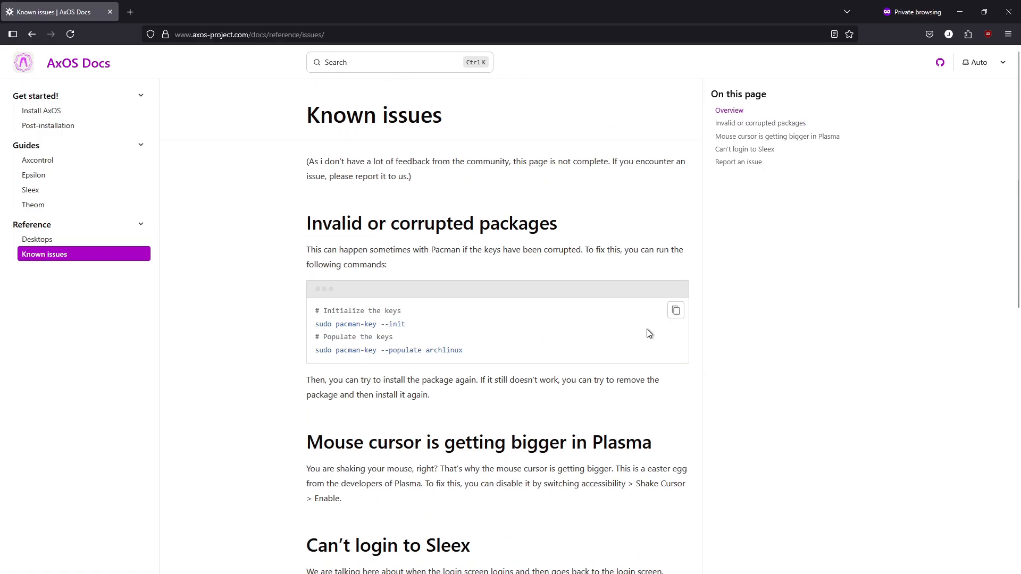
left_click(32, 34)
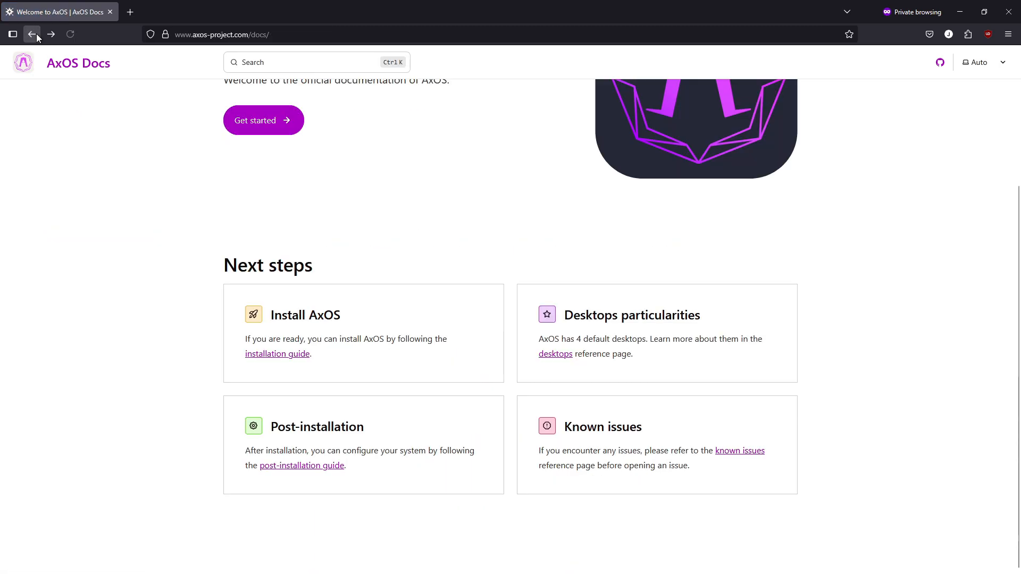
scroll("up", 3)
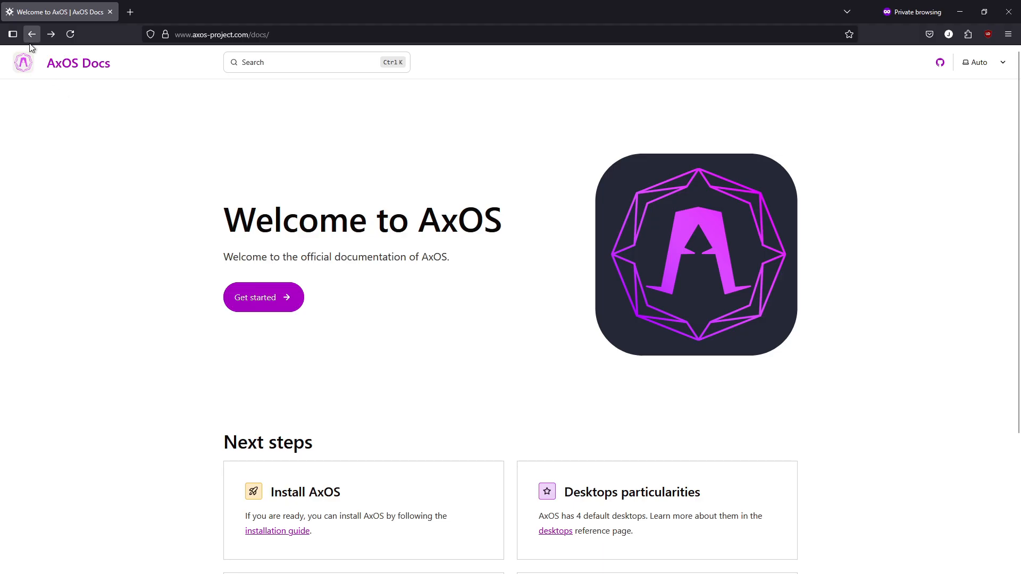
- Return to the AxOS website home page and open its Blog listing
left_click(30, 34)
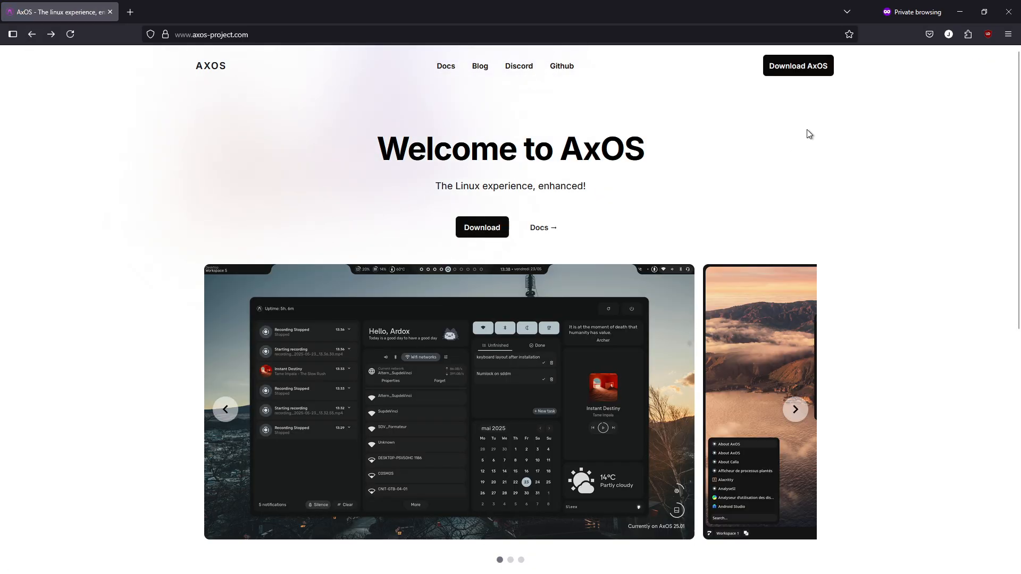
mouse_move(479, 66)
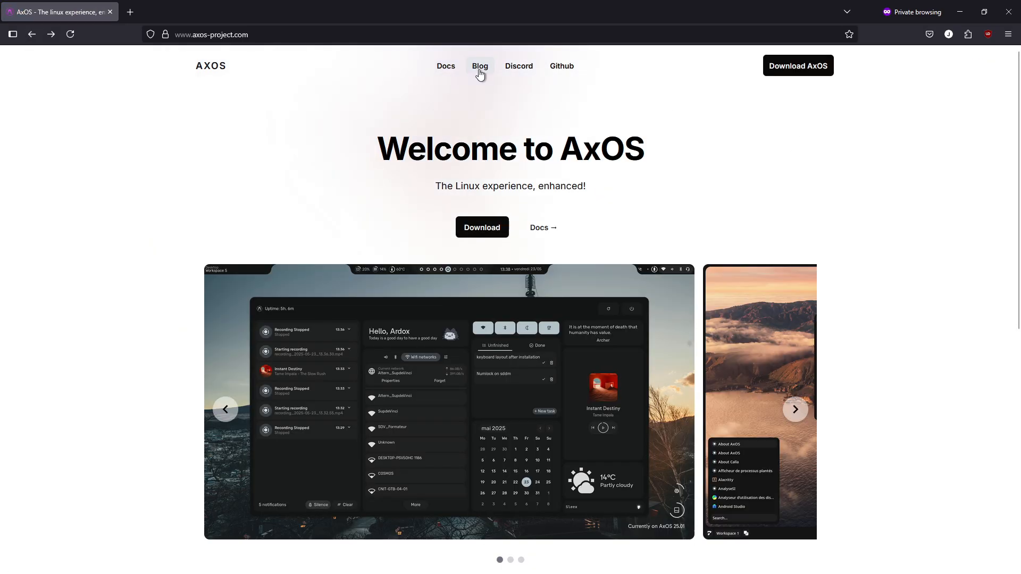
left_click(480, 66)
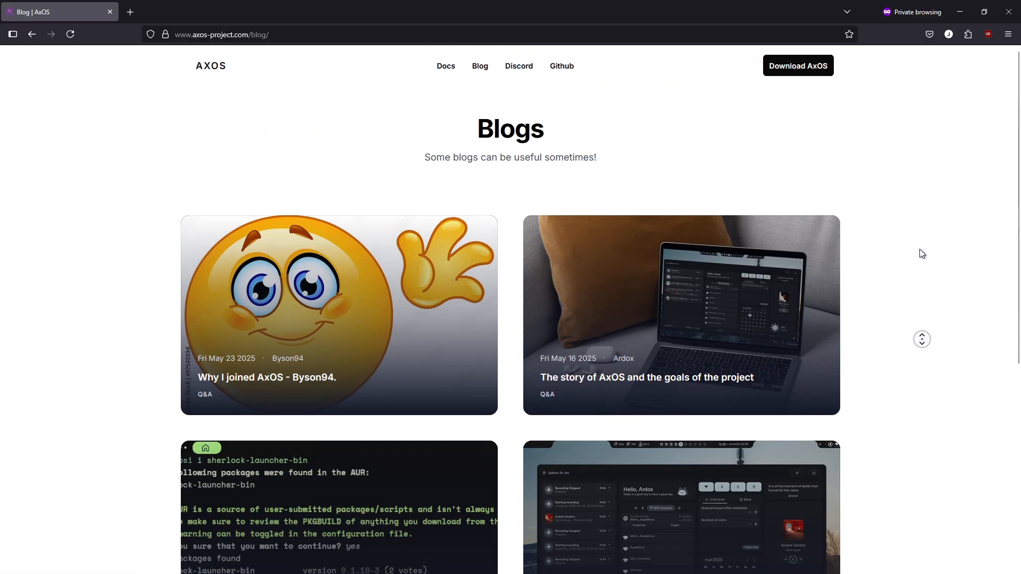
mouse_move(585, 67)
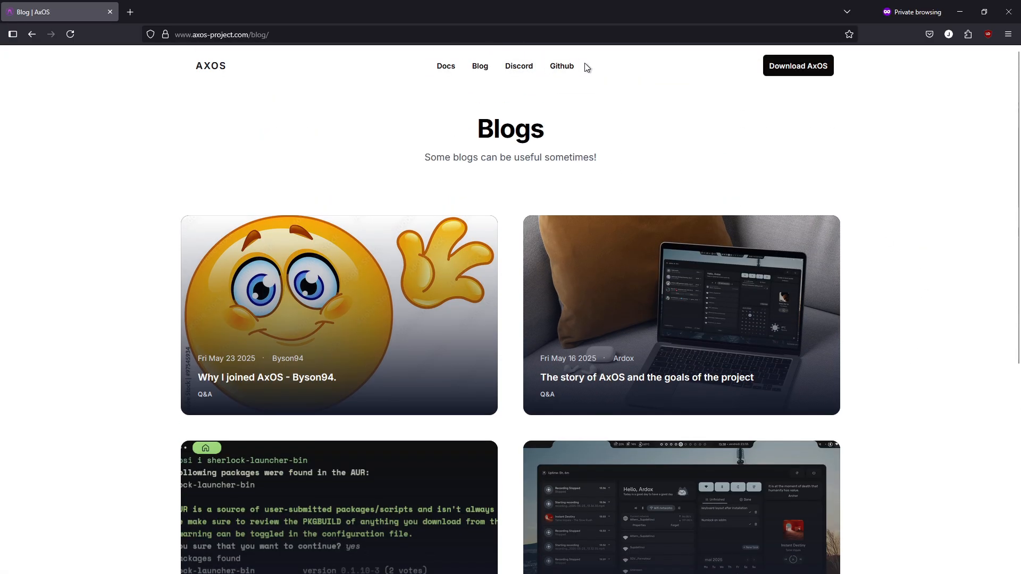
- Open the AxOS GitHub organisation and scroll through its pinned and public repositories
left_click(561, 66)
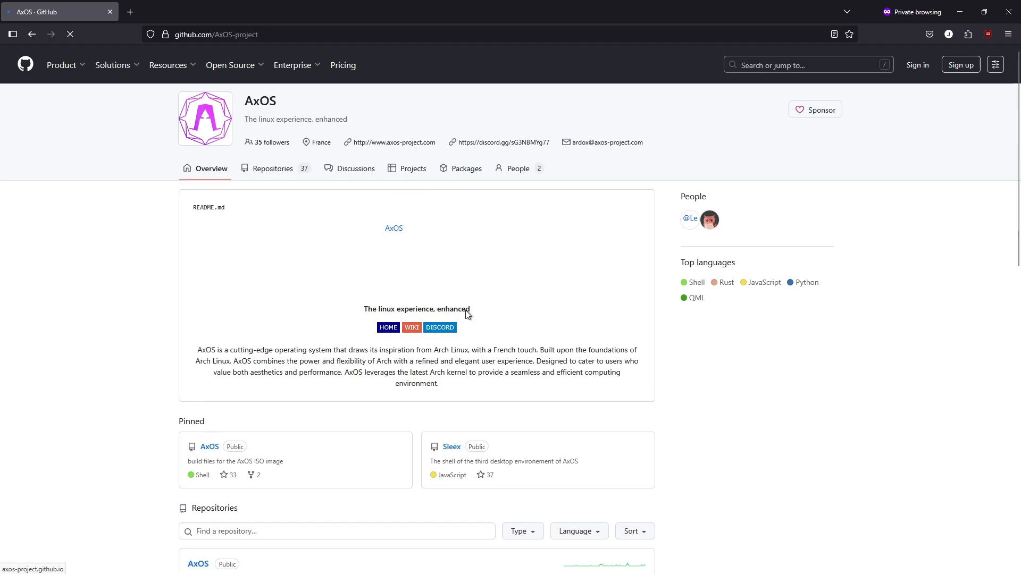
scroll("down", 3)
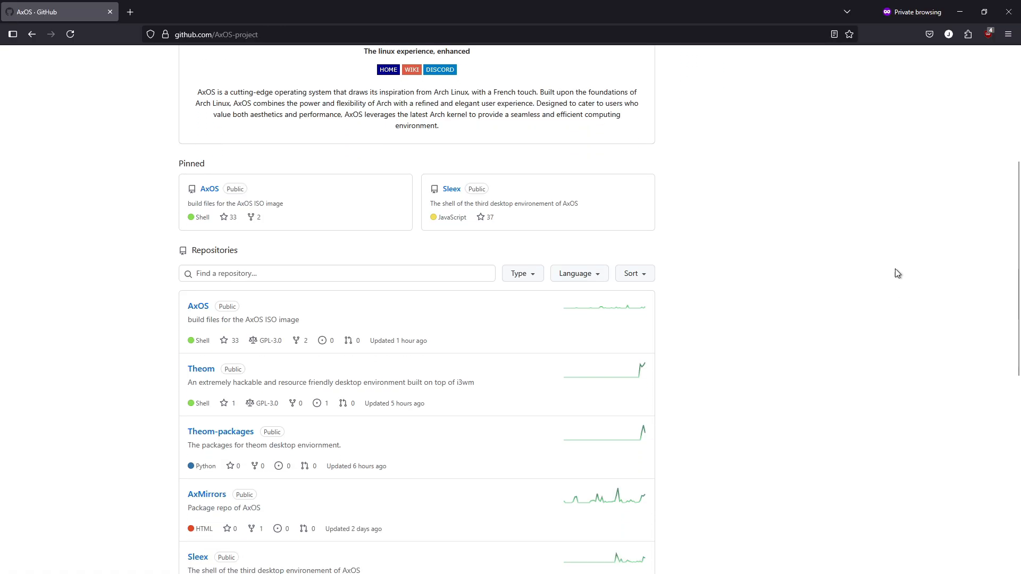
scroll("down", 3)
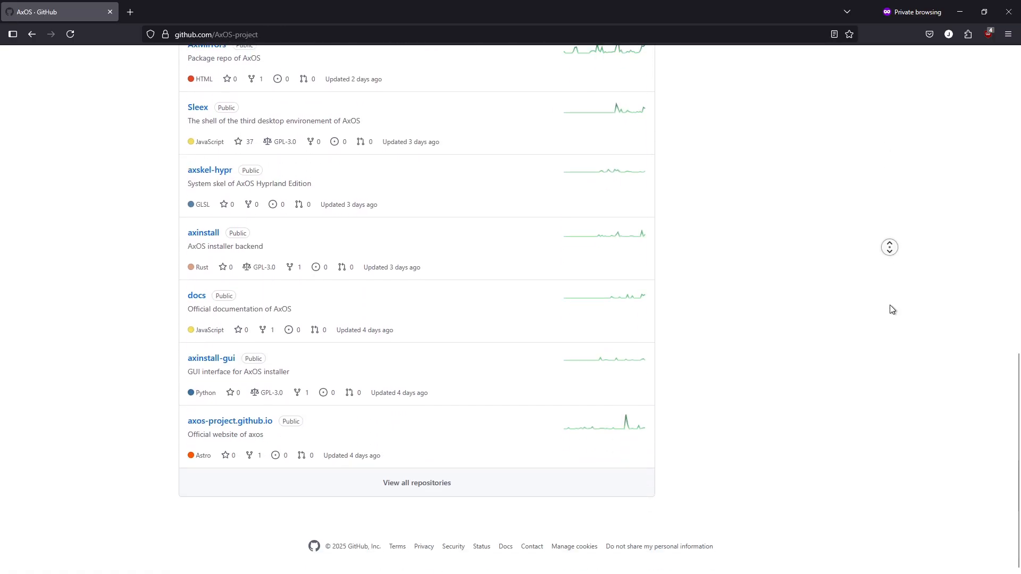
scroll("up", 3)
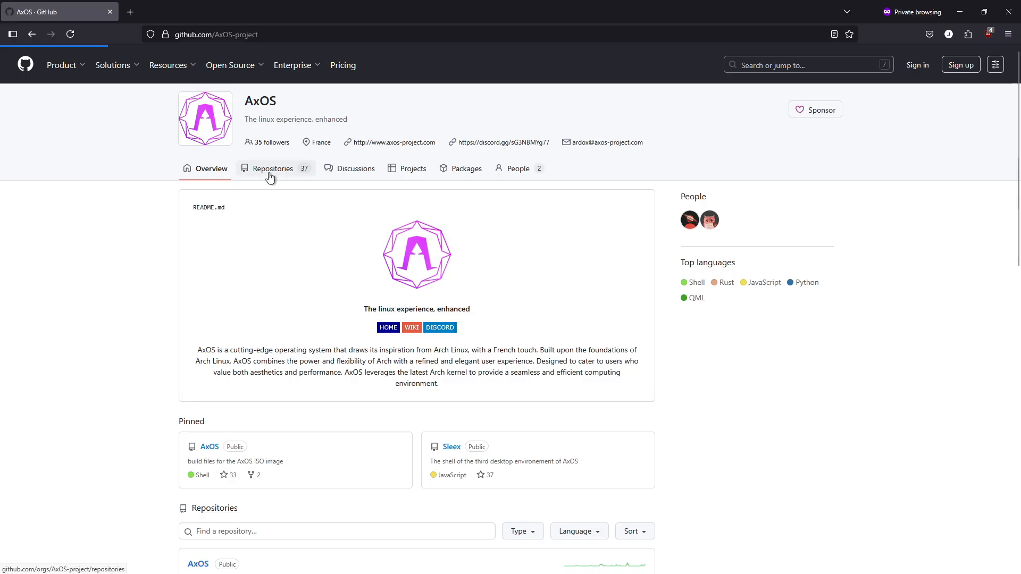
- Visit the organisation's Repositories, Discussions, Projects, Packages and People pages in turn
left_click(271, 169)
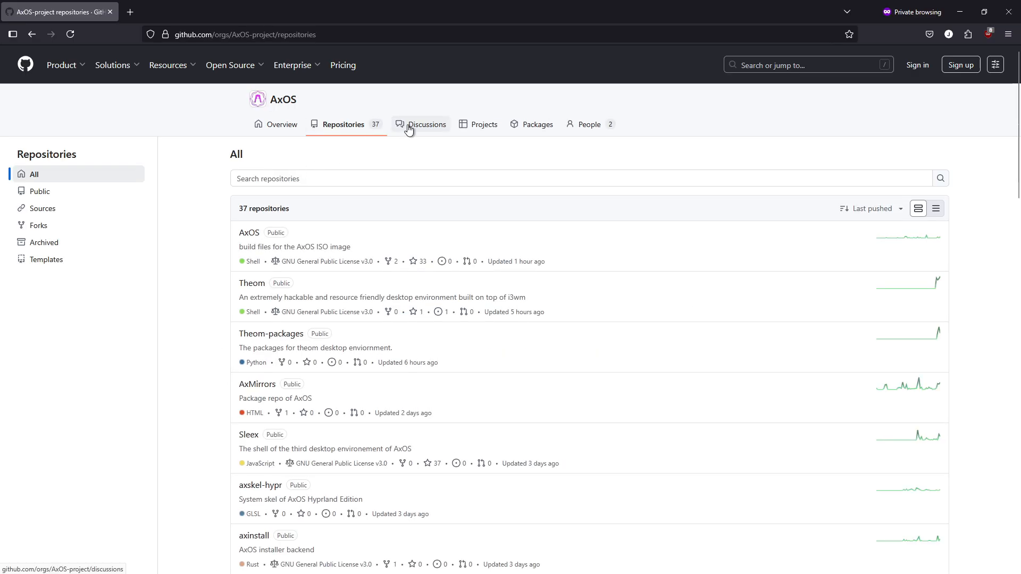
left_click(428, 123)
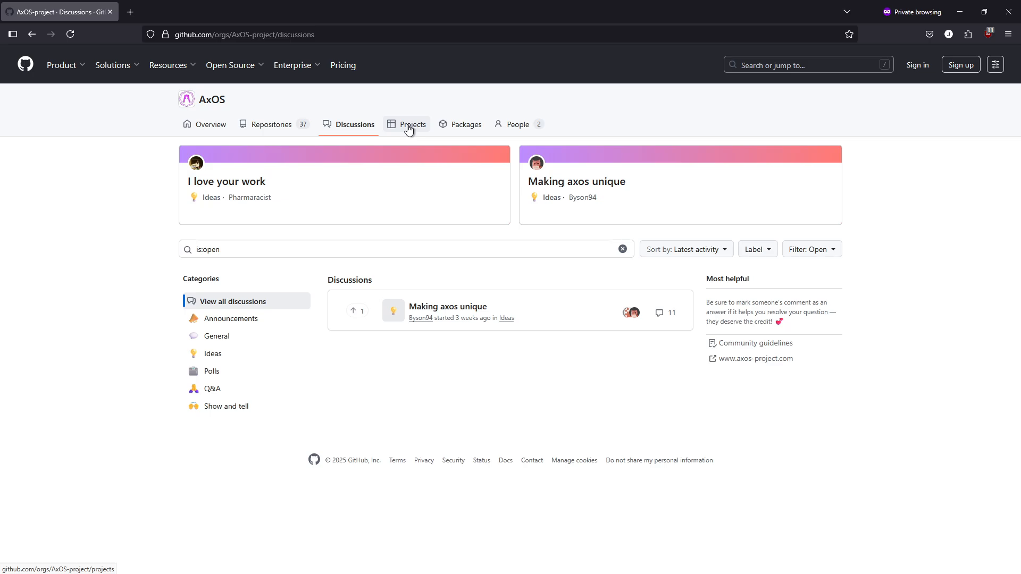
left_click(412, 125)
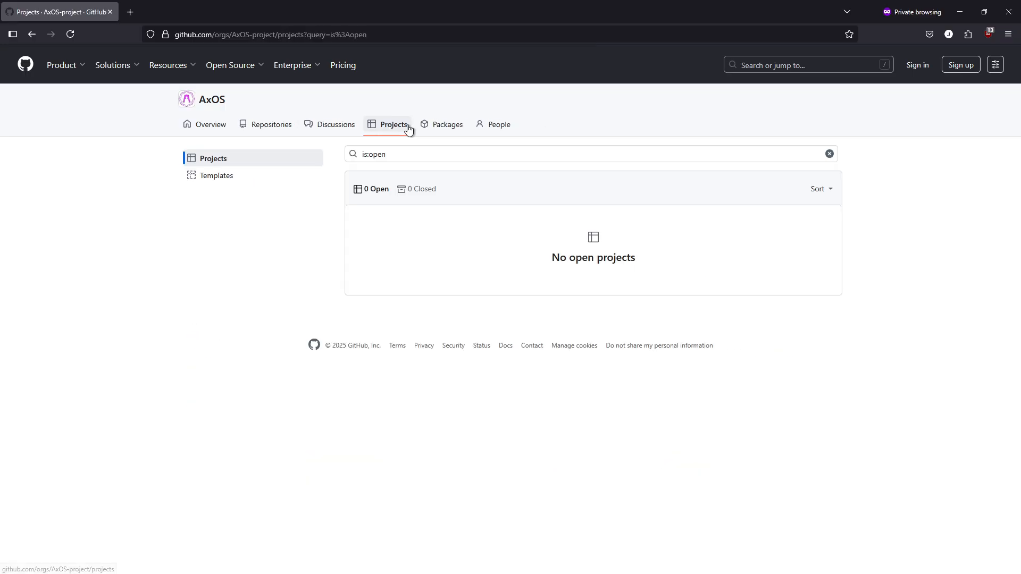
mouse_move(466, 124)
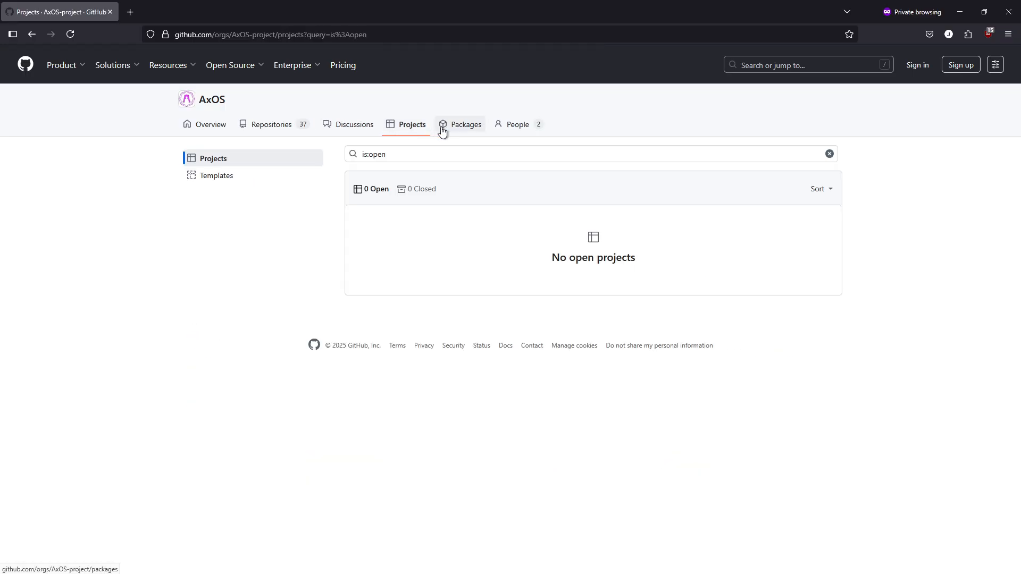
left_click(466, 124)
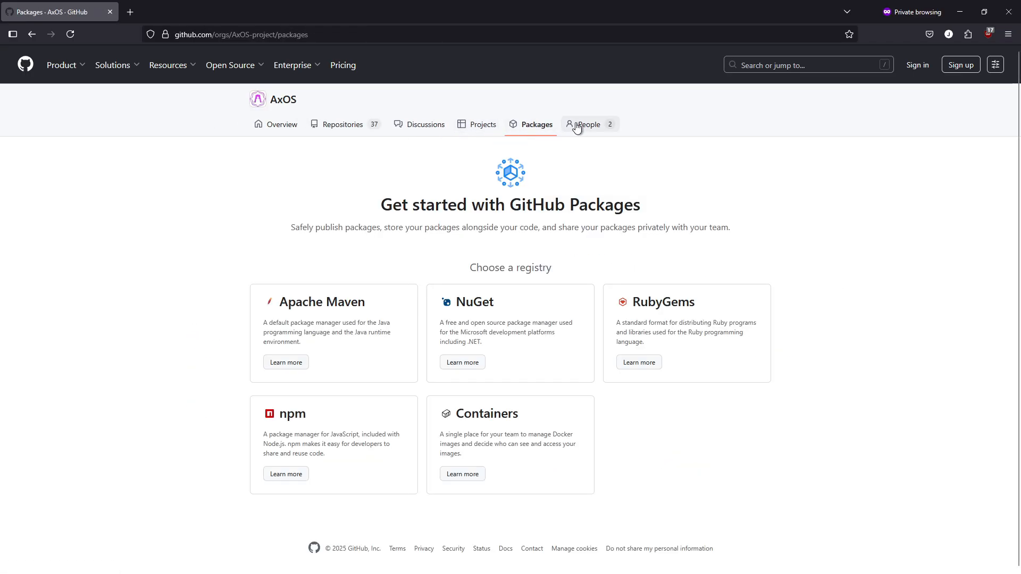
left_click(585, 124)
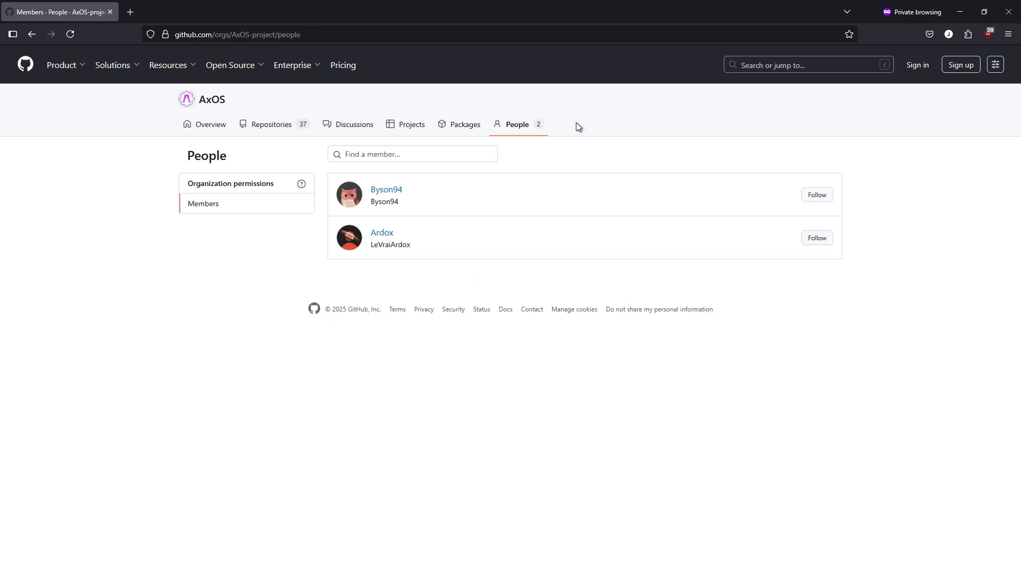
mouse_move(438, 172)
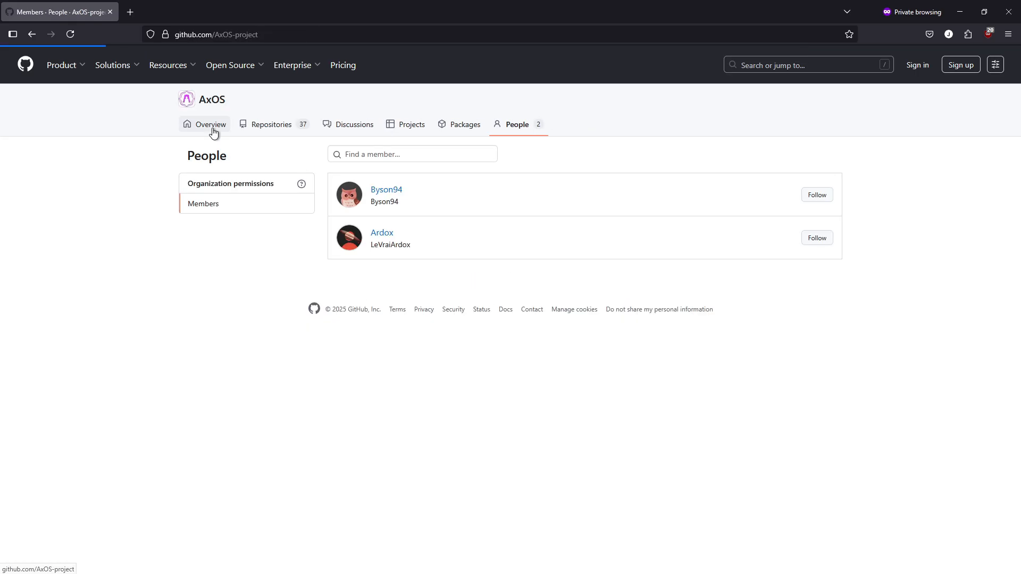
- Return to the AxOS organisation Overview and scroll it down and back up
left_click(209, 123)
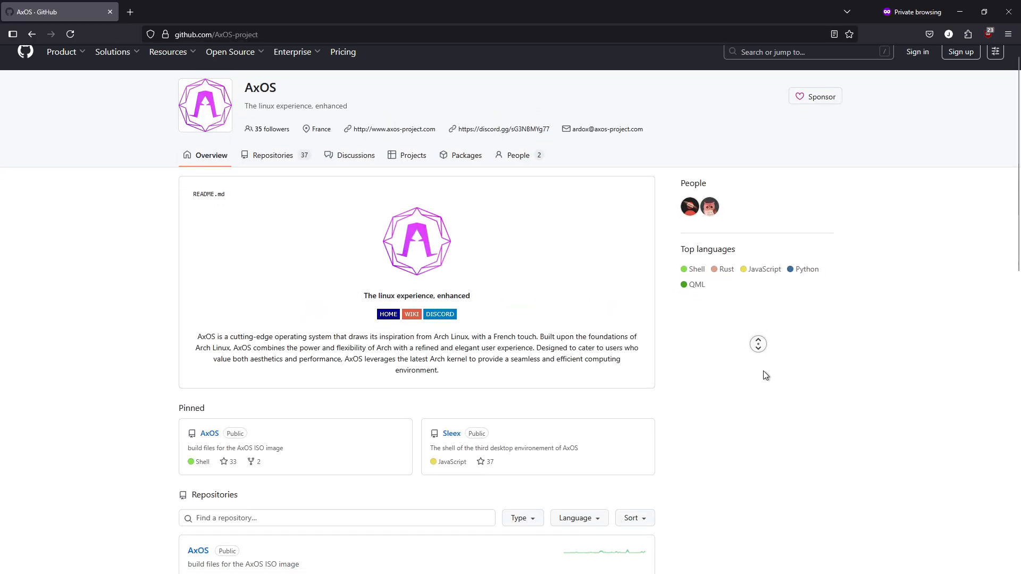
scroll("down", 3)
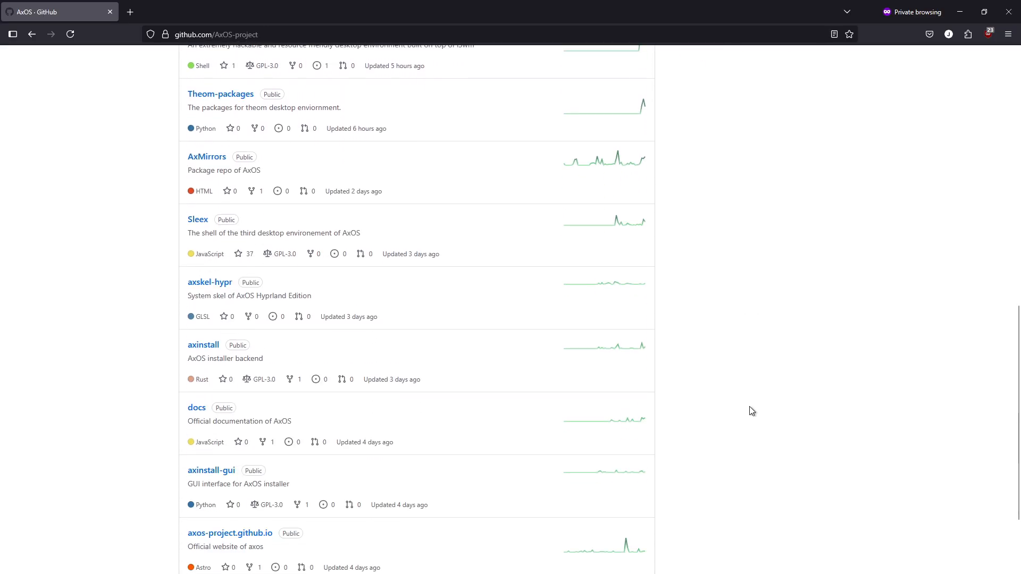
scroll("up", 3)
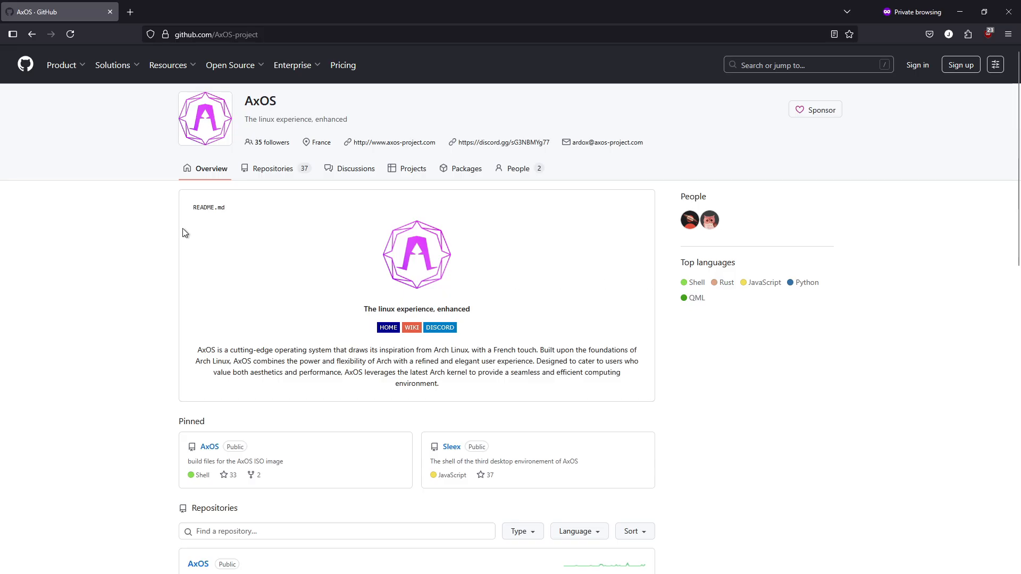
- Go back through the members, discussions and repositories pages toward the AxOS Blog
left_click(518, 168)
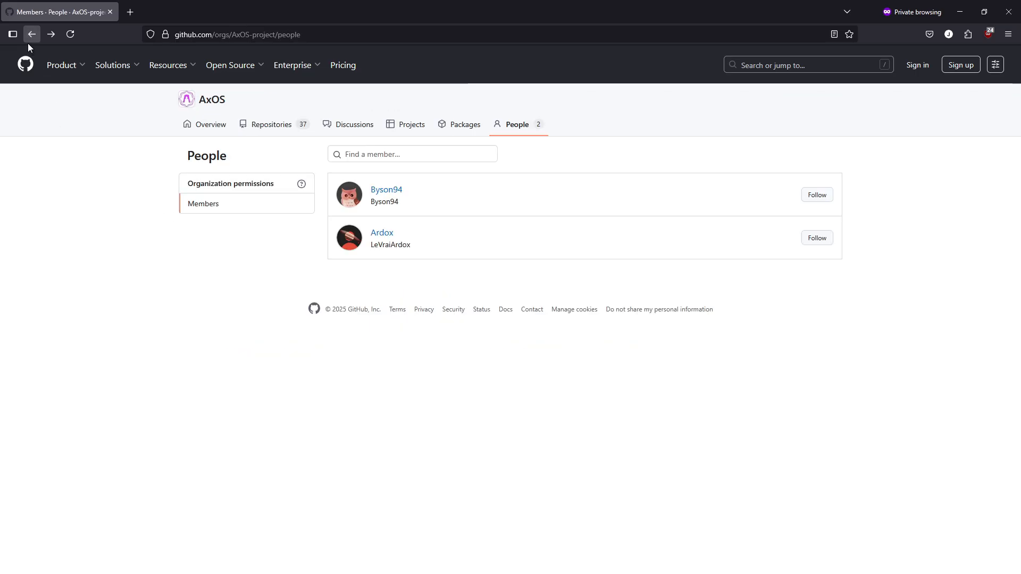
left_click(353, 124)
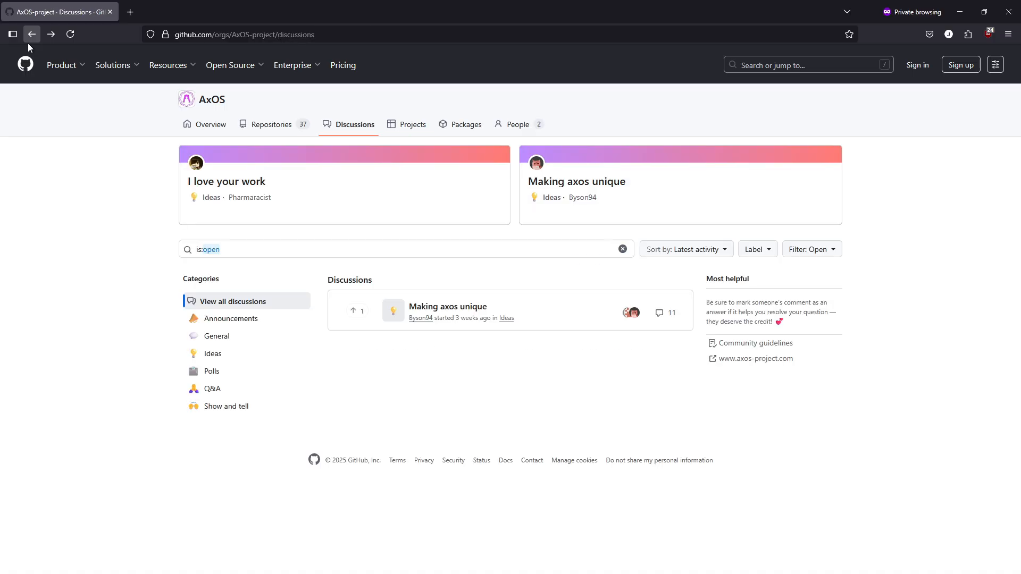
left_click(271, 124)
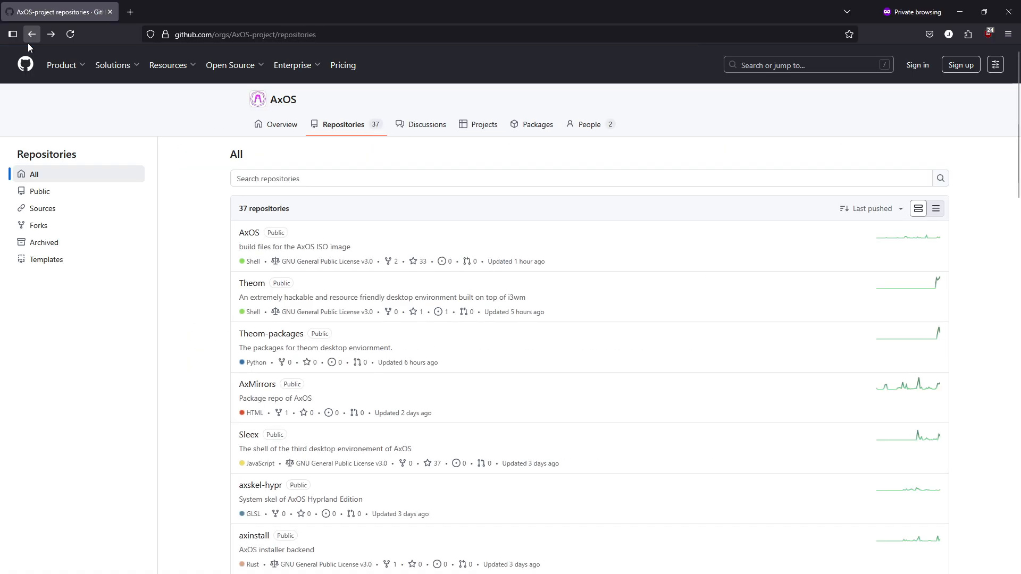
left_click(31, 34)
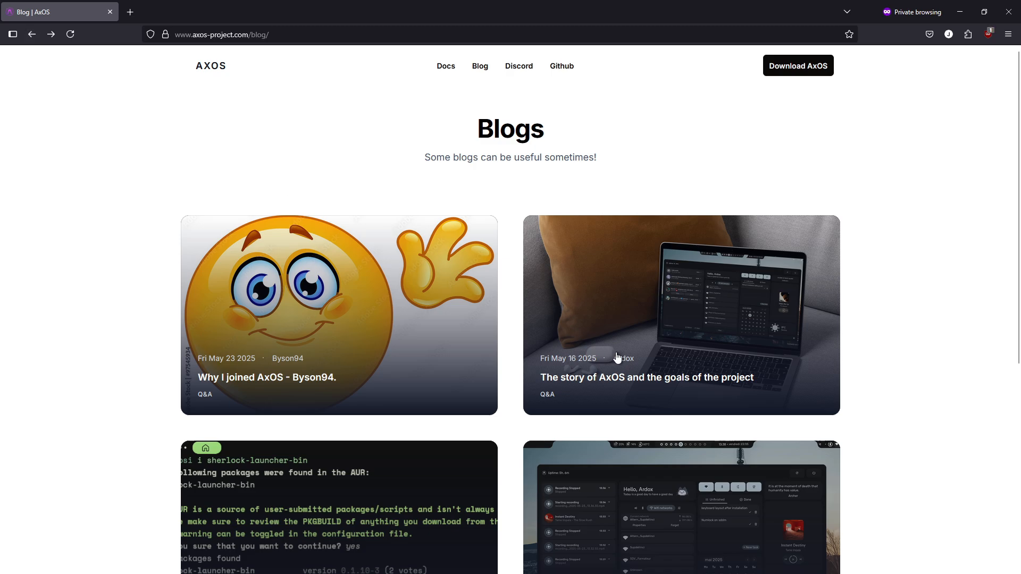
mouse_move(617, 358)
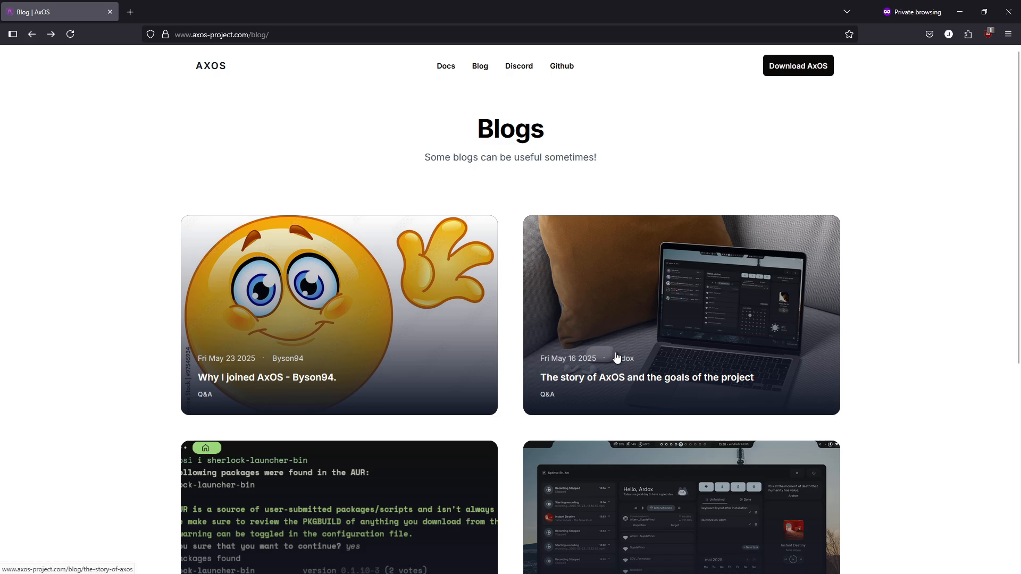
mouse_move(916, 437)
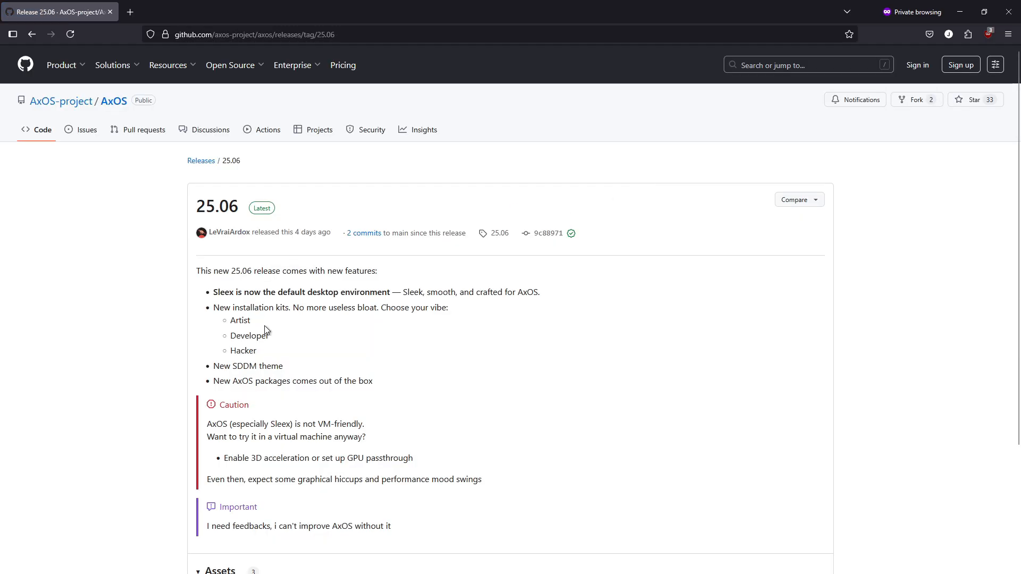
mouse_move(404, 329)
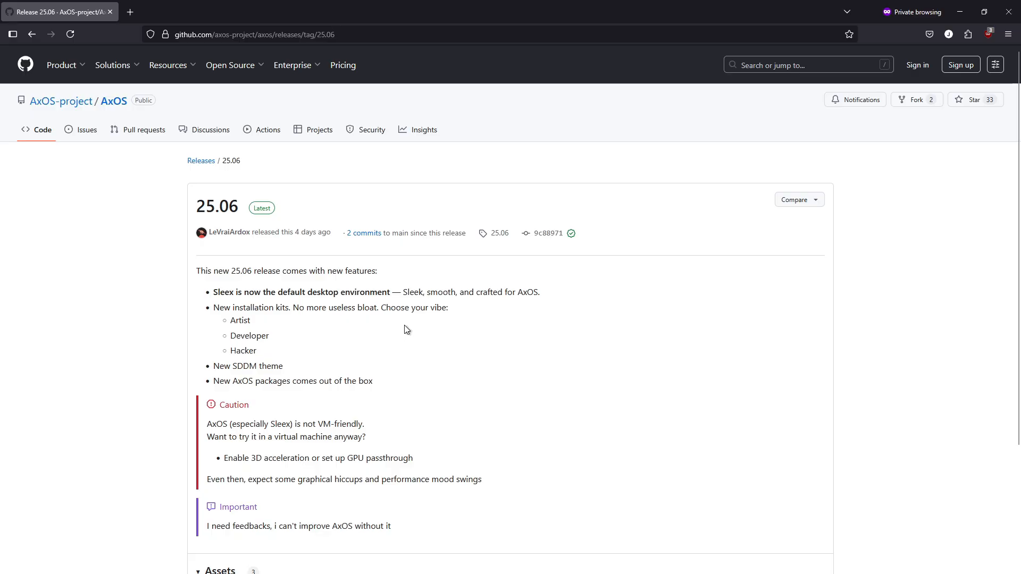
mouse_move(437, 373)
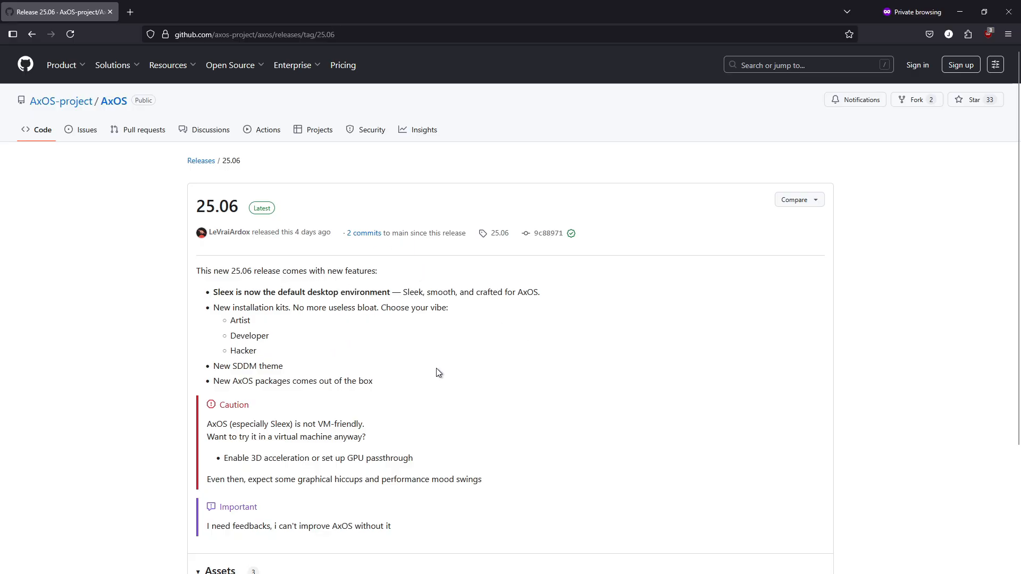
- Read the 25.06 release notes down to the three assets, highlighting 'new 25.06', then leave for the AxOS website
scroll("down", 3)
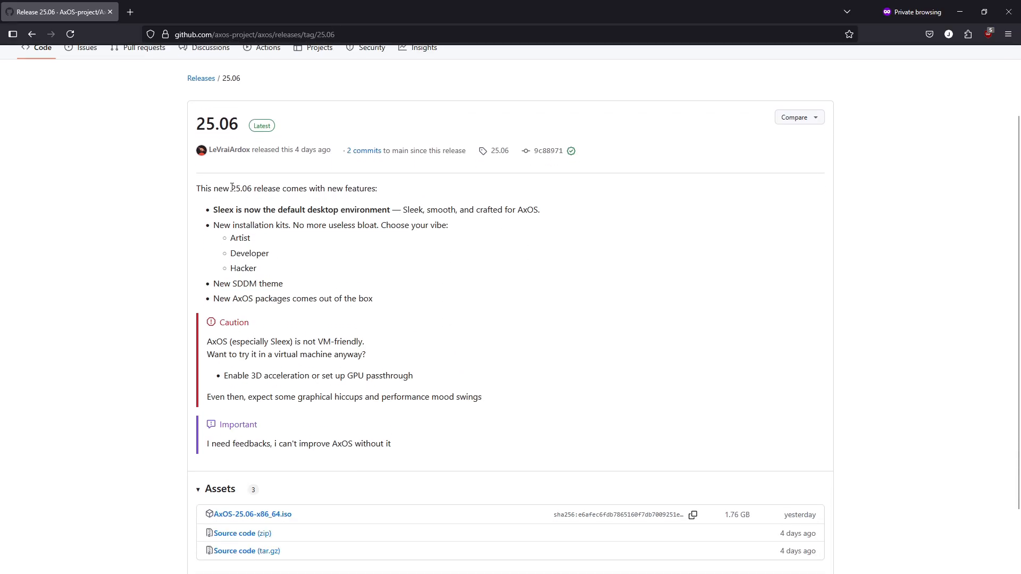
mouse_move(261, 210)
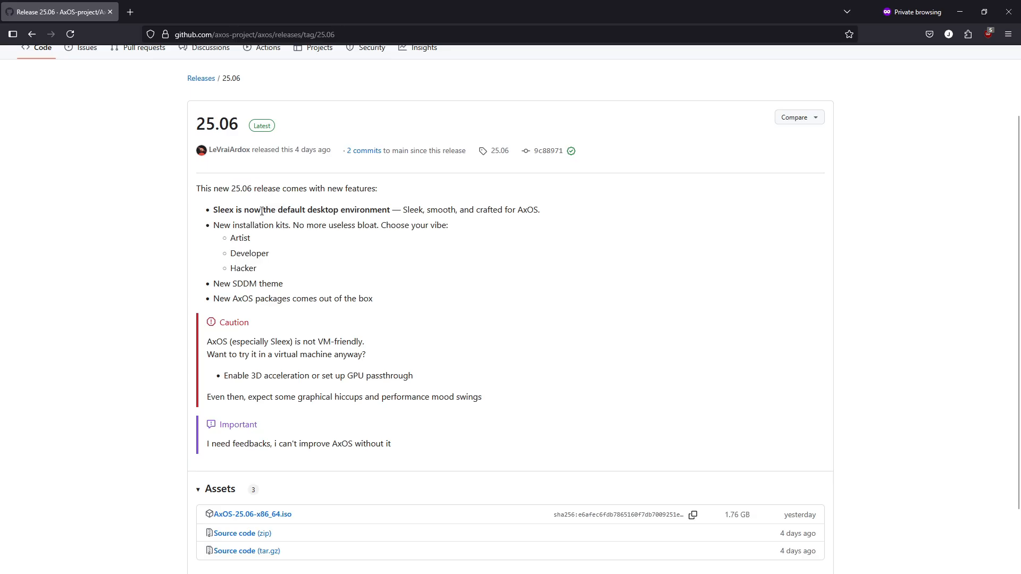
double_click(230, 188)
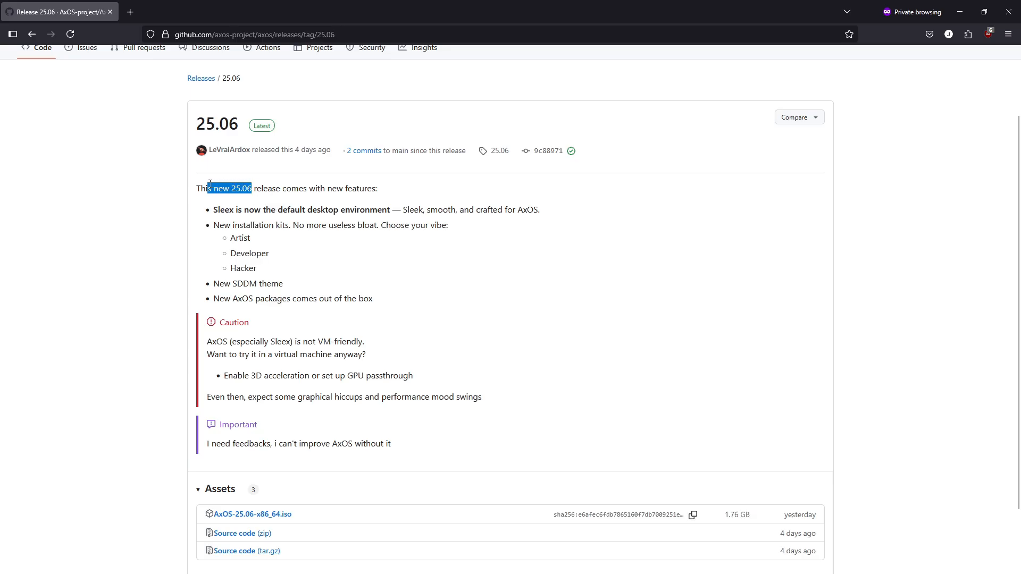
mouse_move(408, 255)
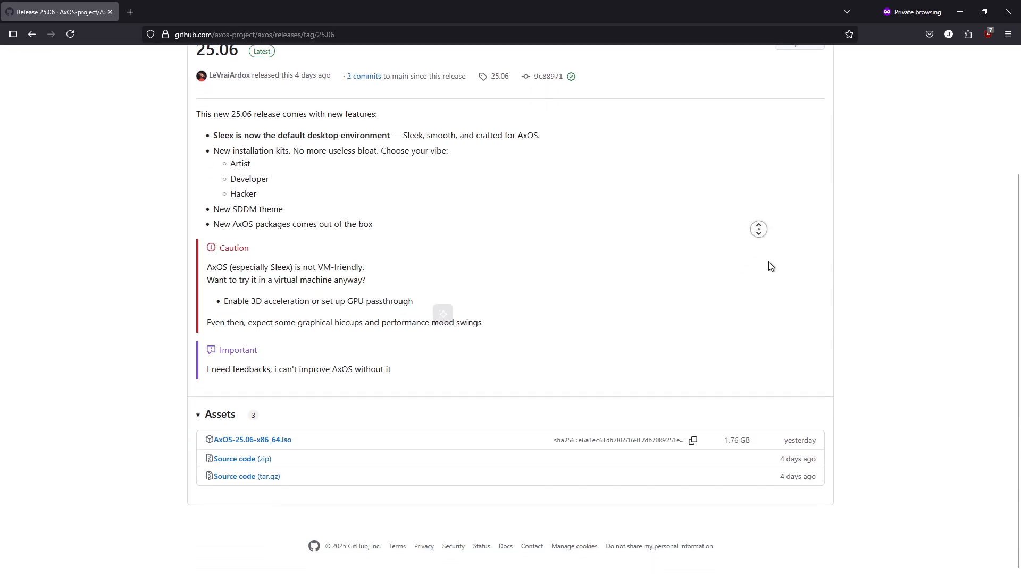
double_click(253, 439)
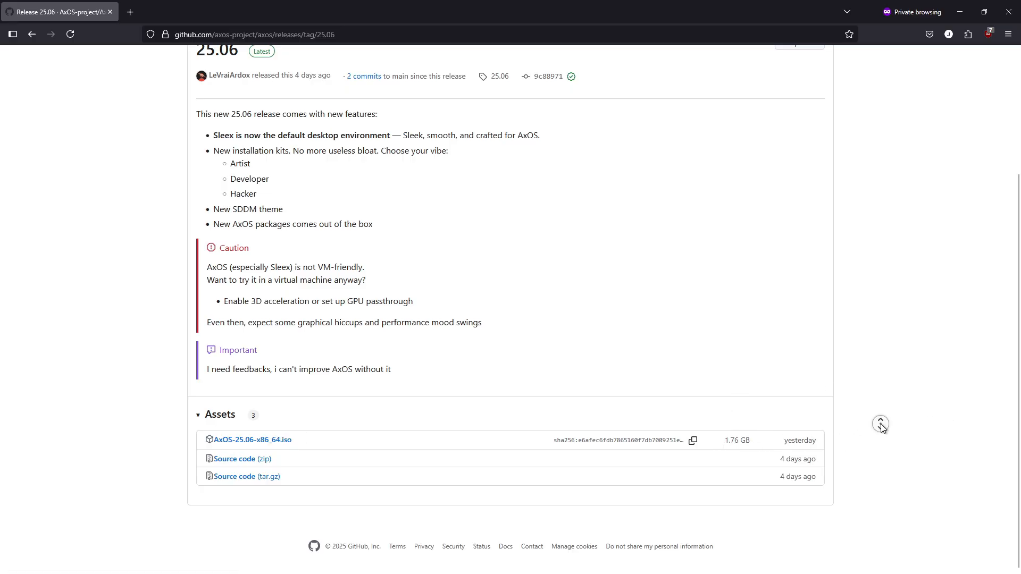
scroll("up", 3)
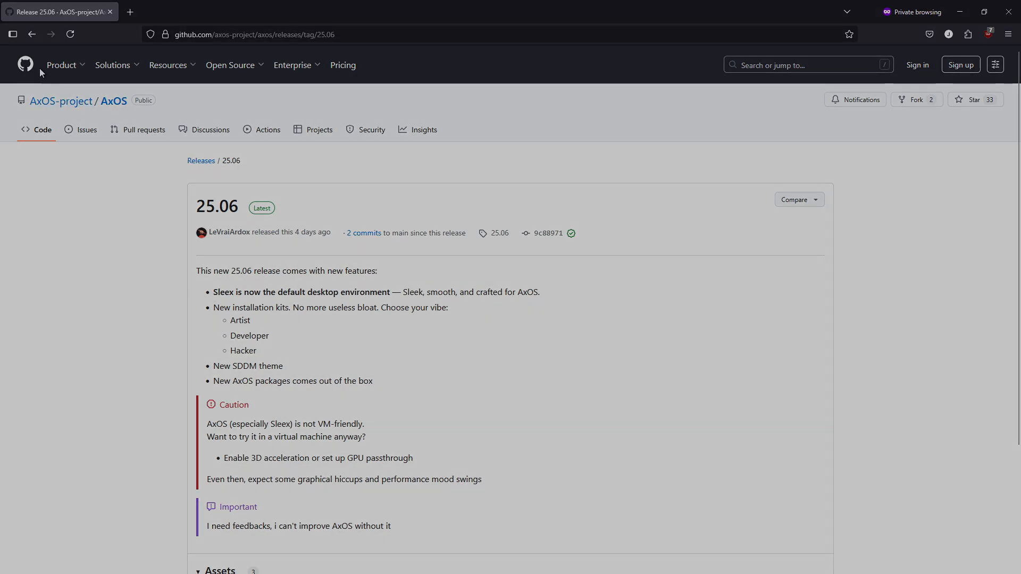
left_click(254, 34)
type("www.axos-project.com")
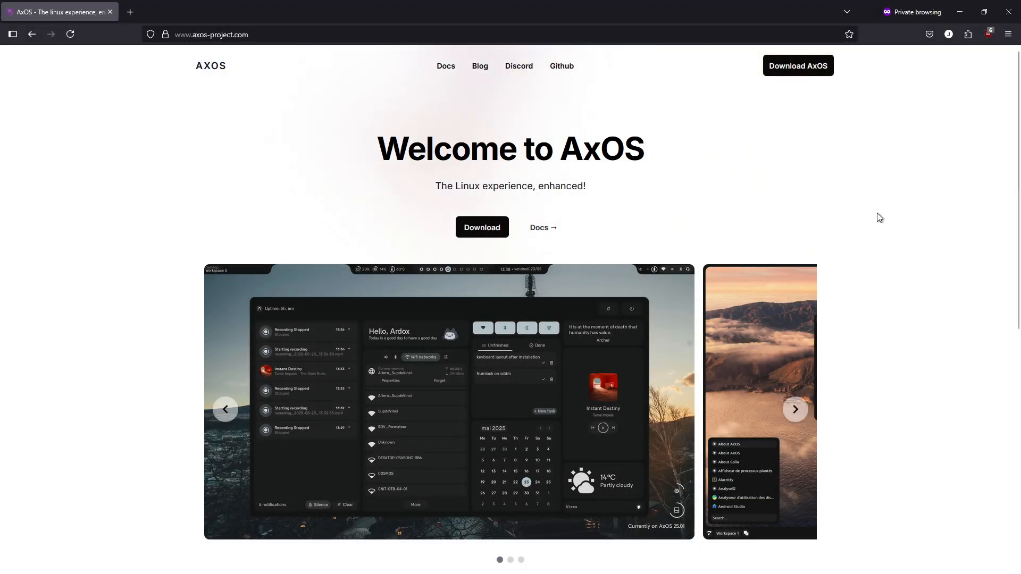
- Cycle the homepage screenshot carousel forward and back until it shows the first desktop screenshot again
scroll("down", 3)
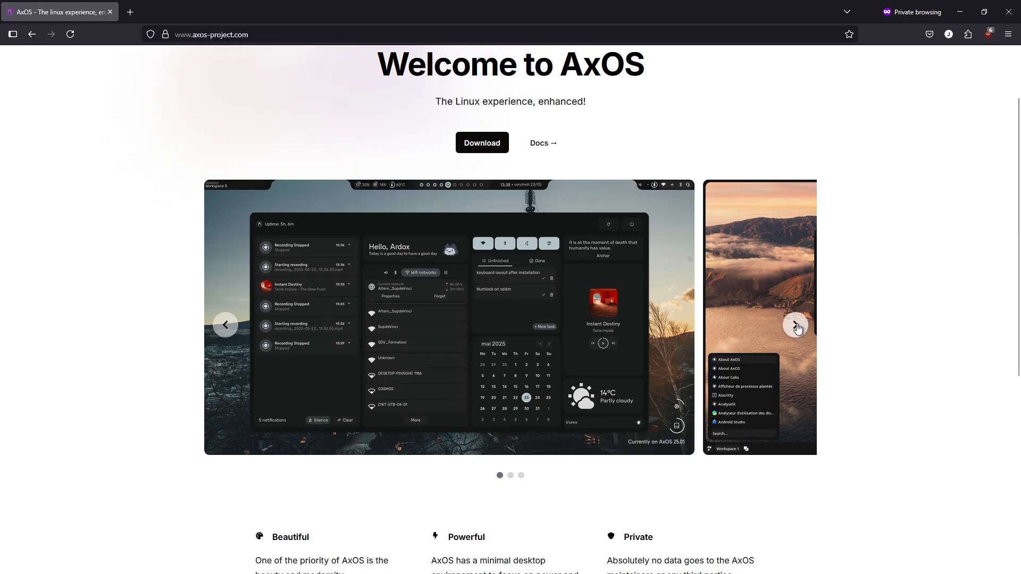
left_click(795, 325)
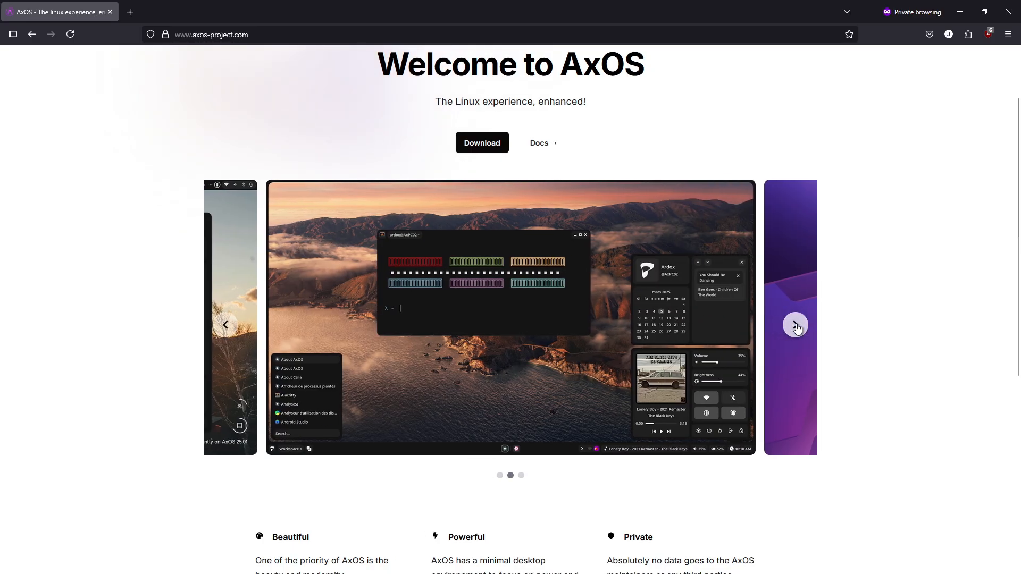
left_click(795, 326)
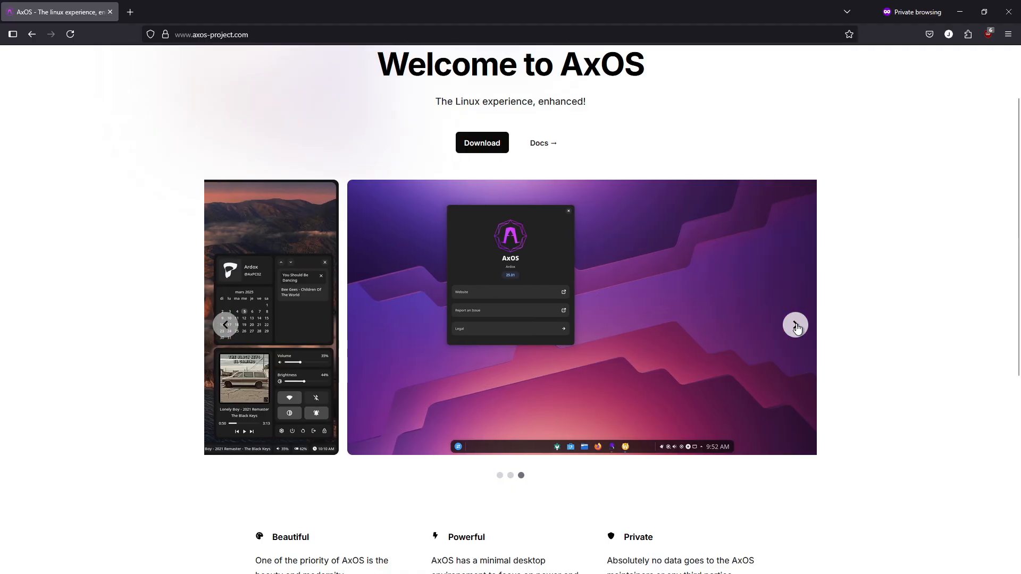
left_click(796, 326)
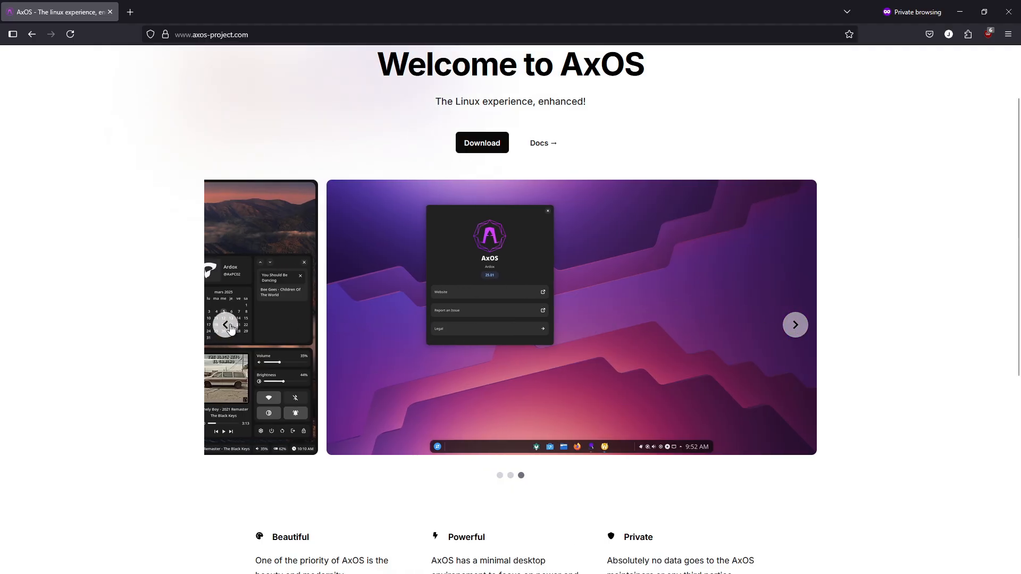
left_click(226, 326)
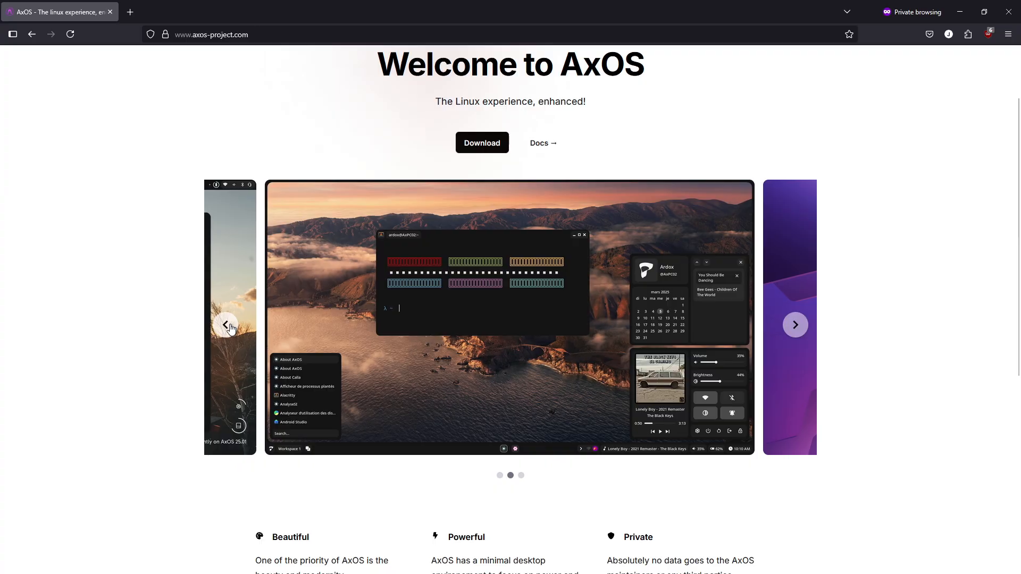
left_click(225, 325)
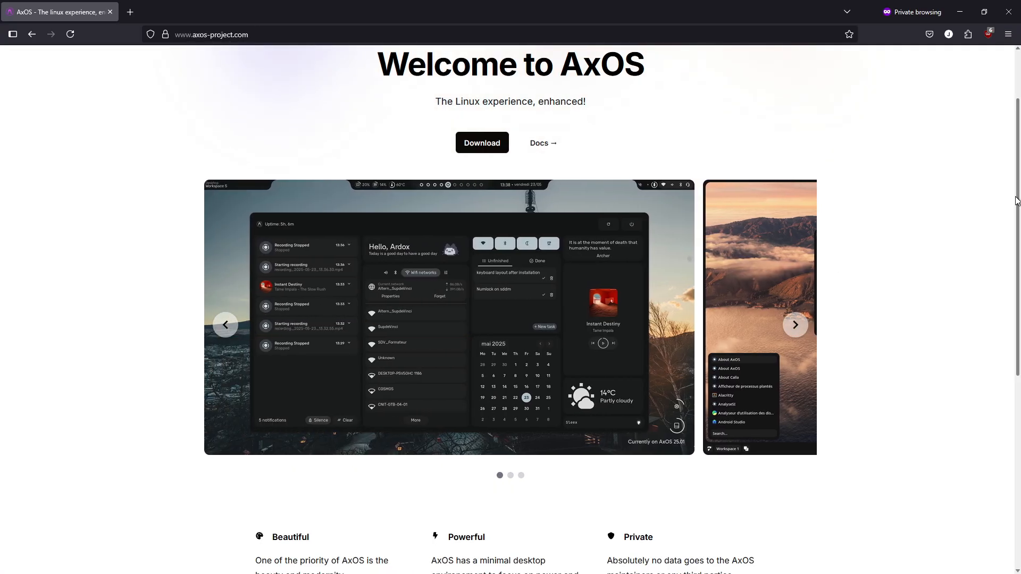
- Bring the homepage feature cards into view below the slideshow
scroll("down", 3)
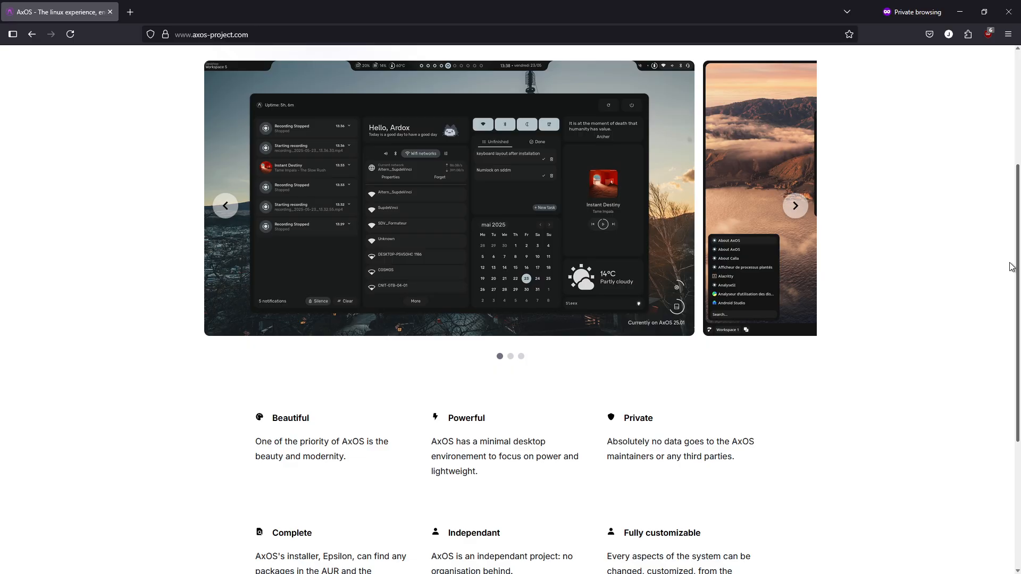
scroll("down", 3)
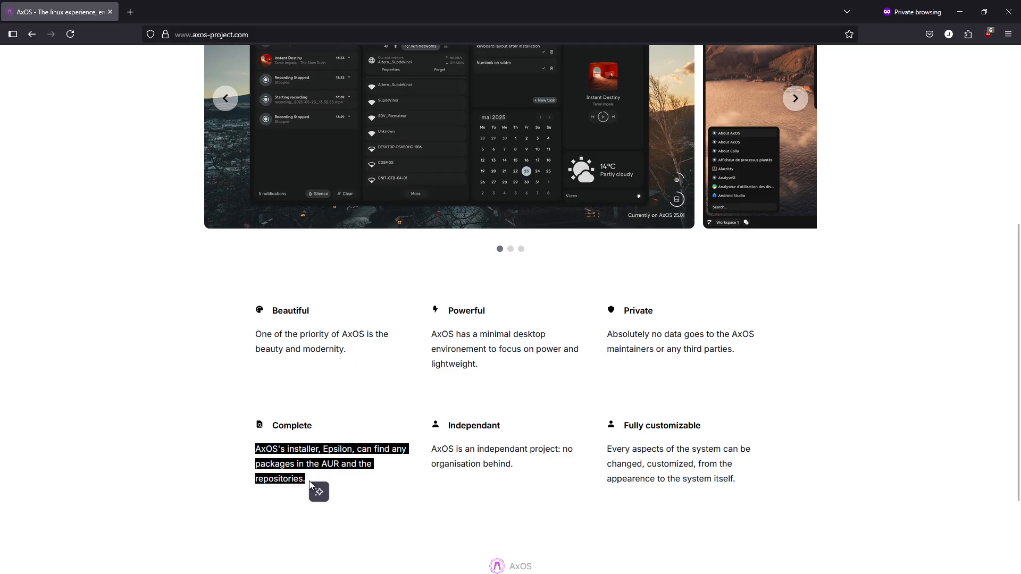
mouse_move(373, 484)
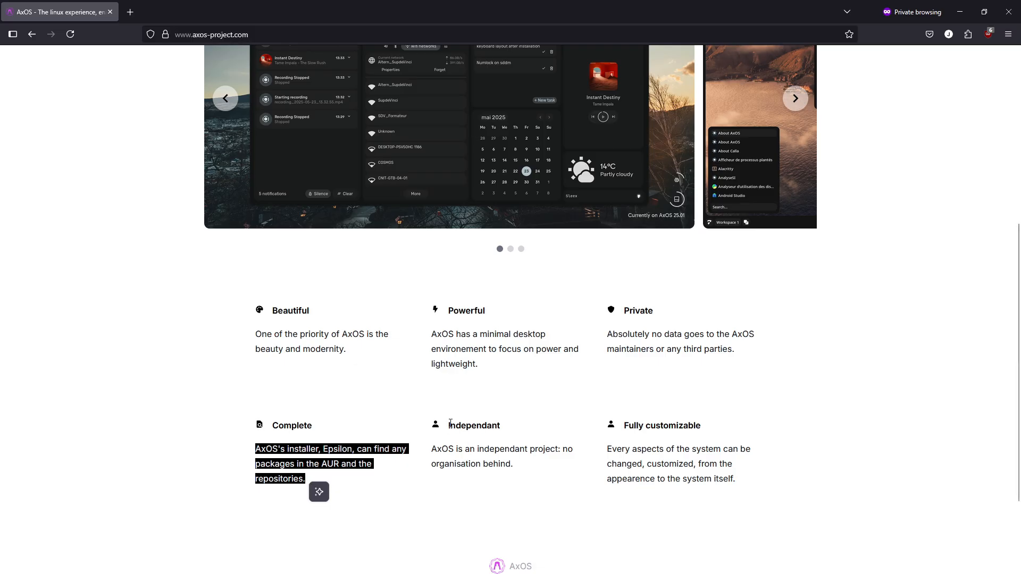
- Clear the highlighted feature text and choose Light from the footer's colour theme dropdown
left_click(318, 491)
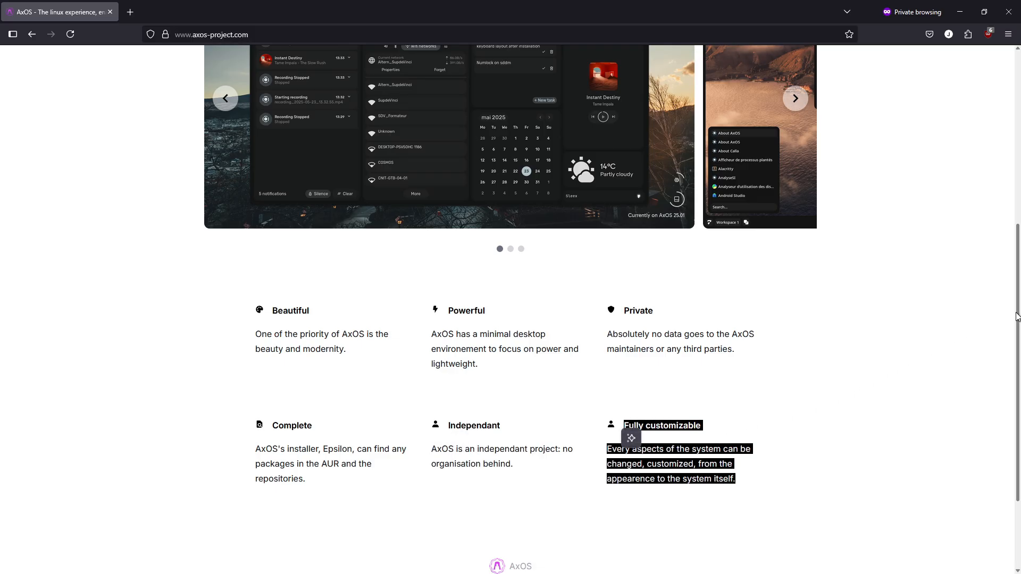
scroll("down", 3)
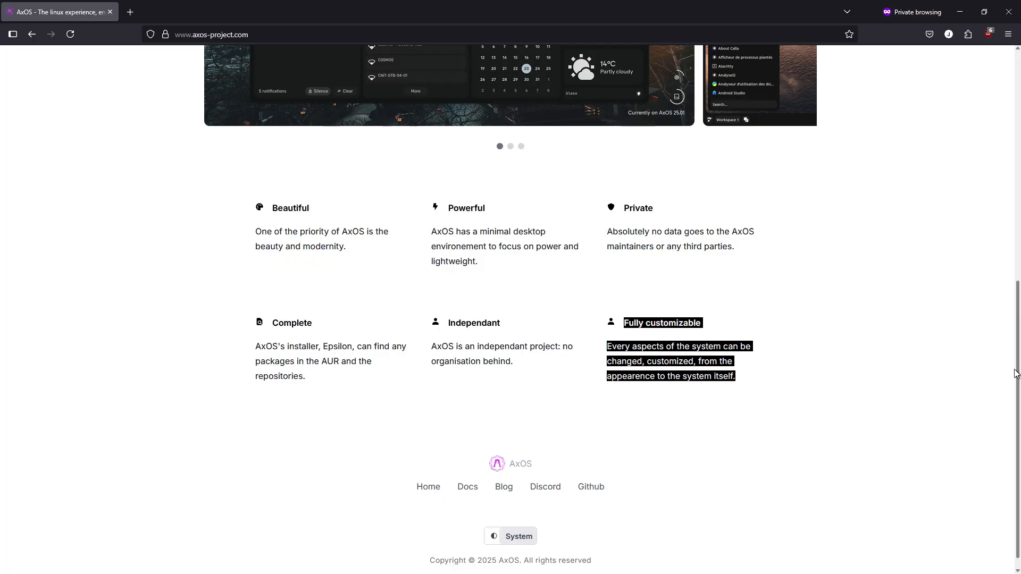
mouse_move(897, 362)
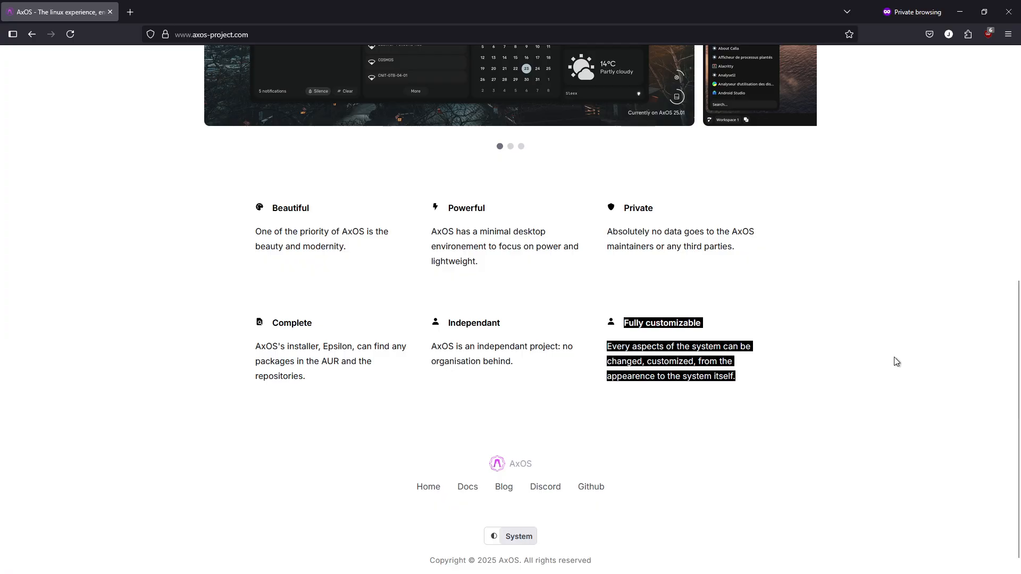
left_click(510, 536)
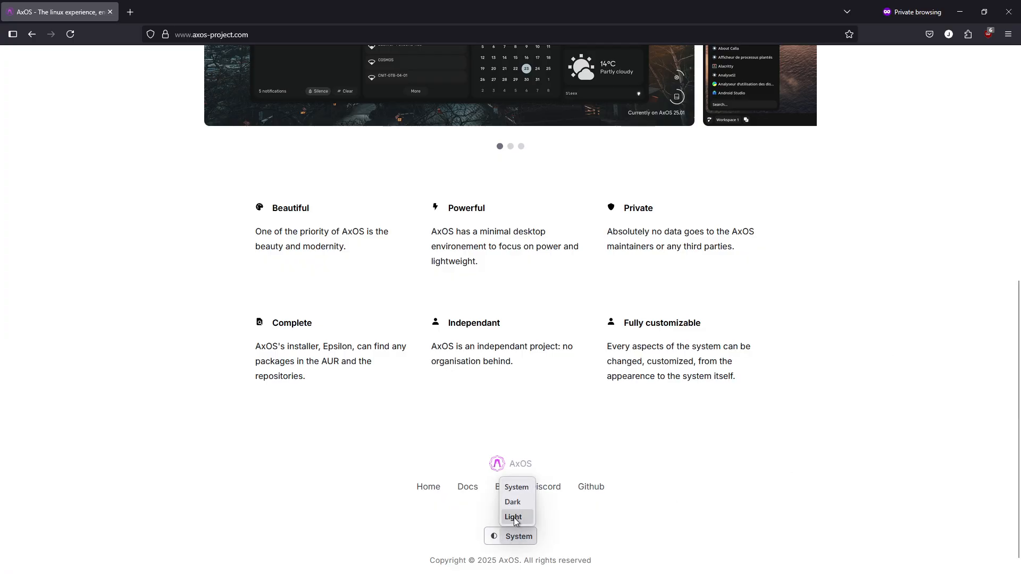
left_click(512, 502)
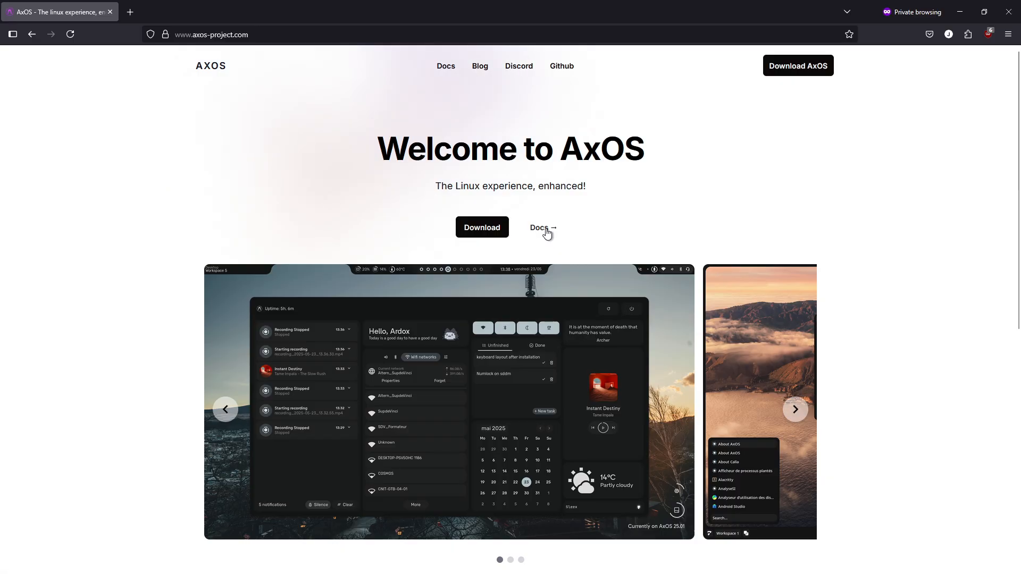
- Go to the AxOS Docs welcome page via the 'Docs →' link and reach its Next steps cards
left_click(539, 227)
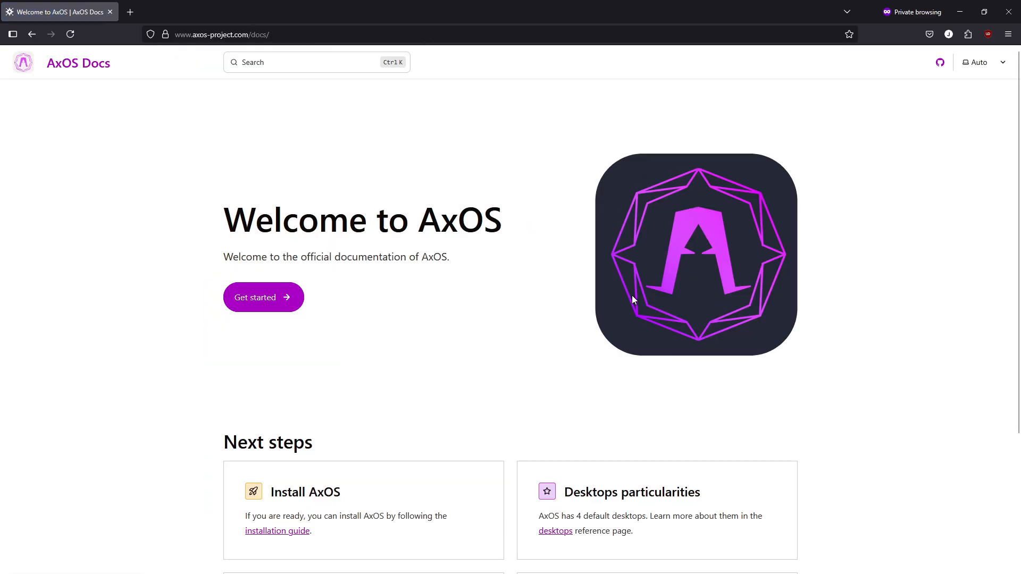
scroll("down", 3)
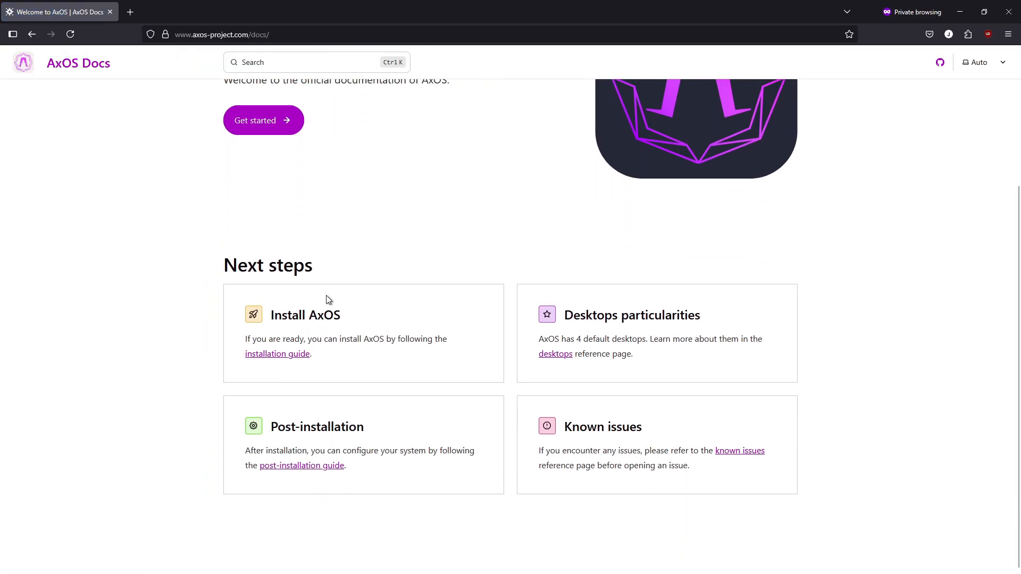
mouse_move(583, 357)
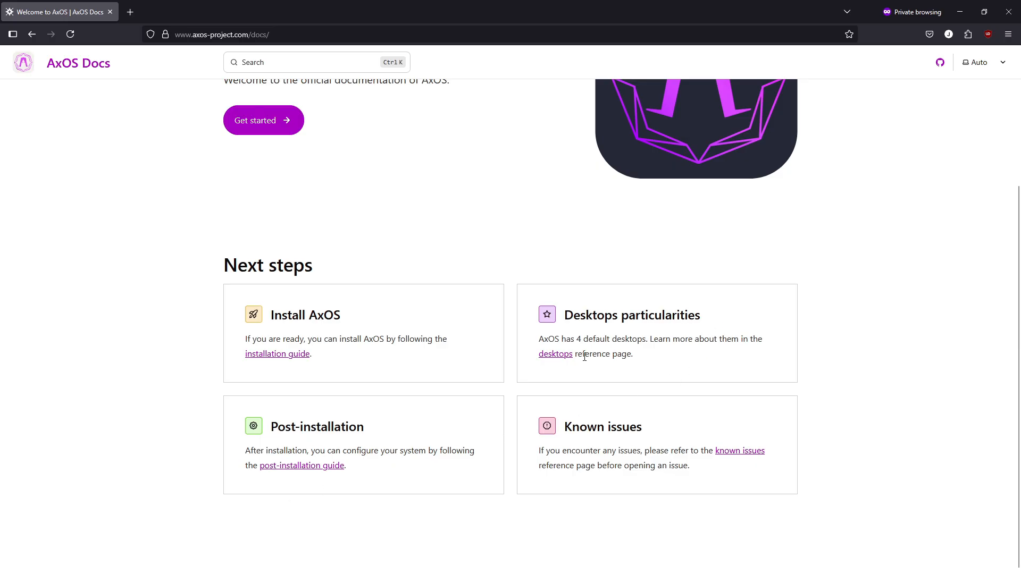
mouse_move(569, 375)
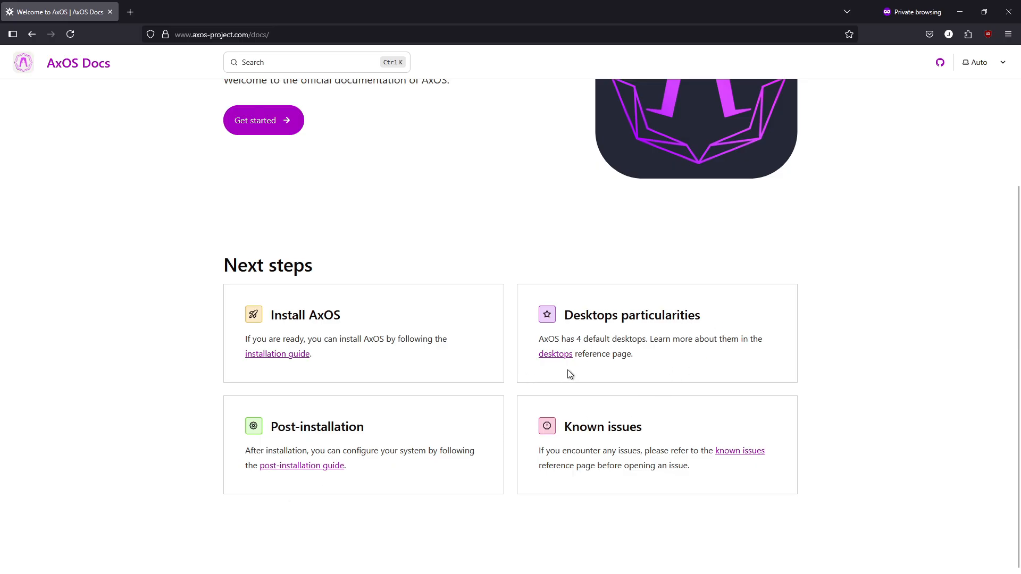
mouse_move(311, 353)
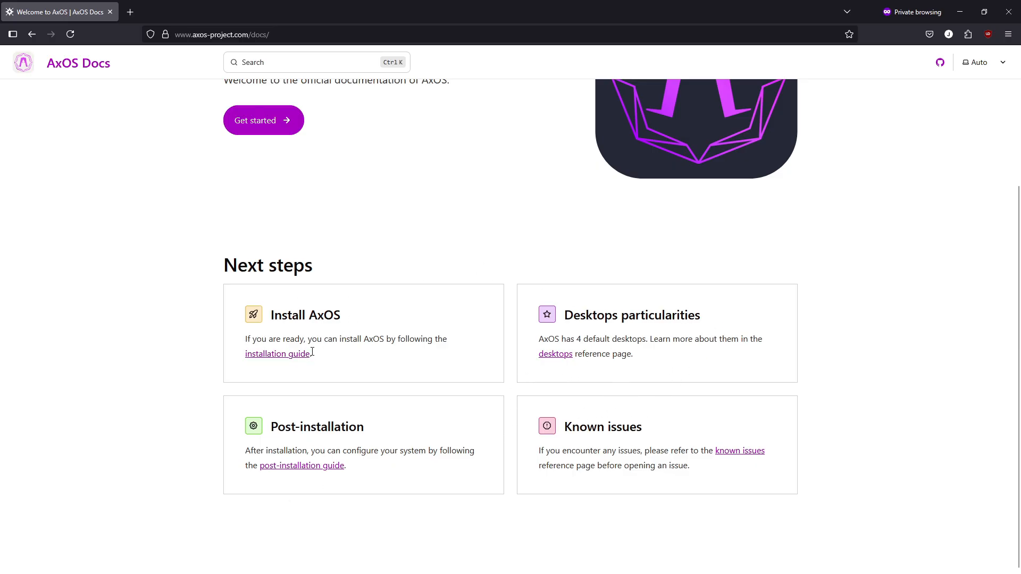
left_click(277, 353)
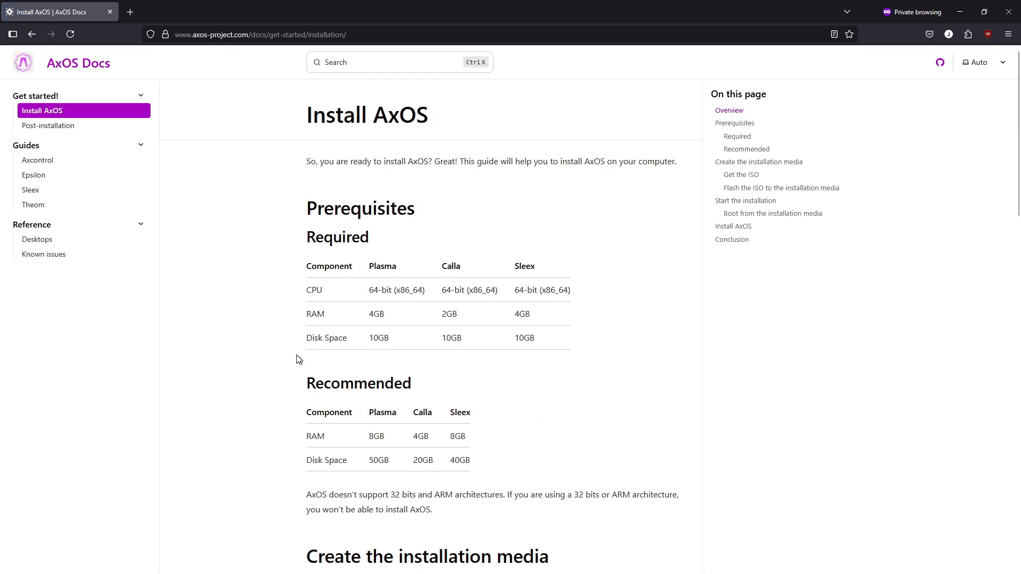
mouse_move(416, 254)
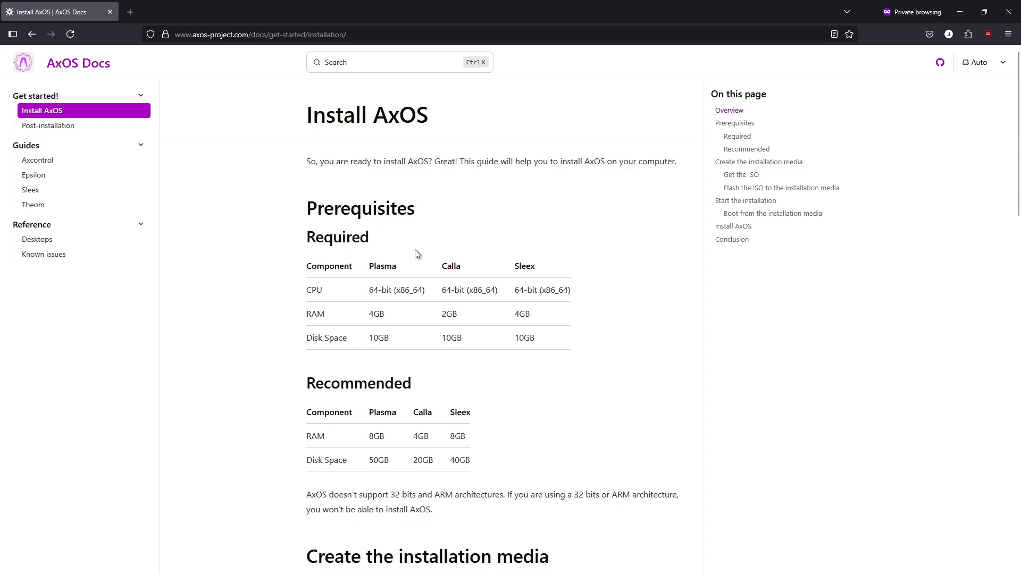
mouse_move(725, 294)
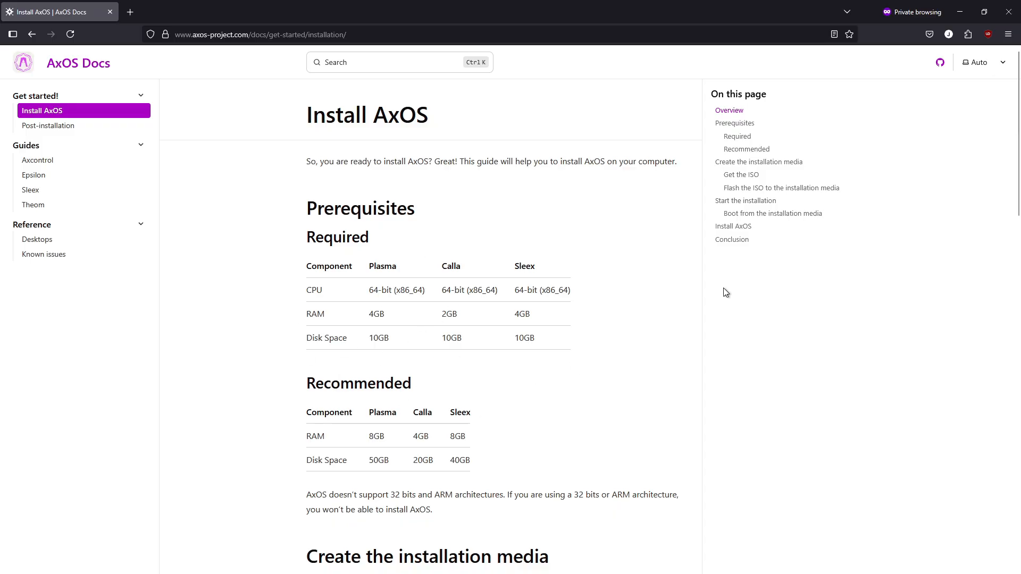
scroll("down", 3)
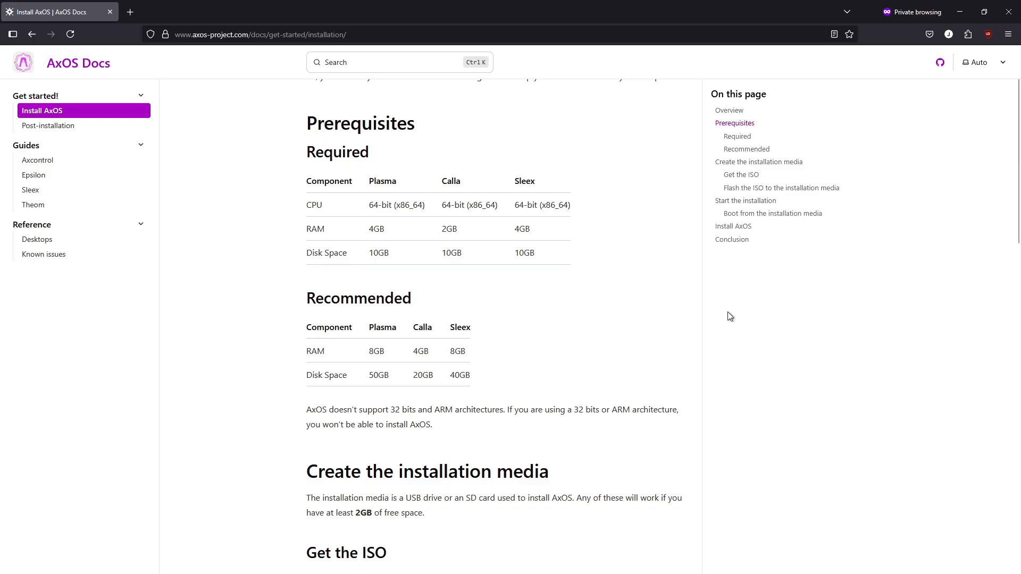
mouse_move(734, 304)
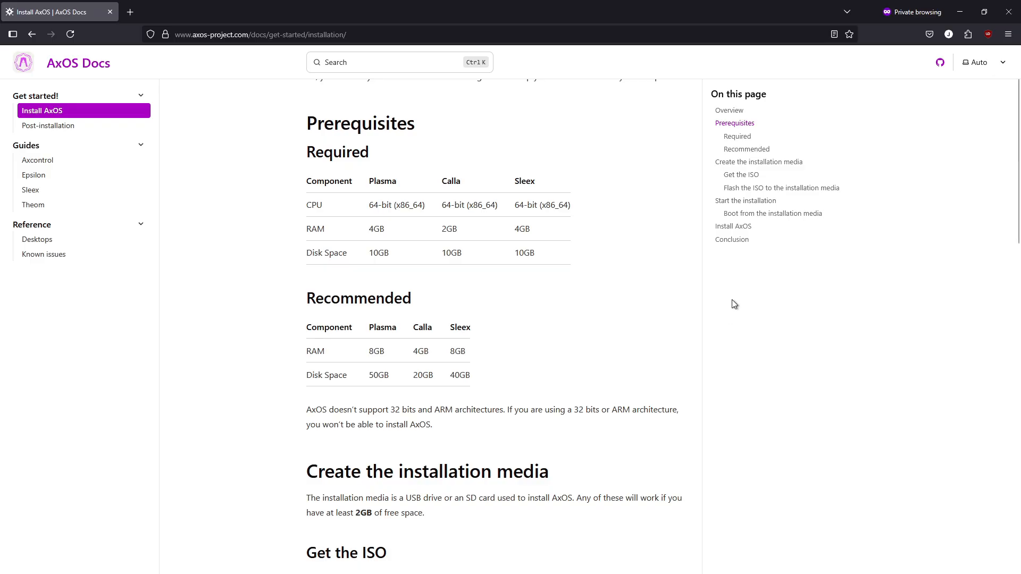
scroll("down", 3)
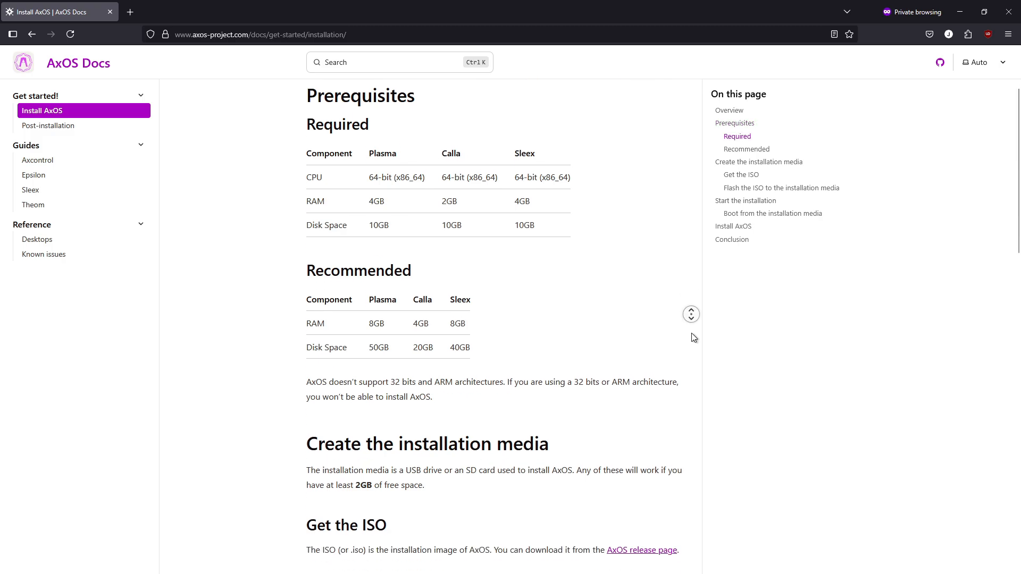
scroll("down", 3)
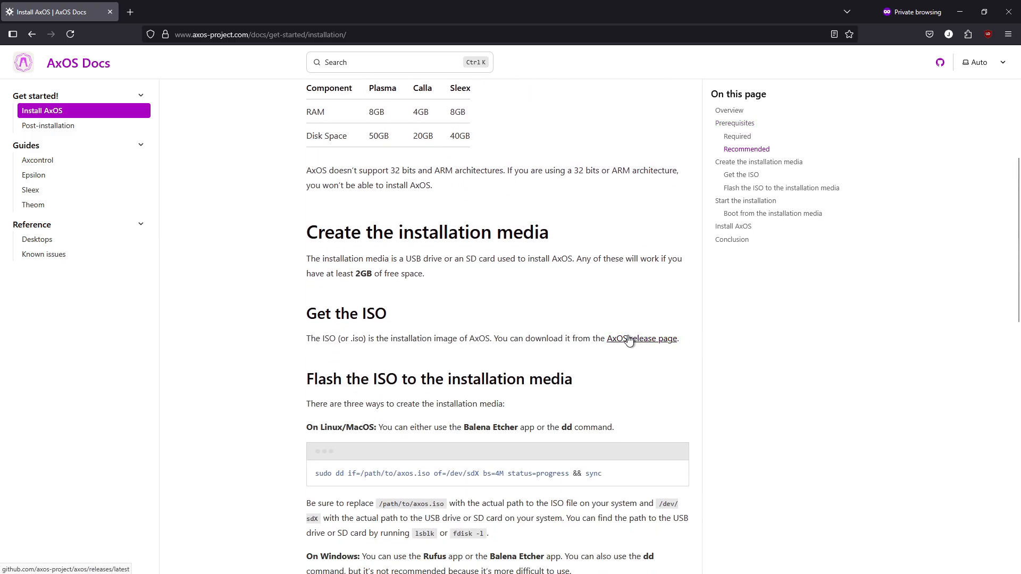
mouse_move(635, 360)
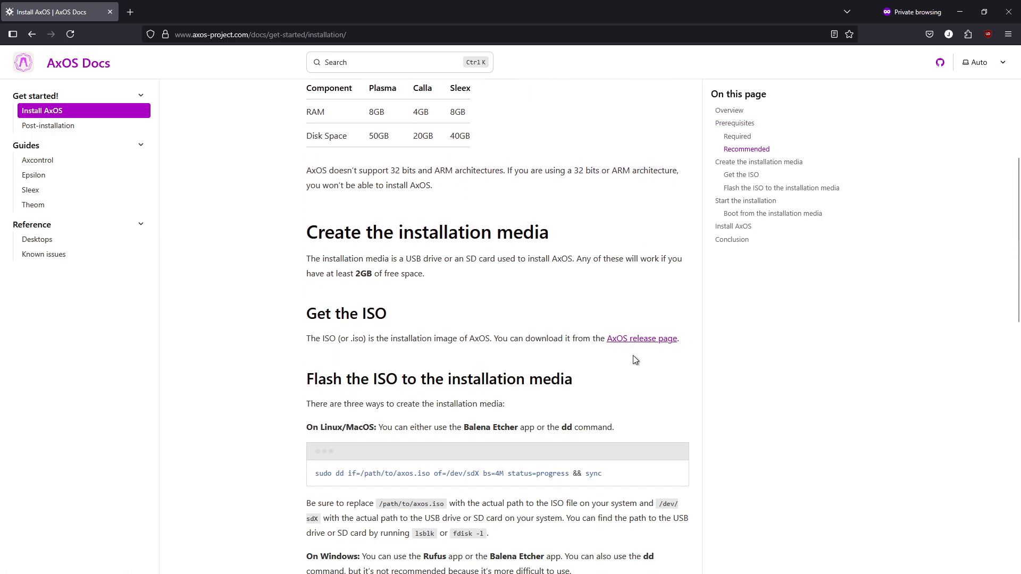
scroll("down", 3)
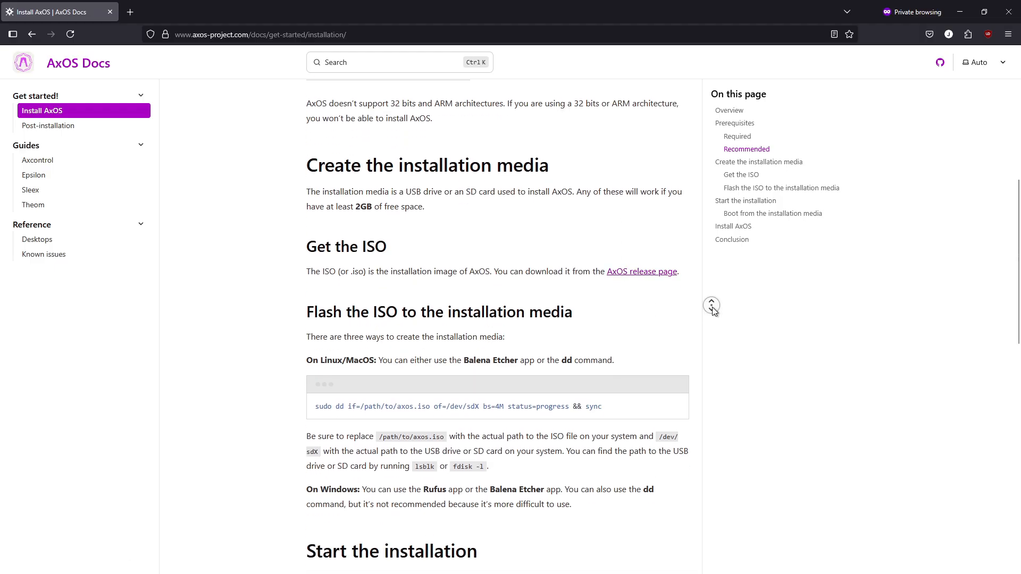
scroll("down", 3)
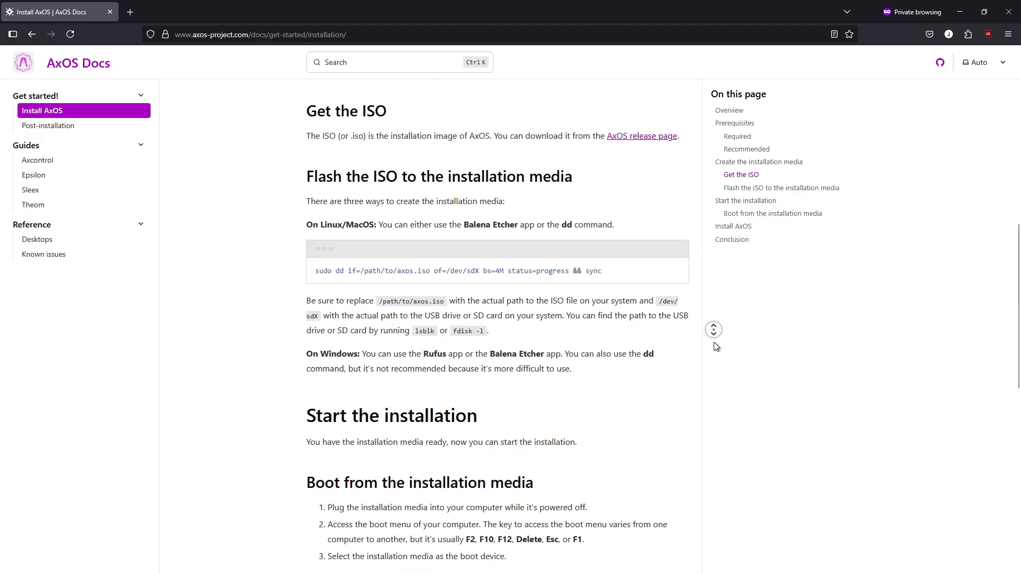
scroll("down", 3)
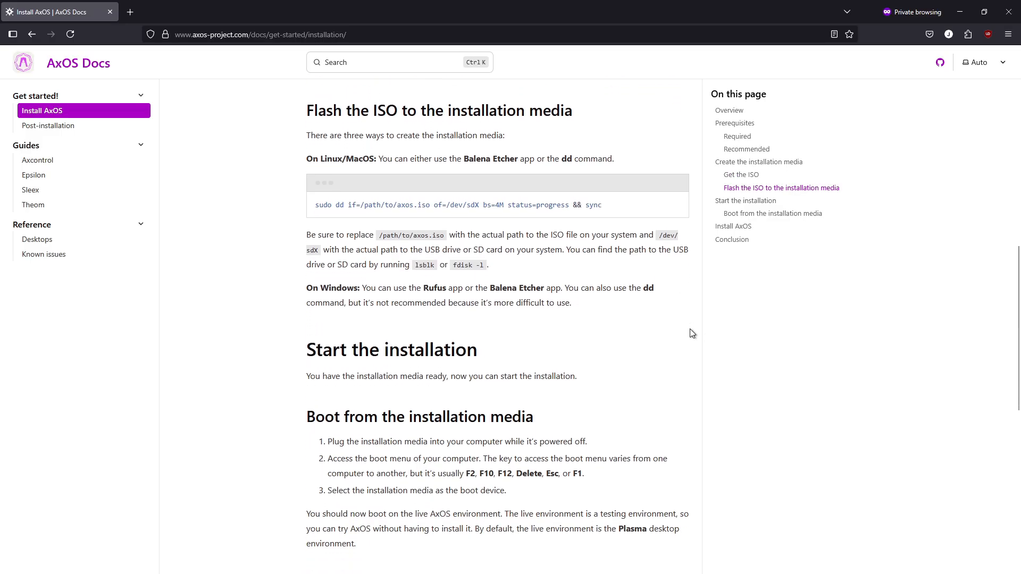
mouse_move(679, 304)
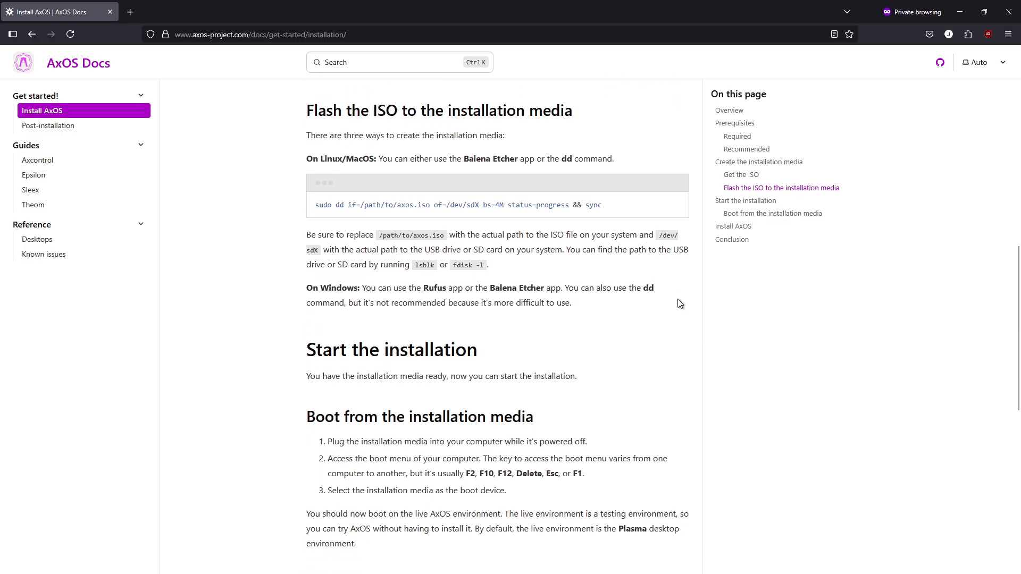
scroll("down", 3)
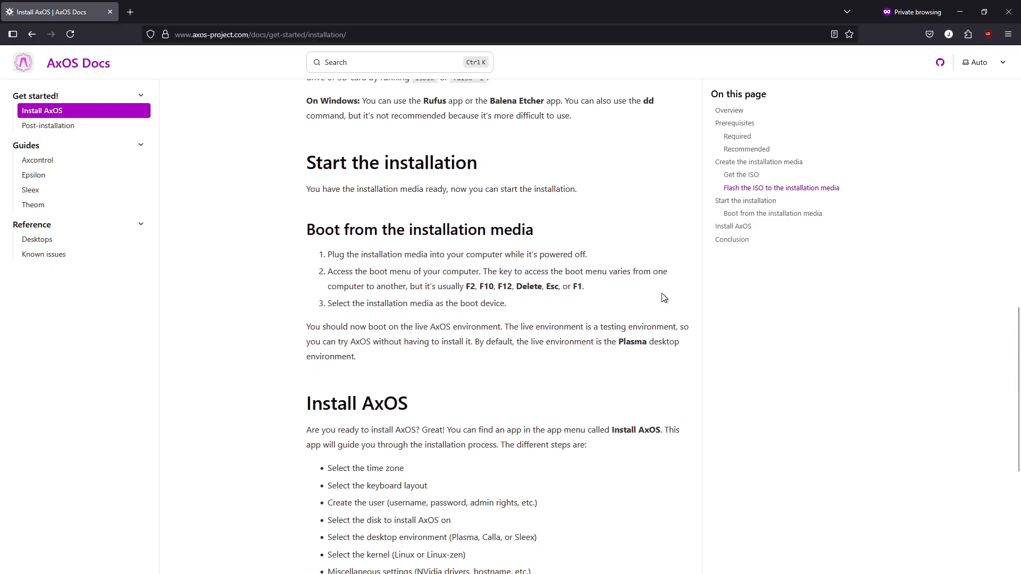
mouse_move(636, 238)
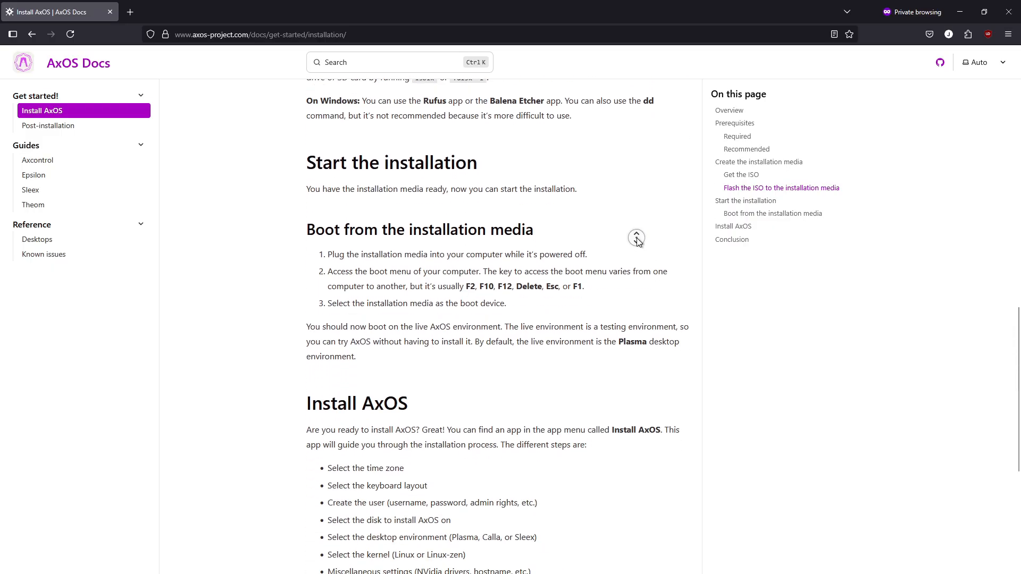
scroll("down", 3)
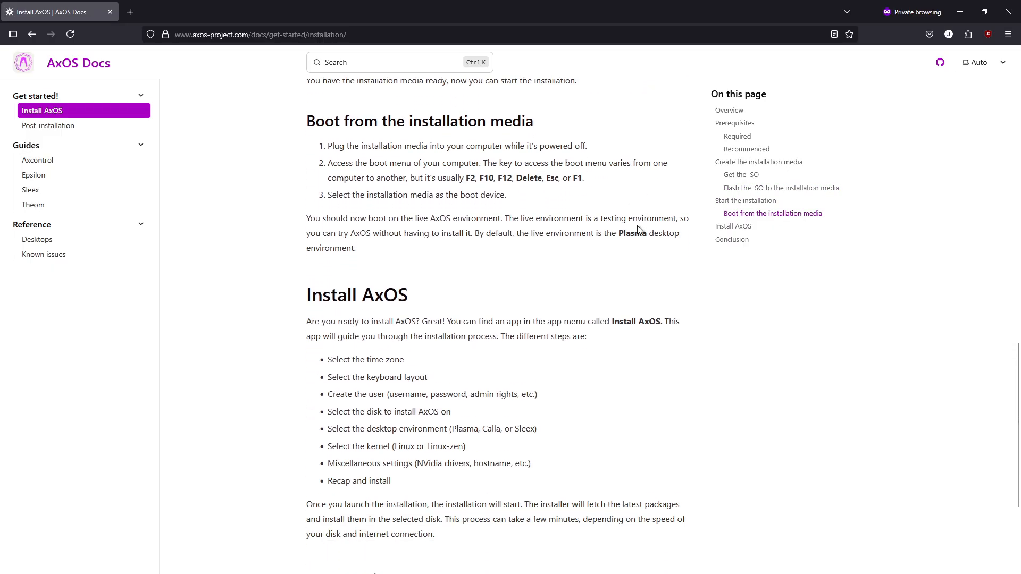
scroll("down", 3)
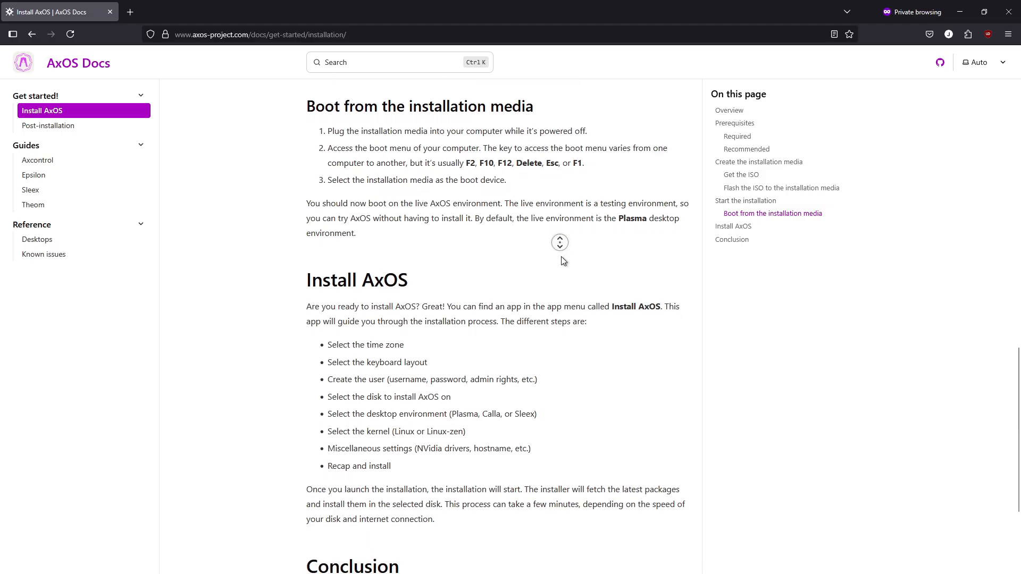
scroll("down", 3)
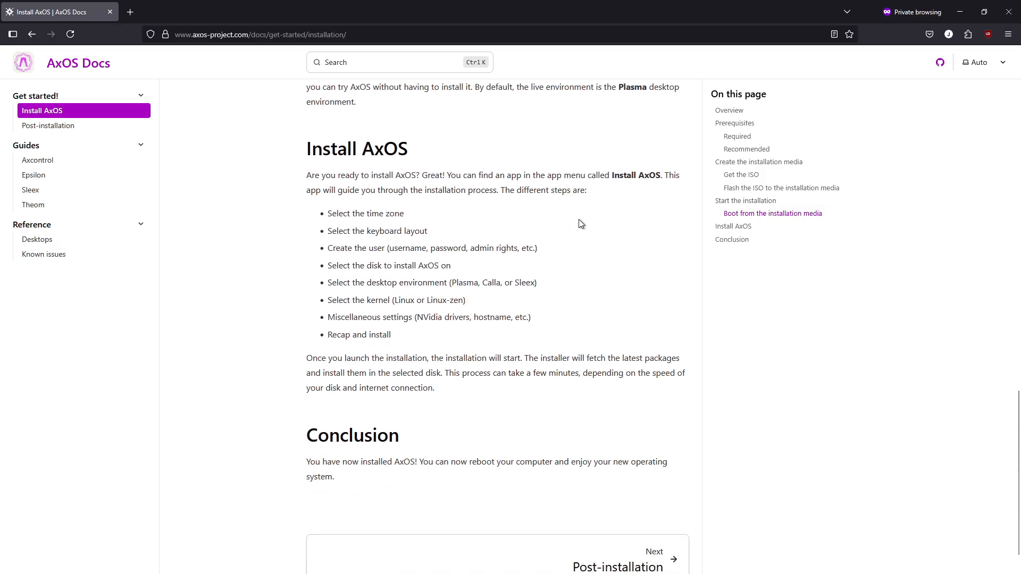
scroll("down", 3)
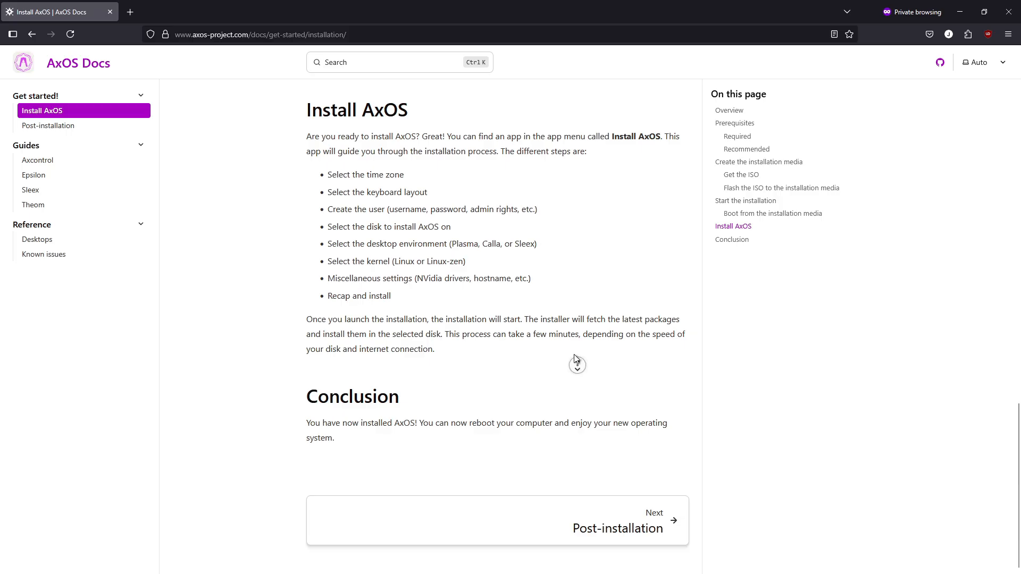
scroll("up", 3)
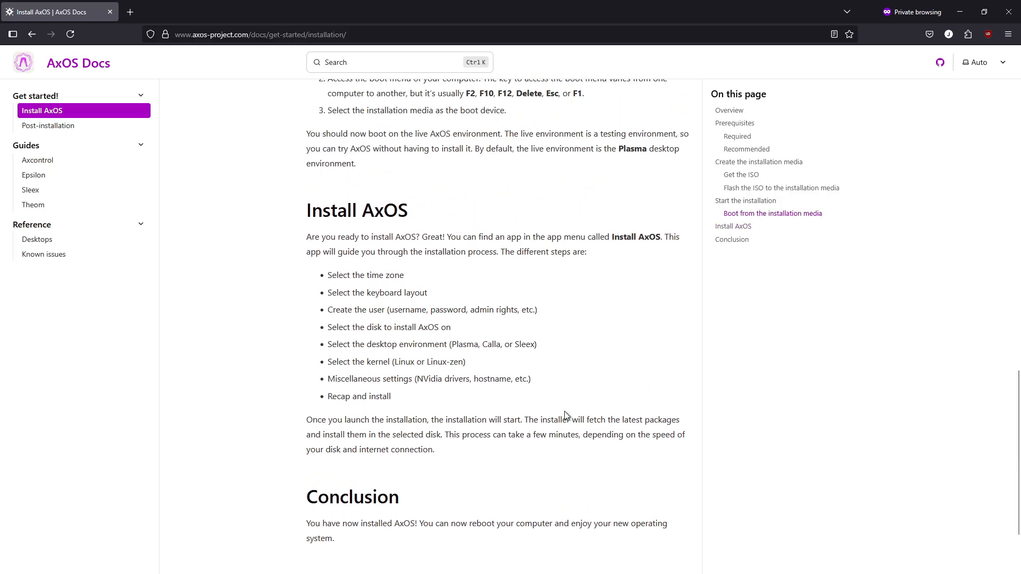
scroll("up", 3)
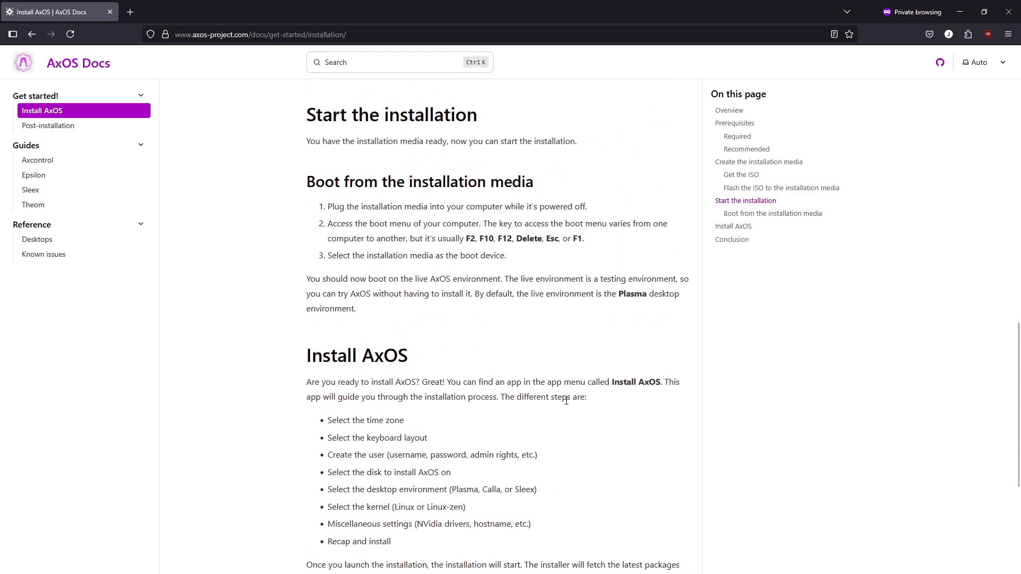
scroll("up", 3)
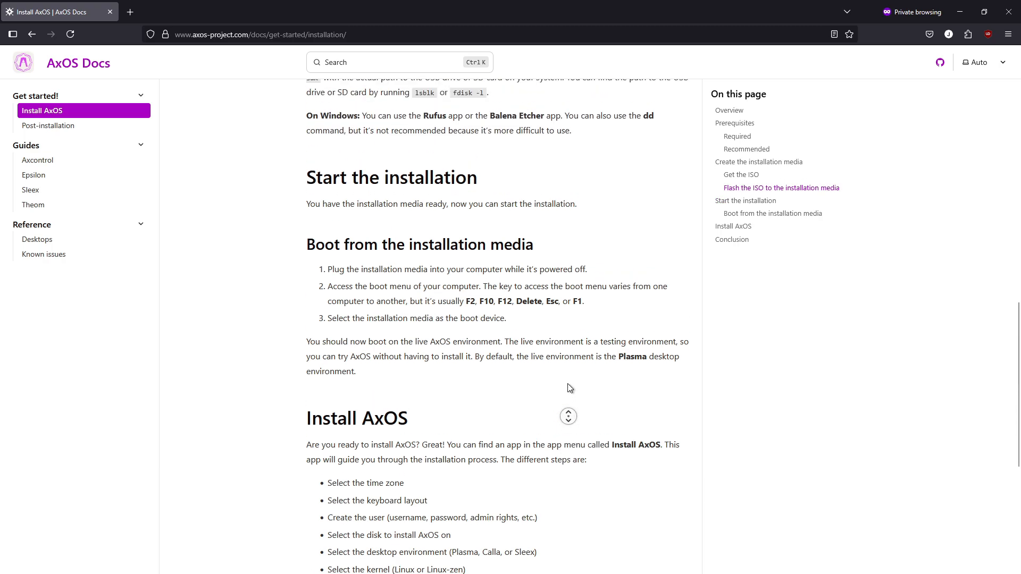
scroll("up", 3)
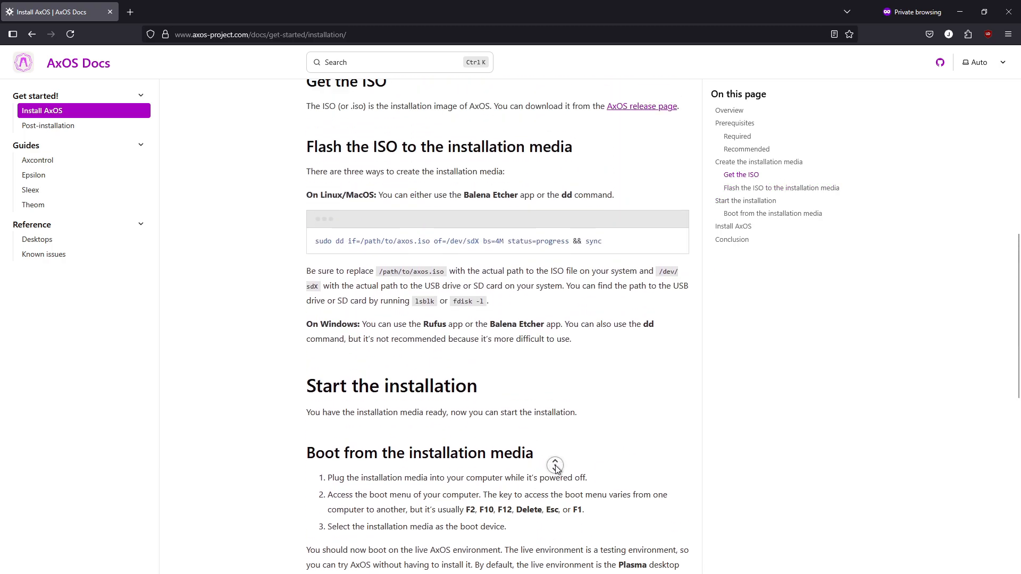
scroll("up", 3)
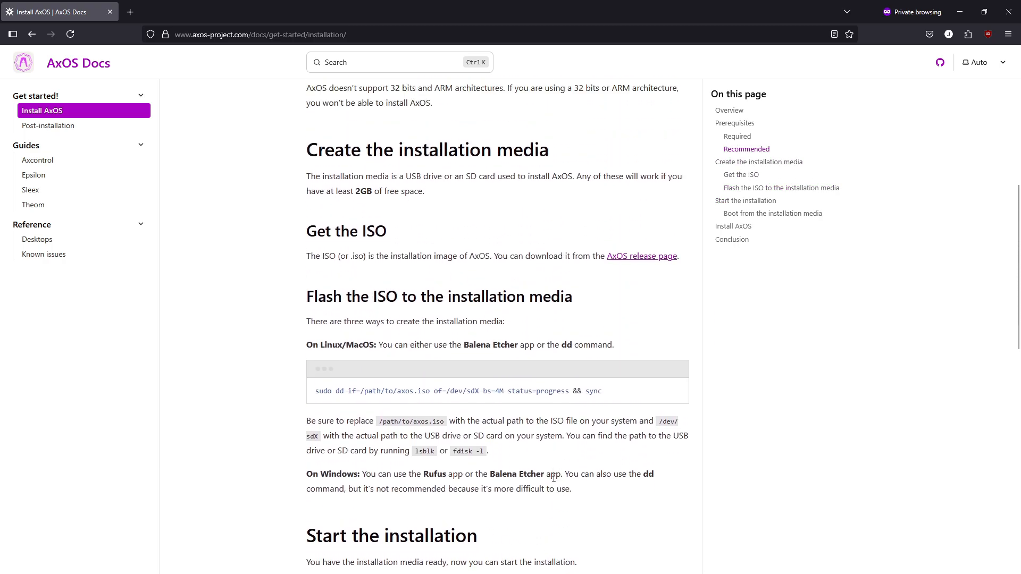
scroll("up", 3)
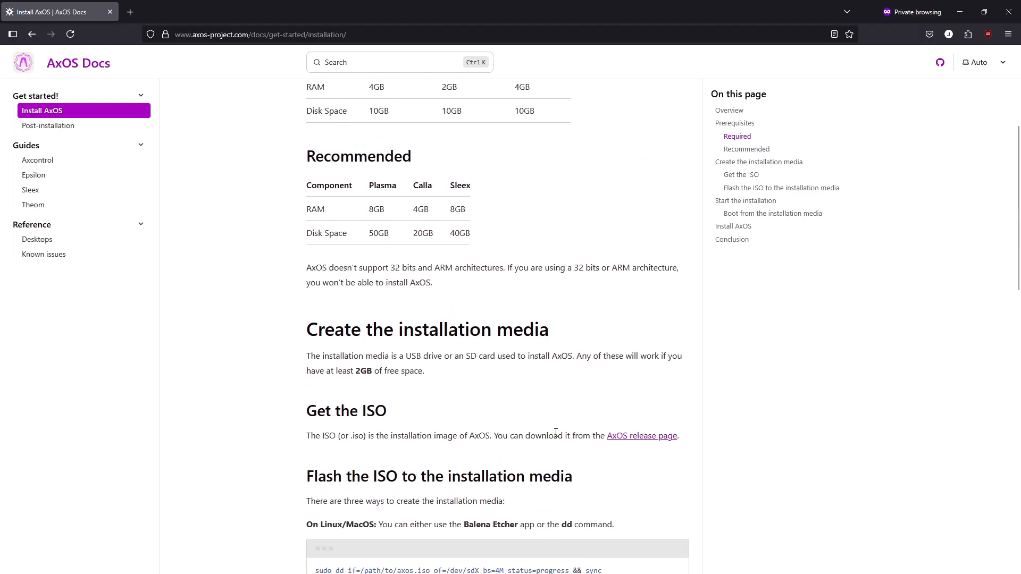
scroll("up", 3)
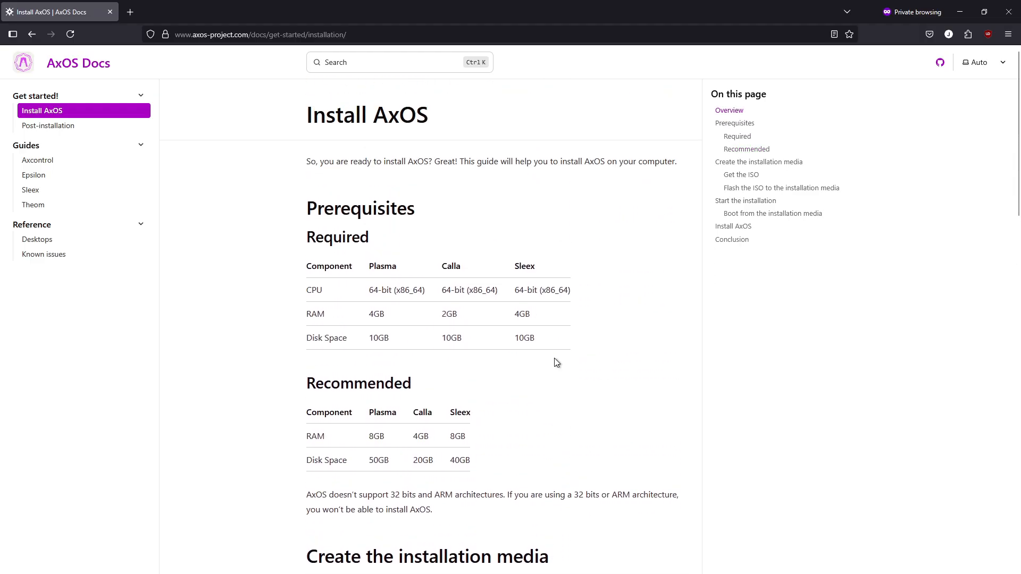
- Jump through the install guide's sections from Prerequisites and Recommended requirements to Install AxOS and Conclusion
left_click(735, 123)
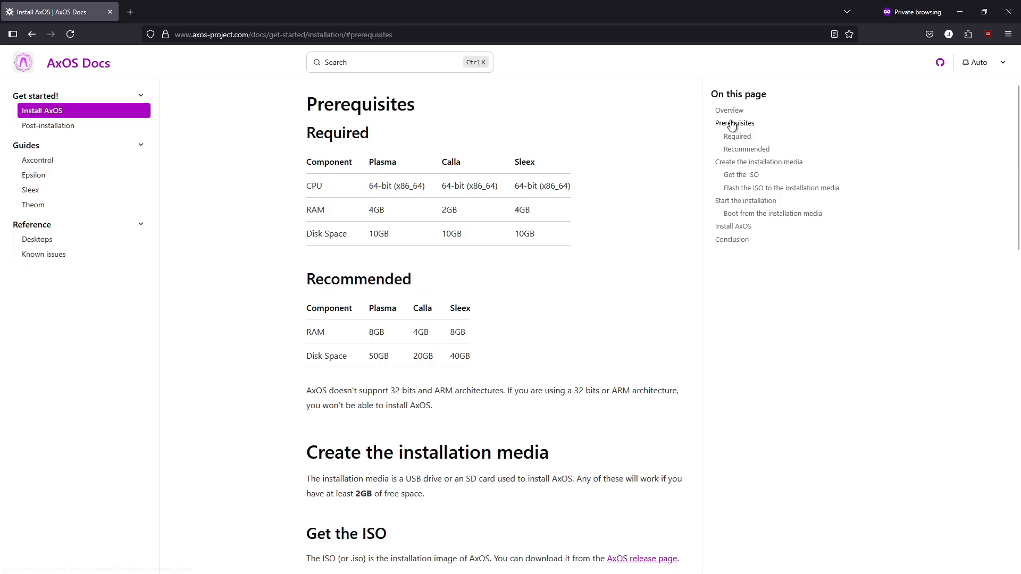
left_click(747, 149)
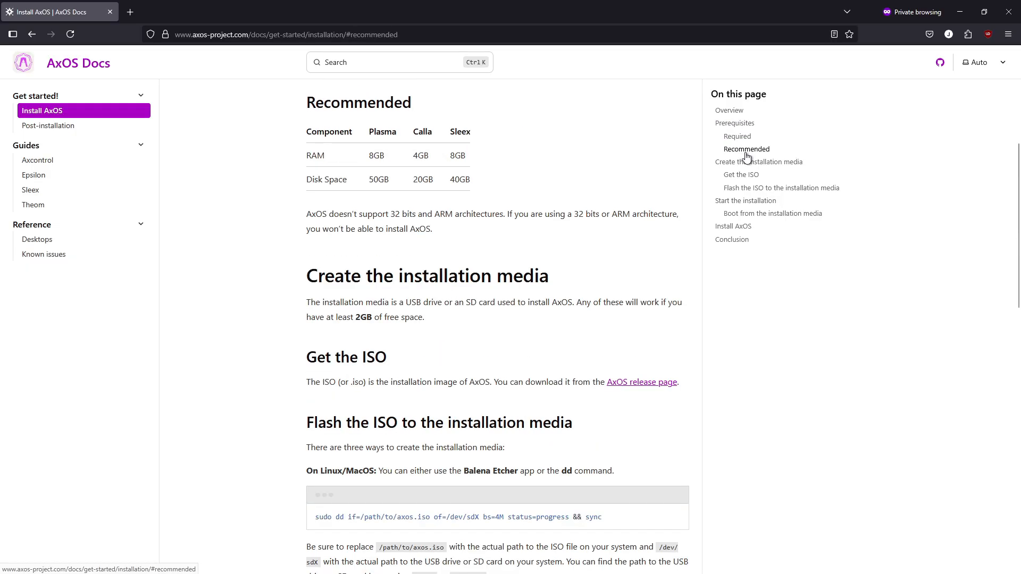
mouse_move(759, 162)
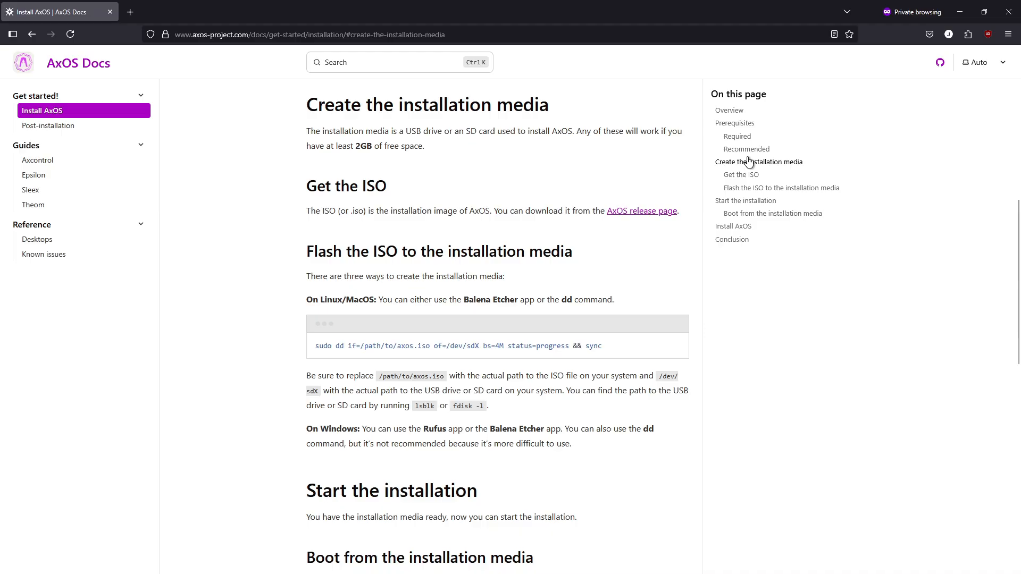
left_click(740, 174)
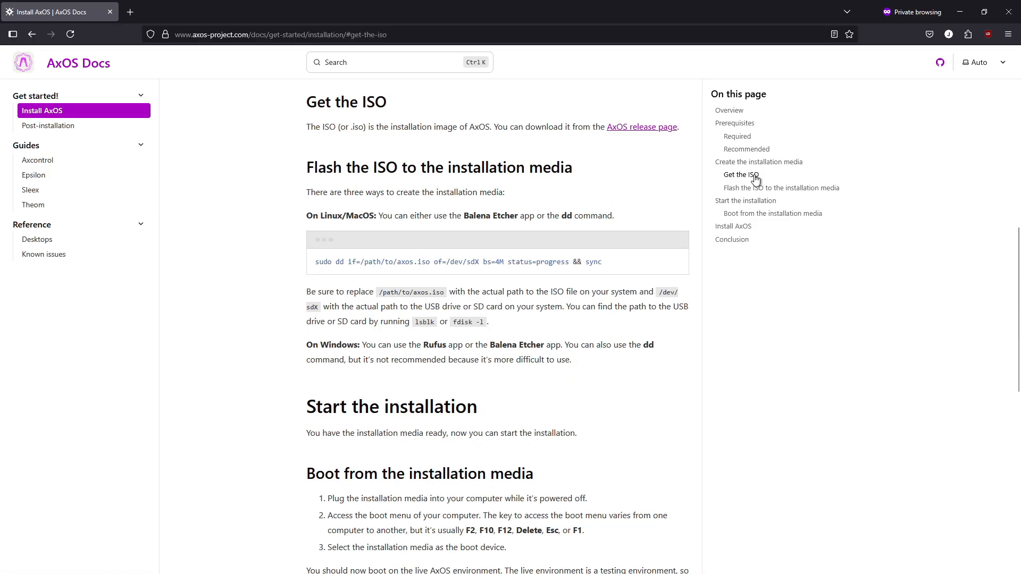
left_click(779, 188)
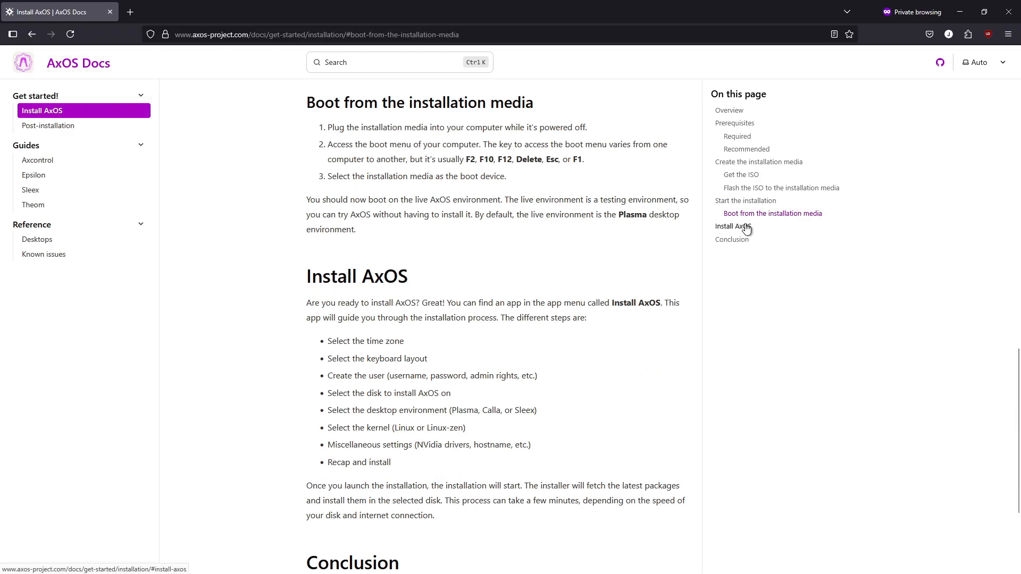
left_click(733, 227)
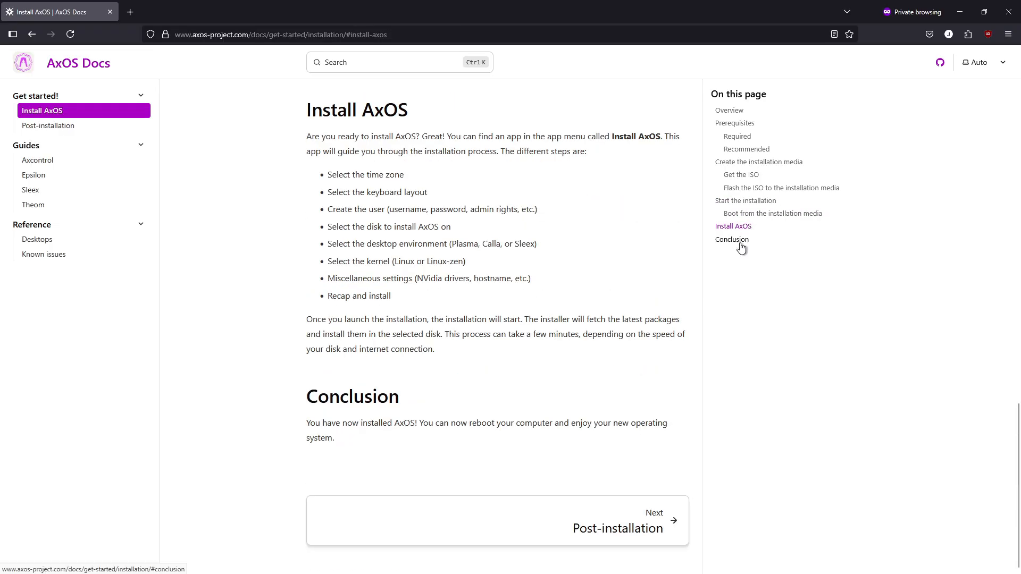
left_click(732, 239)
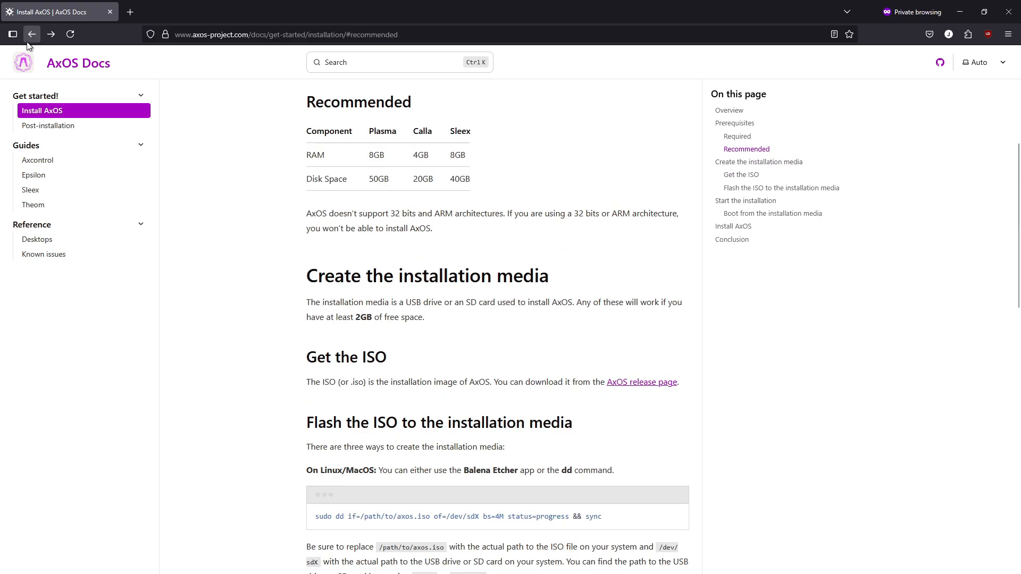
- Navigate back to the AxOS homepage, then forward to the Docs welcome page's Next steps cards
left_click(30, 34)
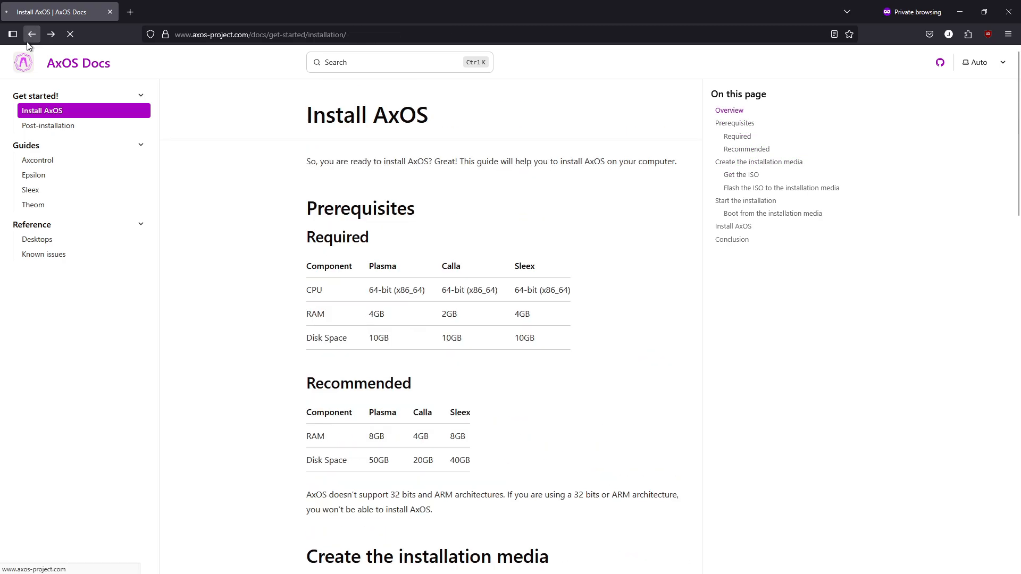
left_click(31, 34)
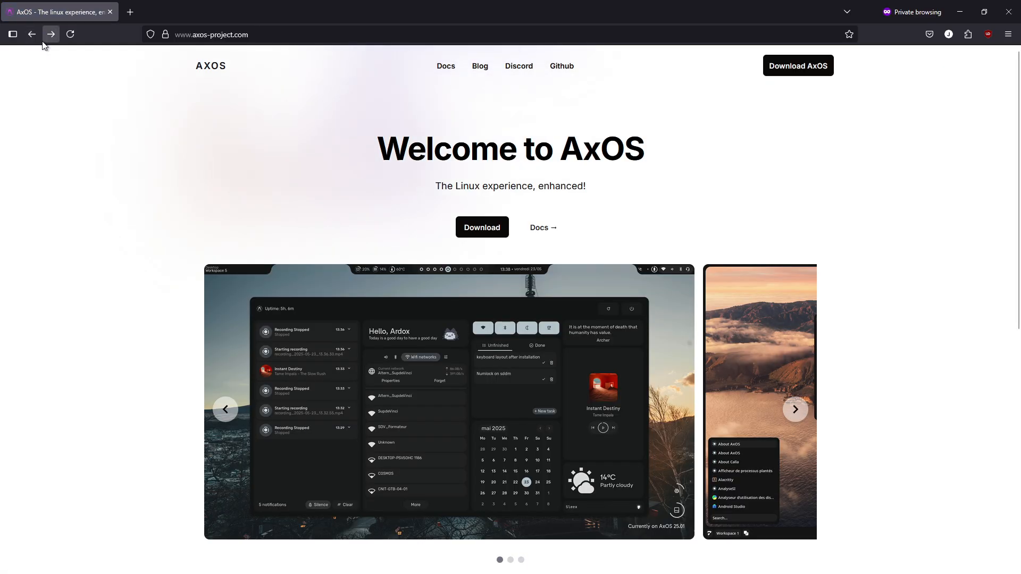
left_click(446, 66)
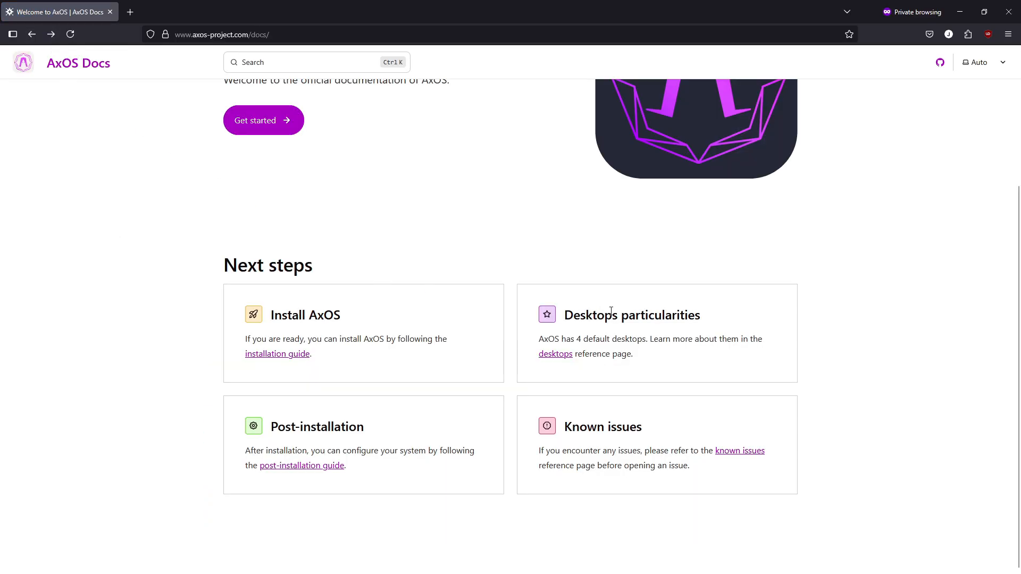
- Follow the 'desktops' link to the Desktops reference page and look through the Sleex desktop screenshots
left_click(555, 353)
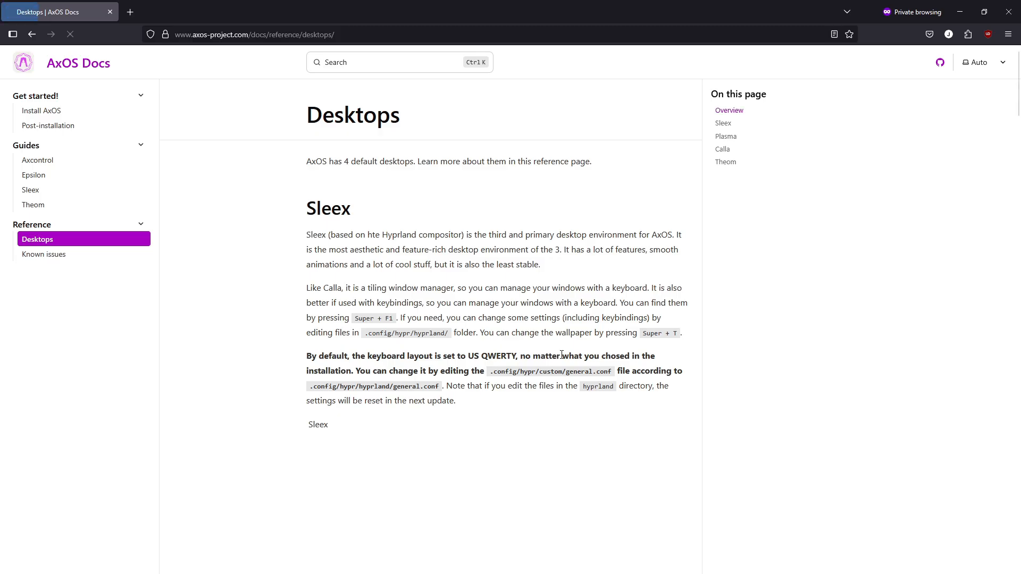
scroll("down", 3)
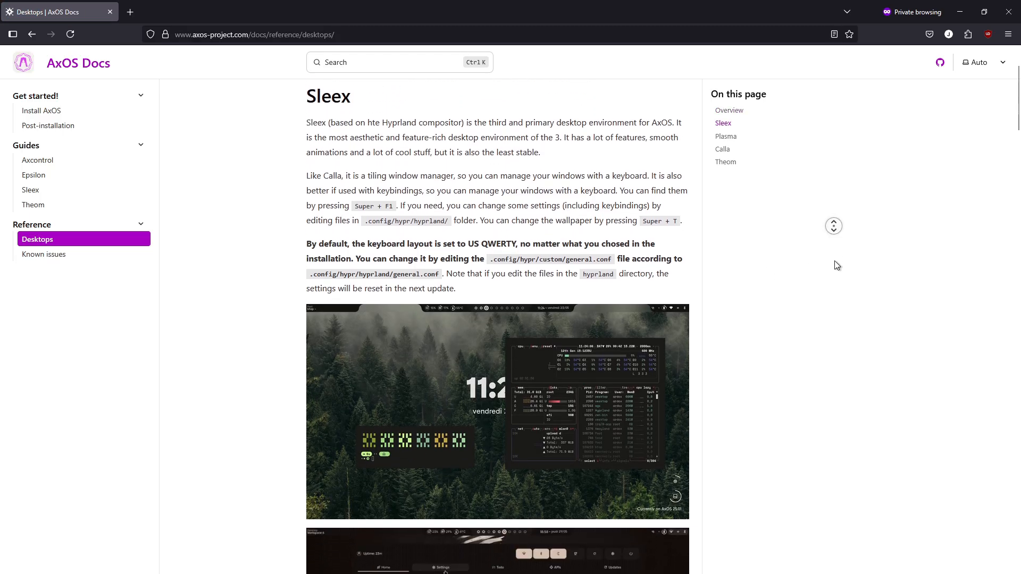
scroll("down", 3)
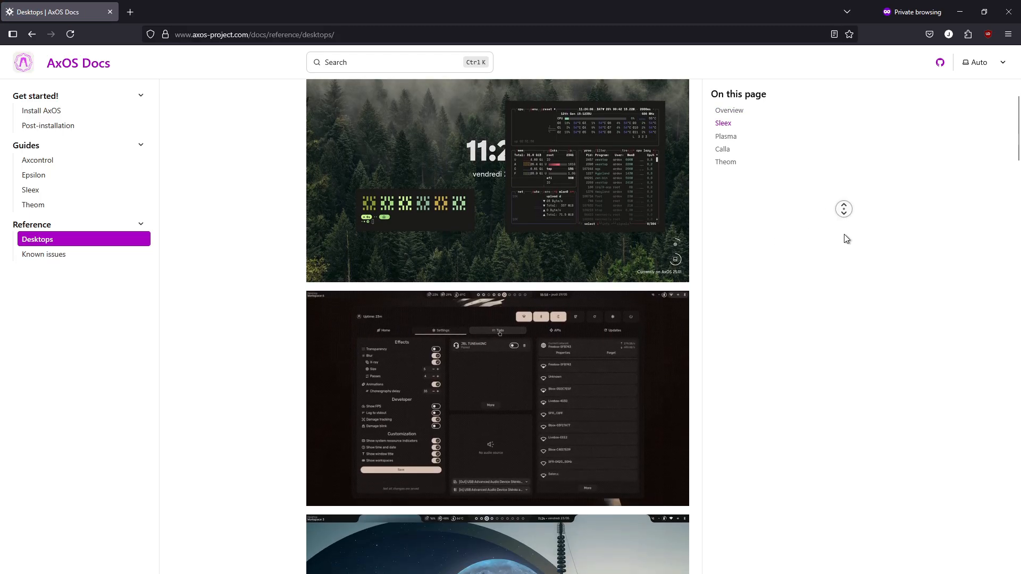
scroll("down", 3)
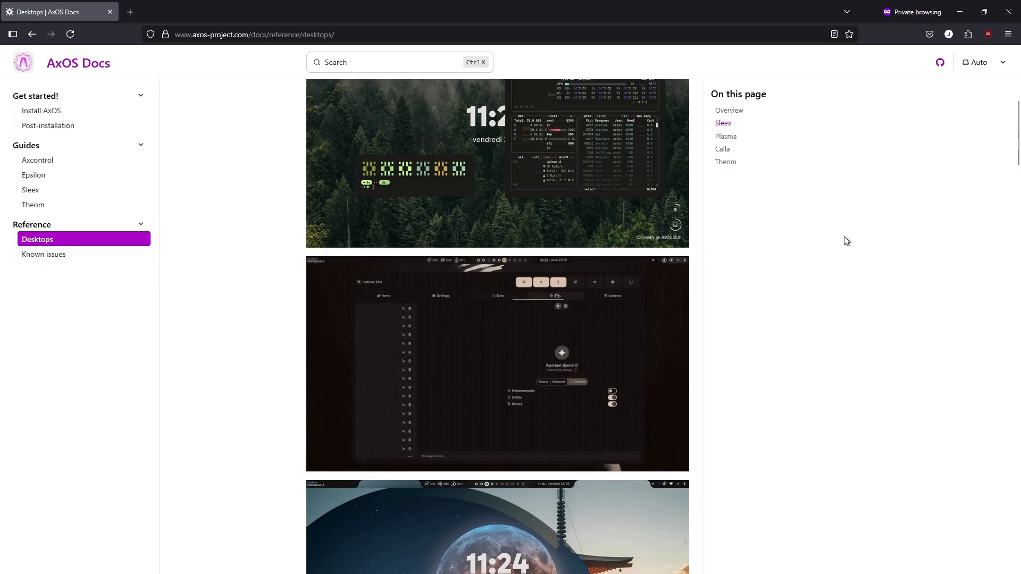
scroll("down", 3)
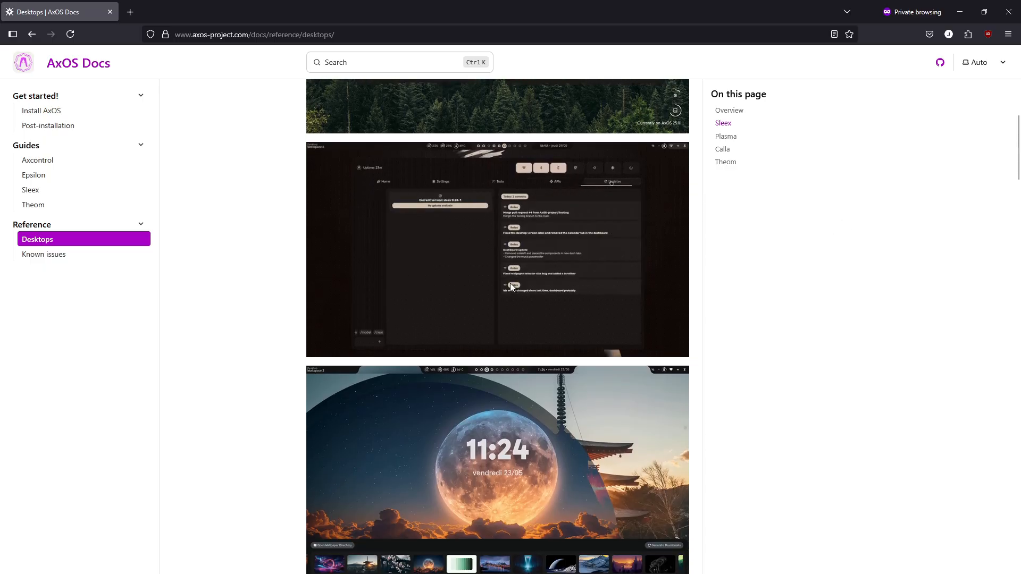
scroll("down", 3)
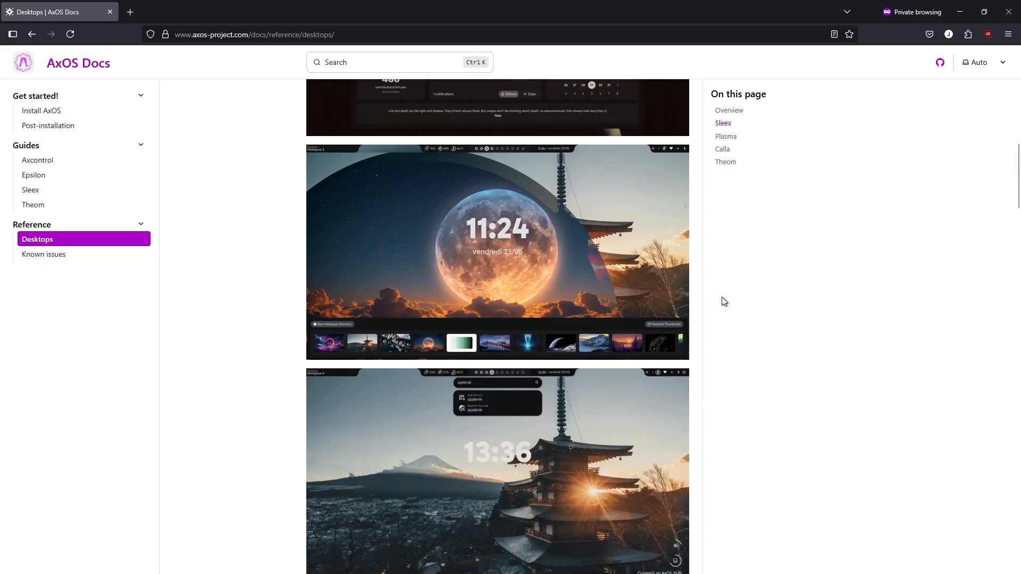